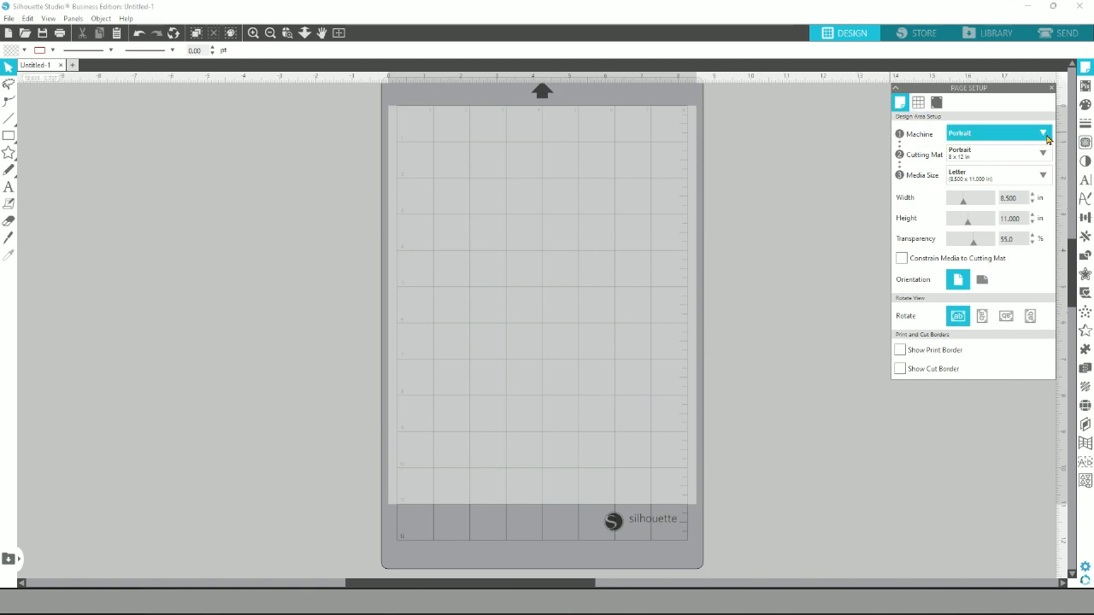
# Review the cutting machine, mat and media size choices, keeping Portrait as the machine.
pyautogui.click(1044, 133)
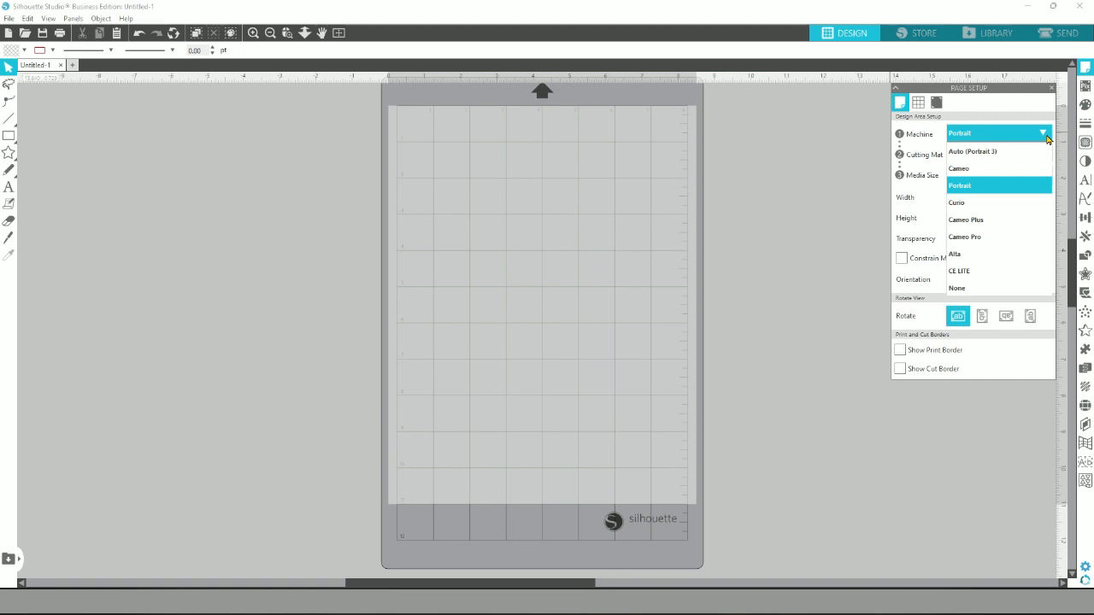
pyautogui.click(960, 185)
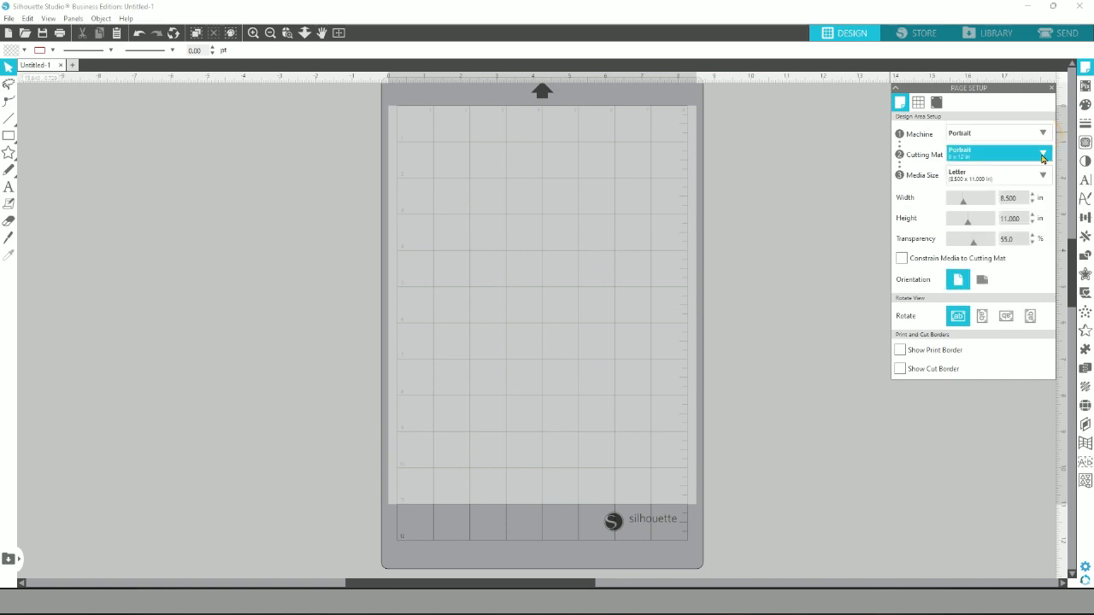
pyautogui.click(1042, 154)
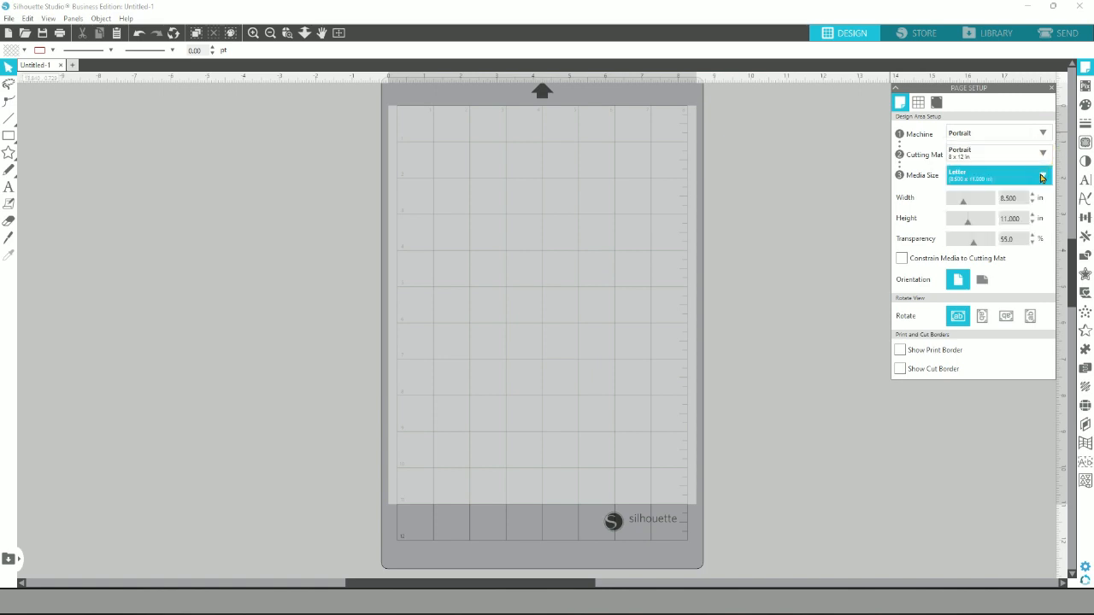
pyautogui.click(1041, 175)
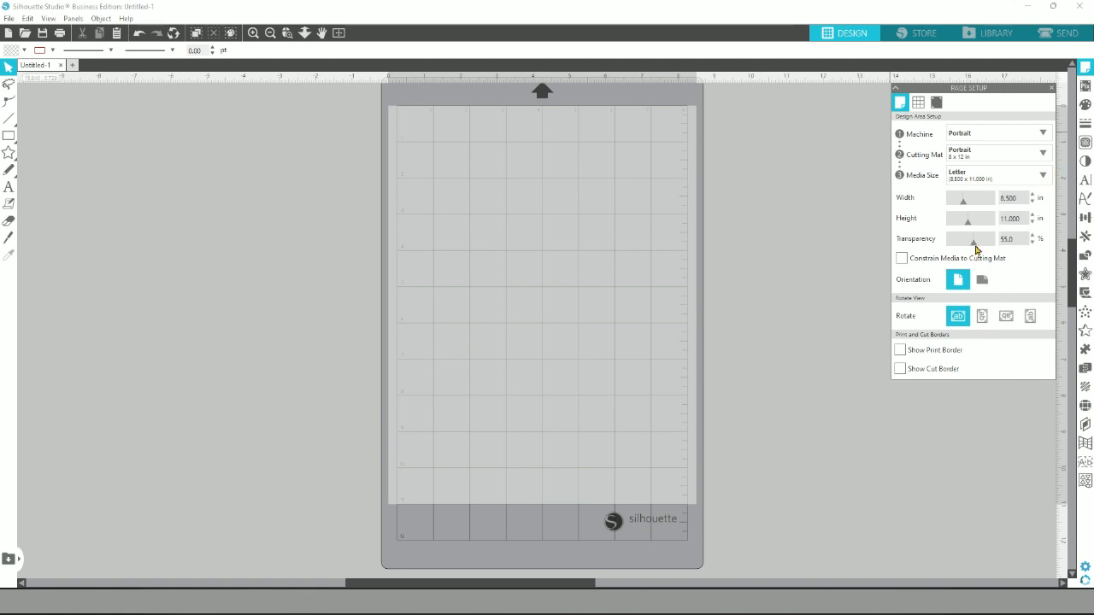
# Adjust the cutting mat transparency back and forth, settling it near the middle.
pyautogui.moveTo(975, 248); pyautogui.dragTo(949, 248)
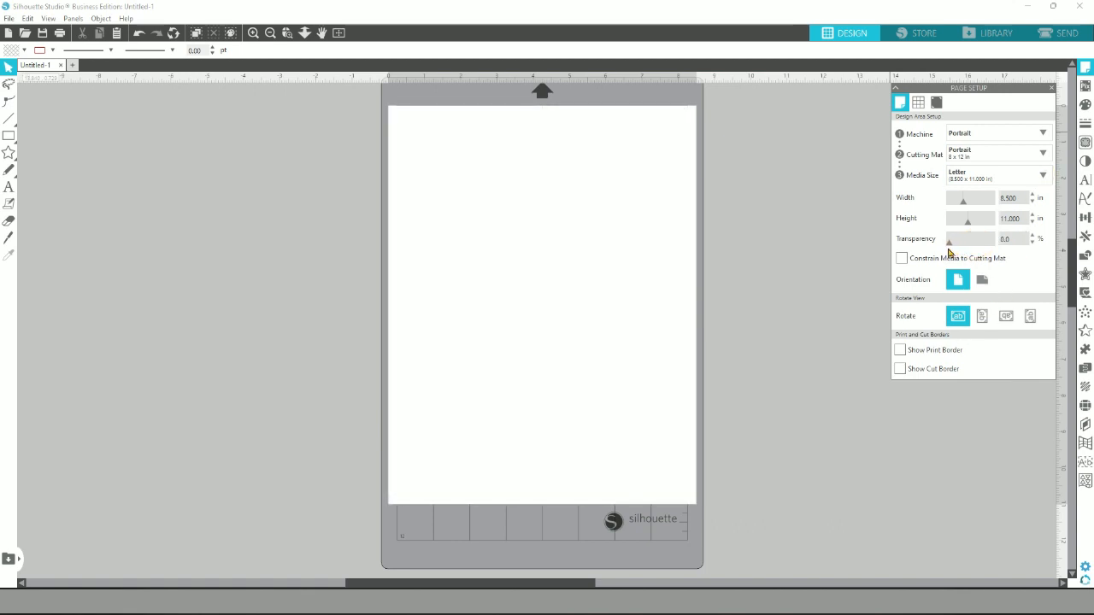
pyautogui.moveTo(948, 243); pyautogui.dragTo(984, 243)
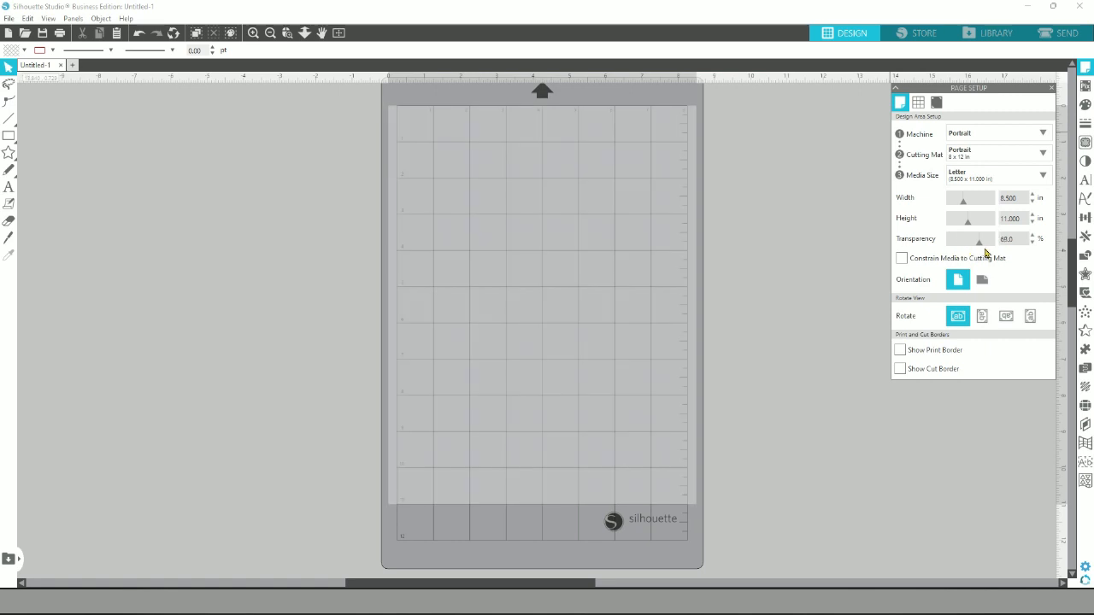
pyautogui.moveTo(968, 239); pyautogui.dragTo(992, 239)
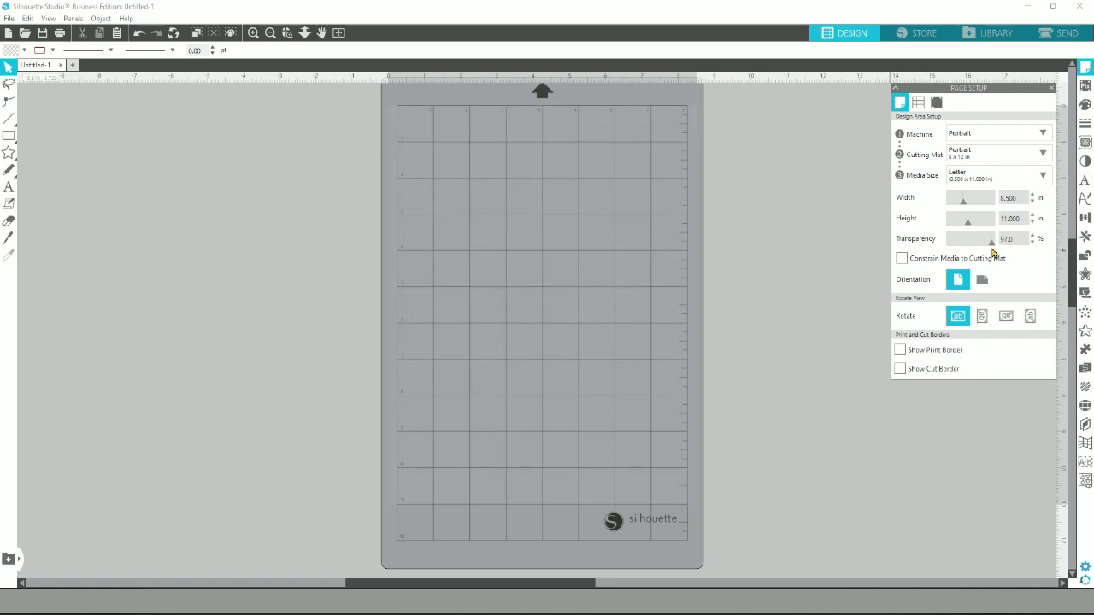
pyautogui.moveTo(992, 239); pyautogui.dragTo(970, 239)
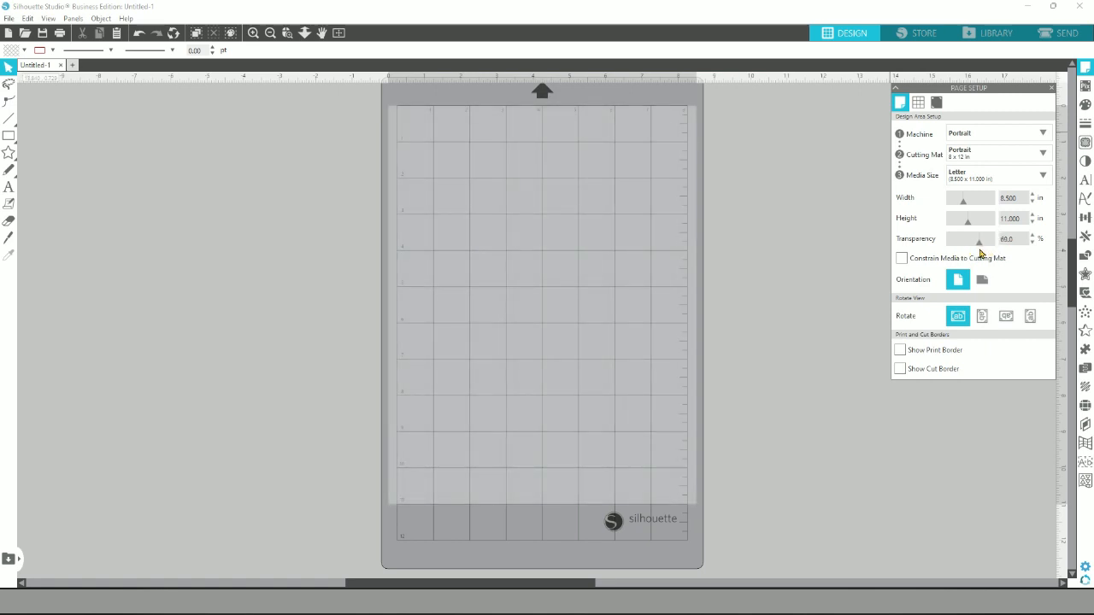
pyautogui.moveTo(992, 240); pyautogui.dragTo(971, 239)
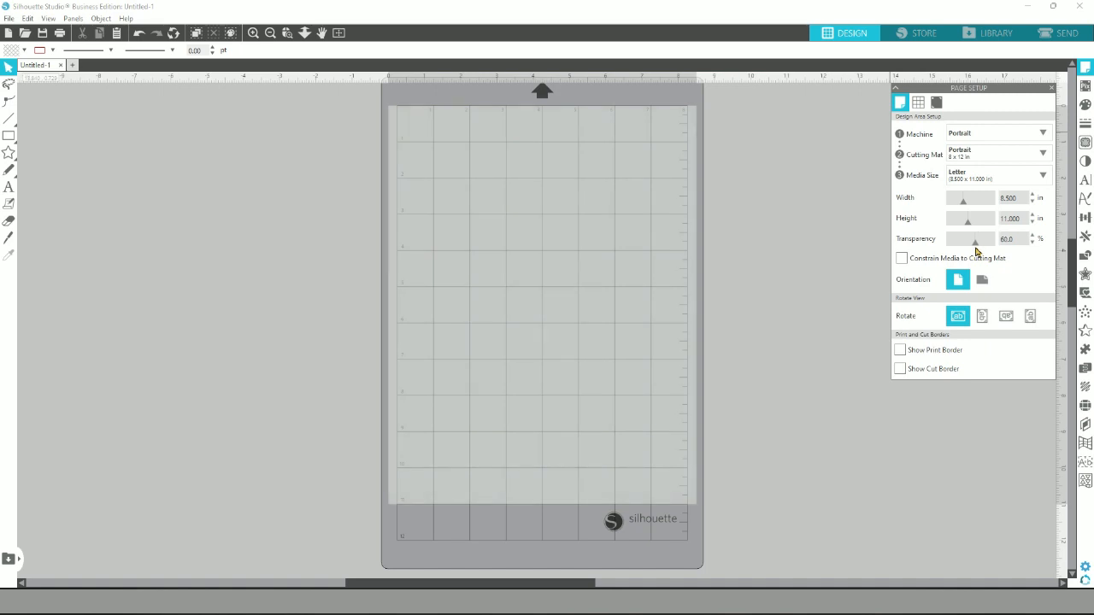
pyautogui.moveTo(973, 244); pyautogui.dragTo(973, 244)
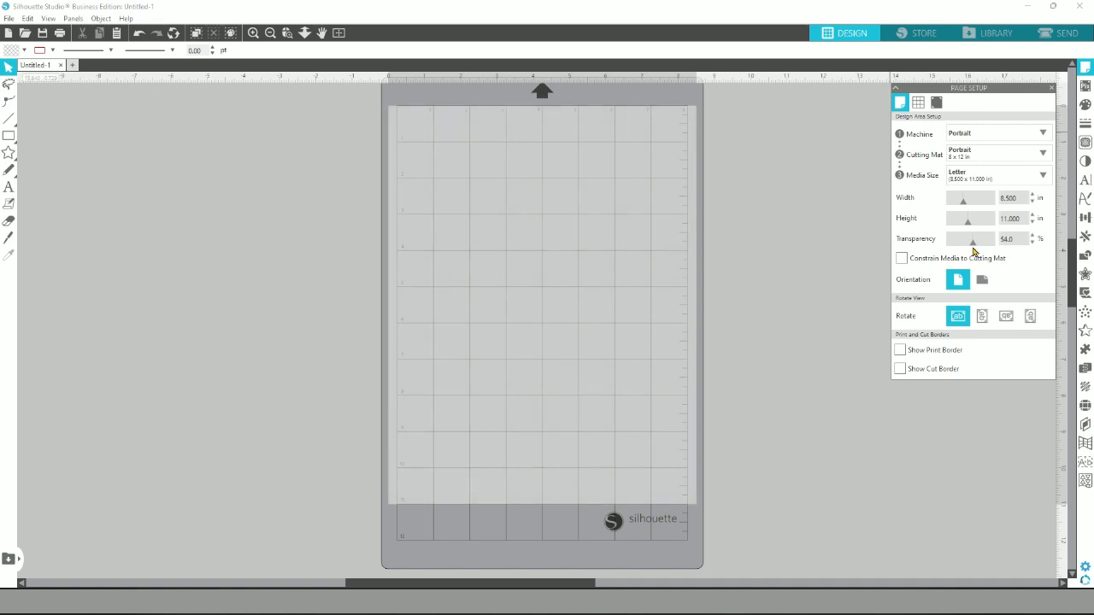
pyautogui.click(1031, 240)
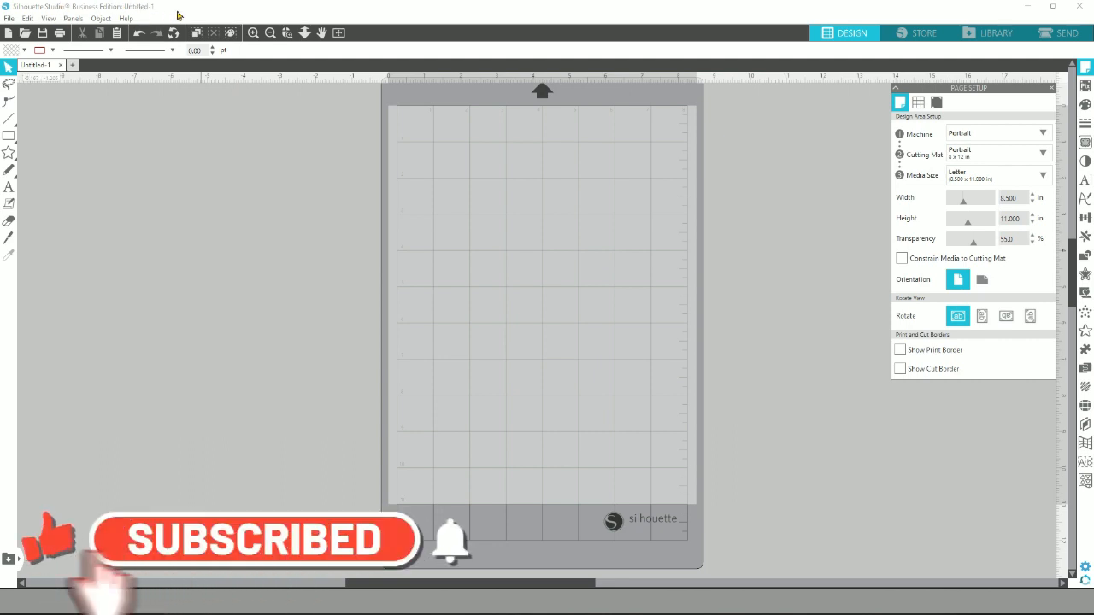
pyautogui.moveTo(101, 19)
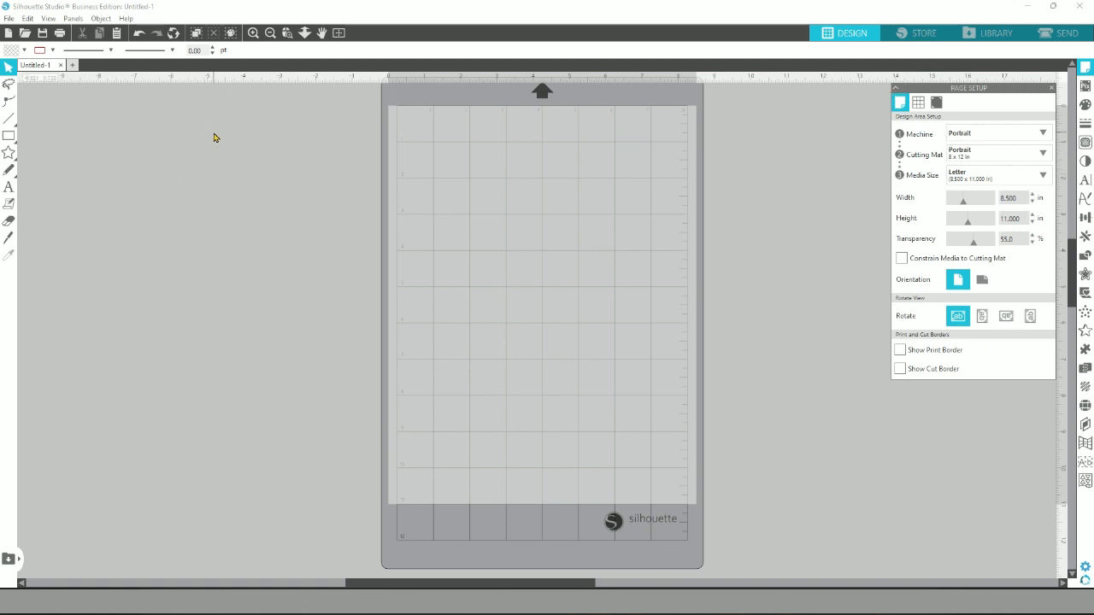
# Show the Trace panel with its Trace by Color mode selected.
pyautogui.click(998, 174)
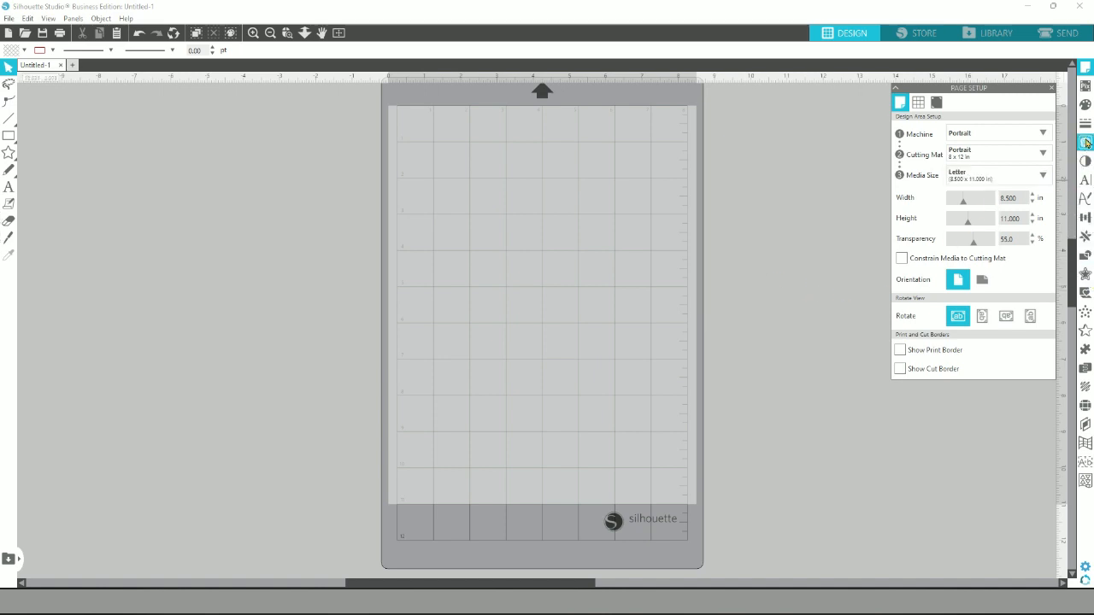
pyautogui.click(1084, 144)
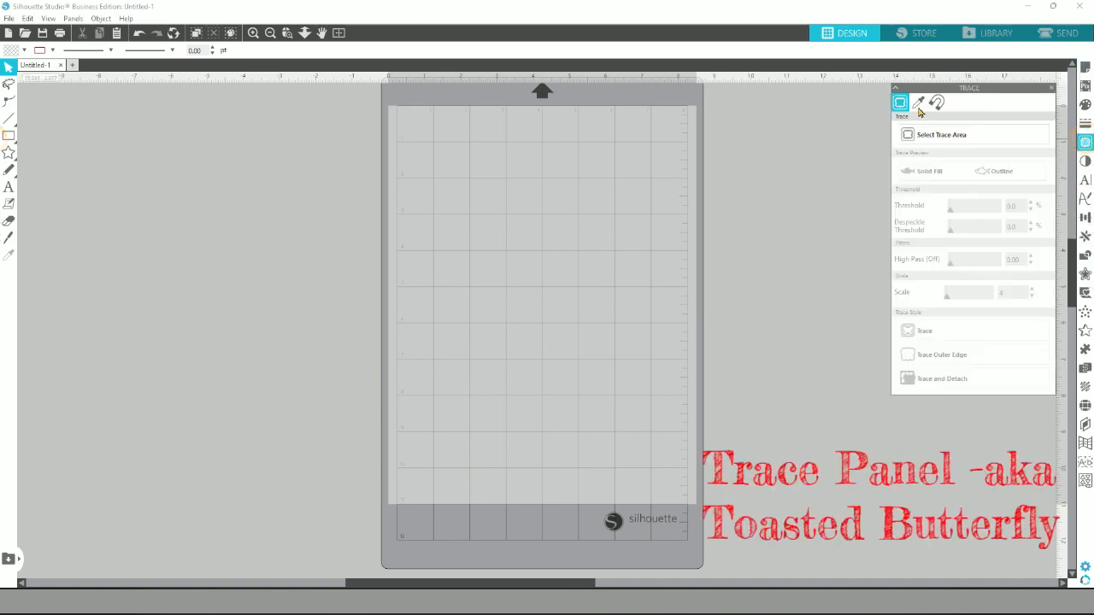
pyautogui.click(918, 103)
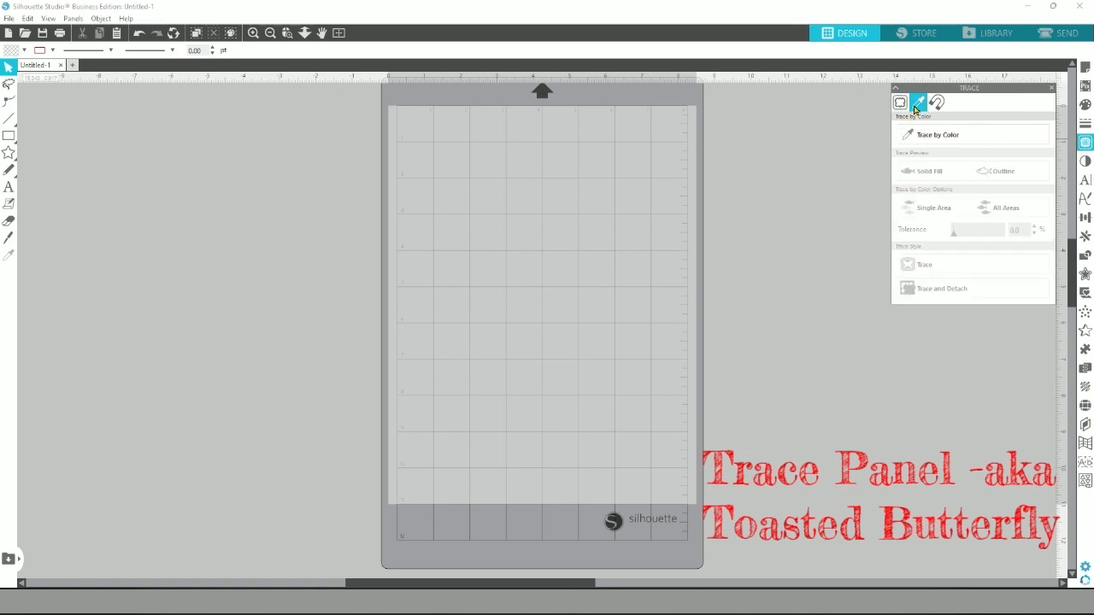
pyautogui.click(916, 103)
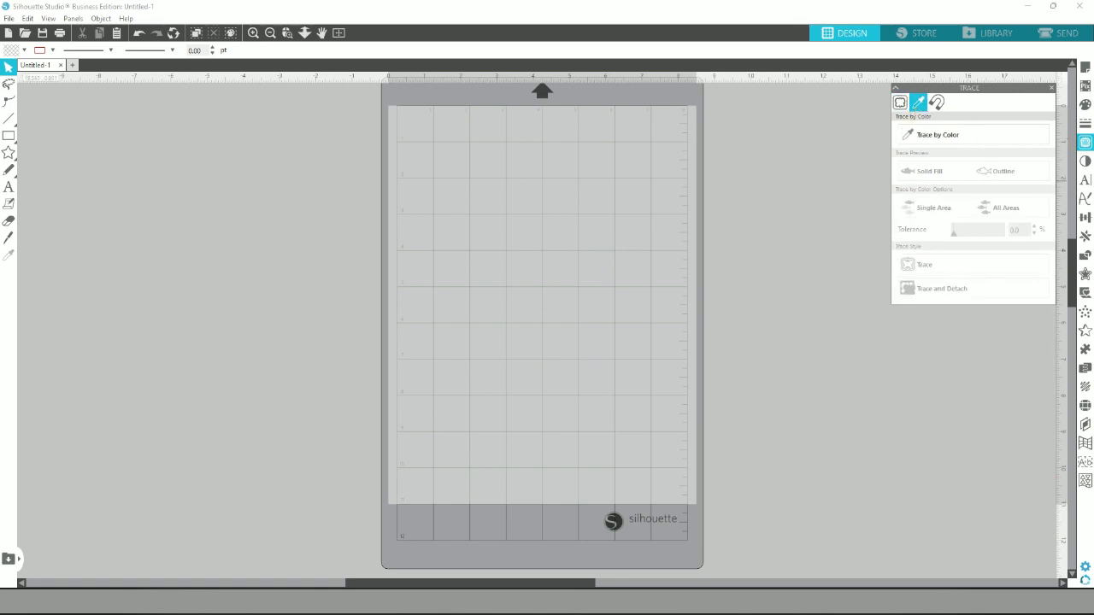
pyautogui.moveTo(1085, 181)
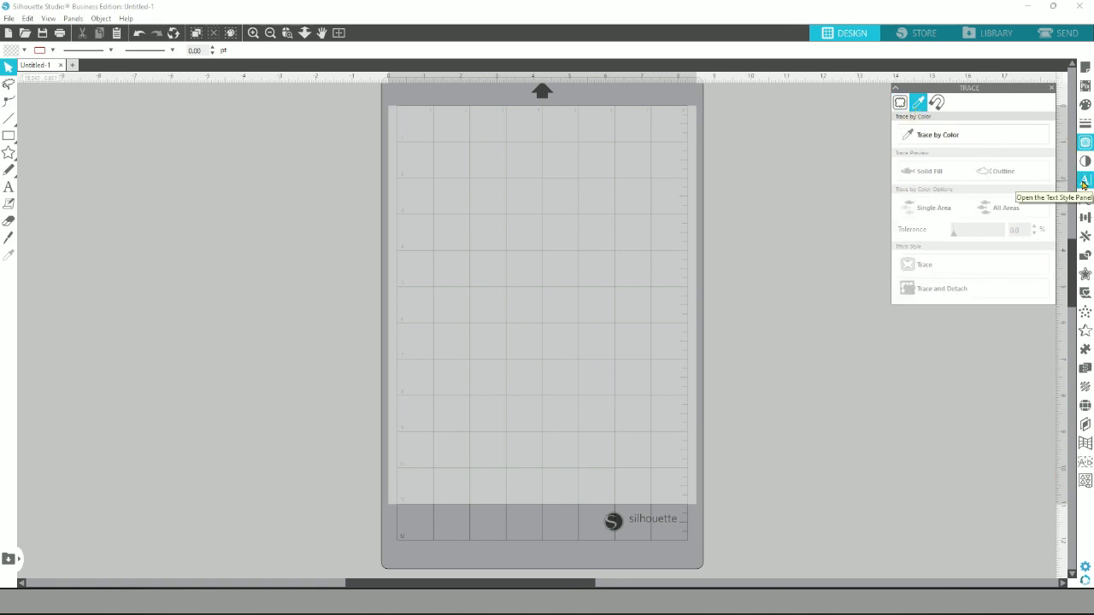
# Show the glyph set of the current font in the Text Style panel.
pyautogui.click(1086, 180)
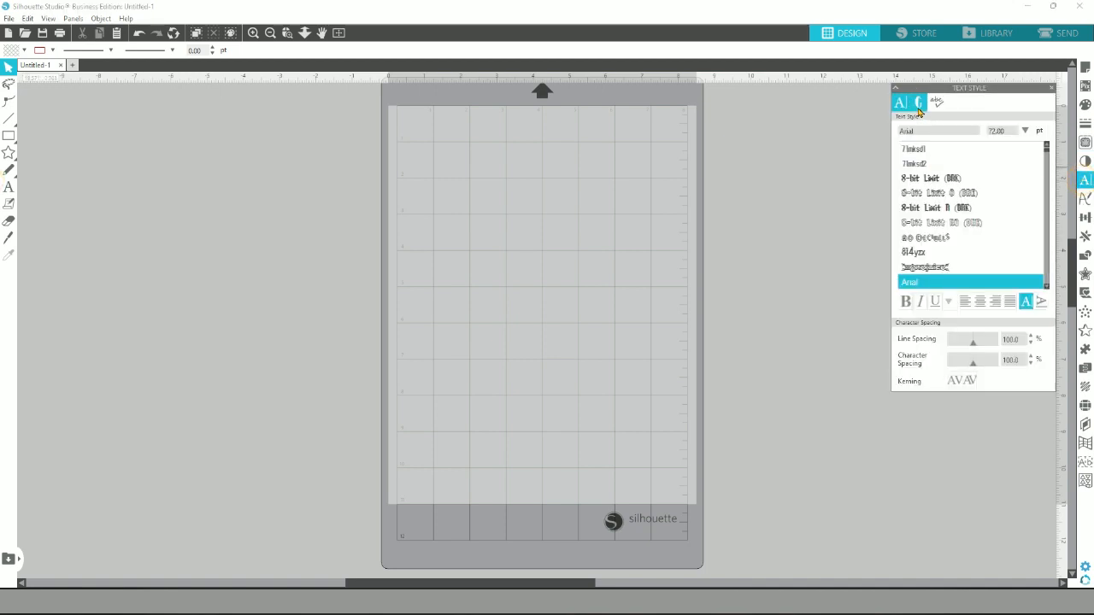
pyautogui.click(916, 103)
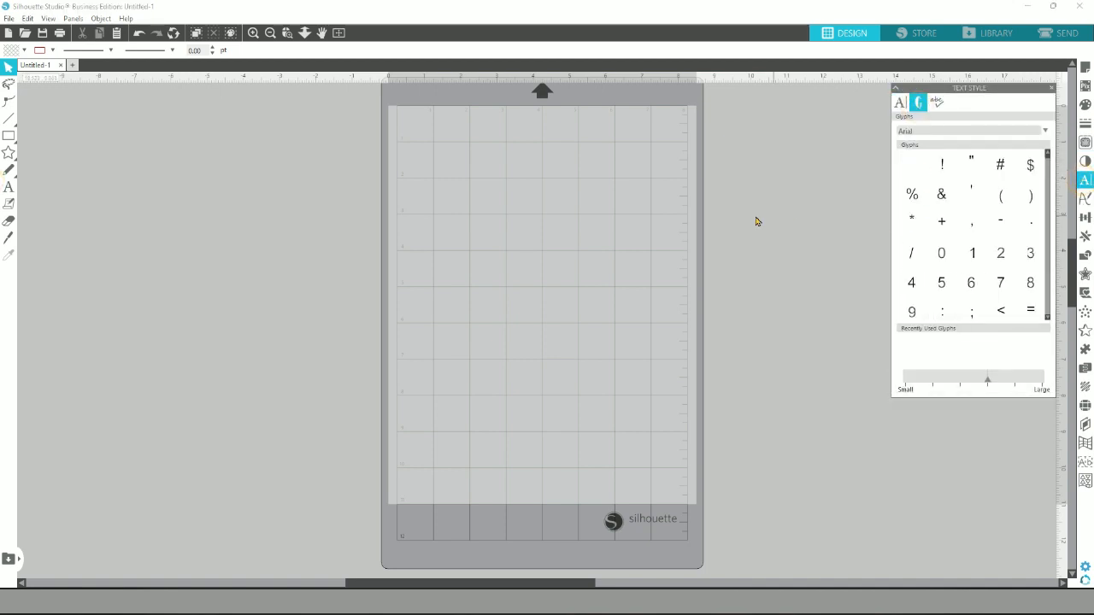
pyautogui.click(126, 17)
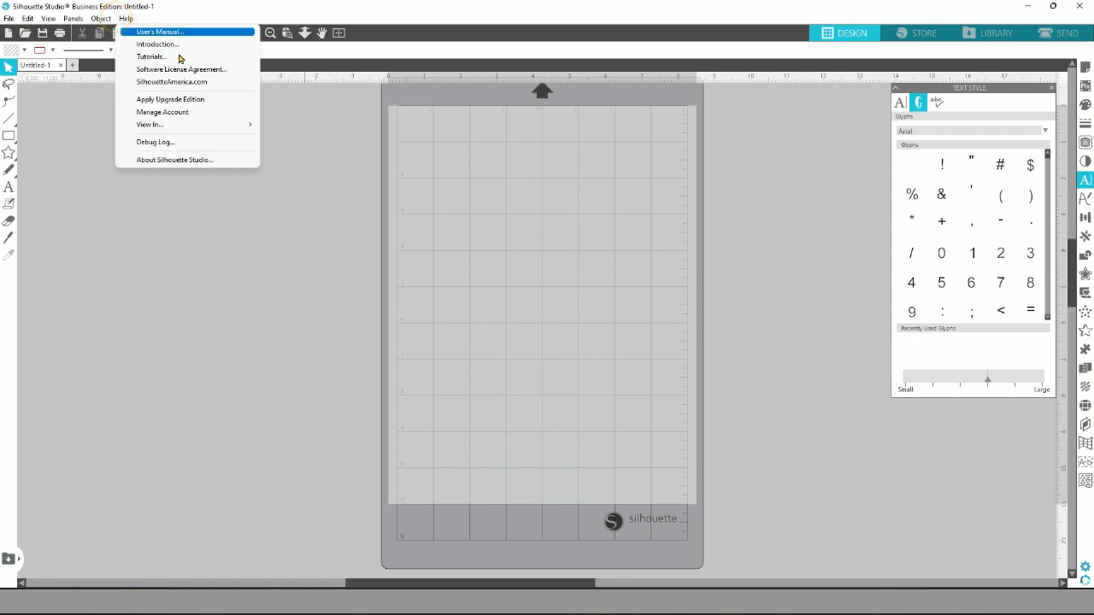
pyautogui.moveTo(150, 123)
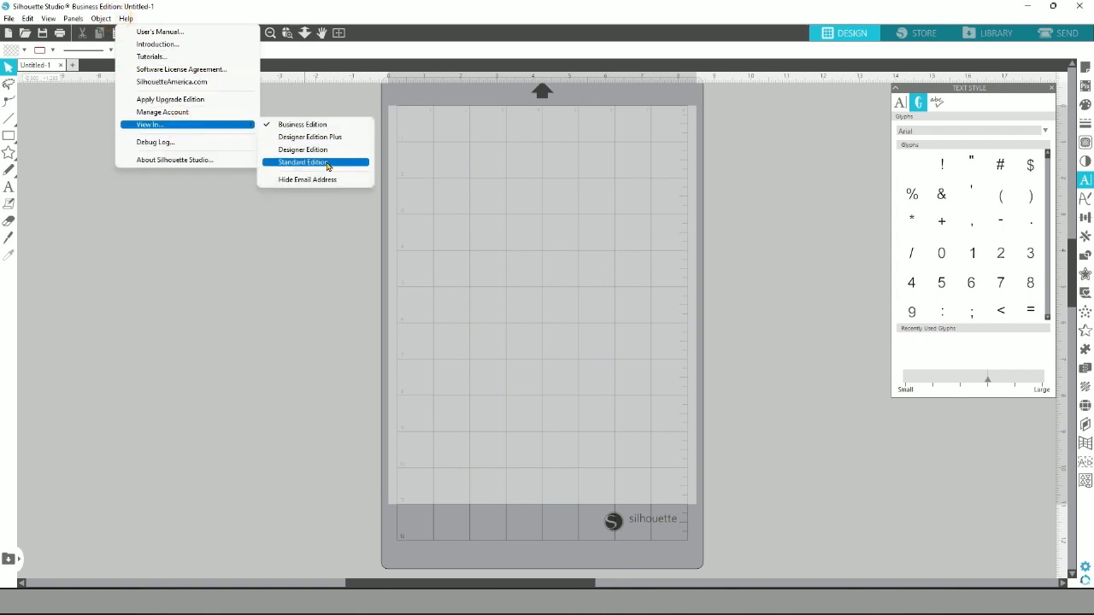
# Preview the Standard Edition layout, then switch back to the Business Edition view.
pyautogui.click(303, 162)
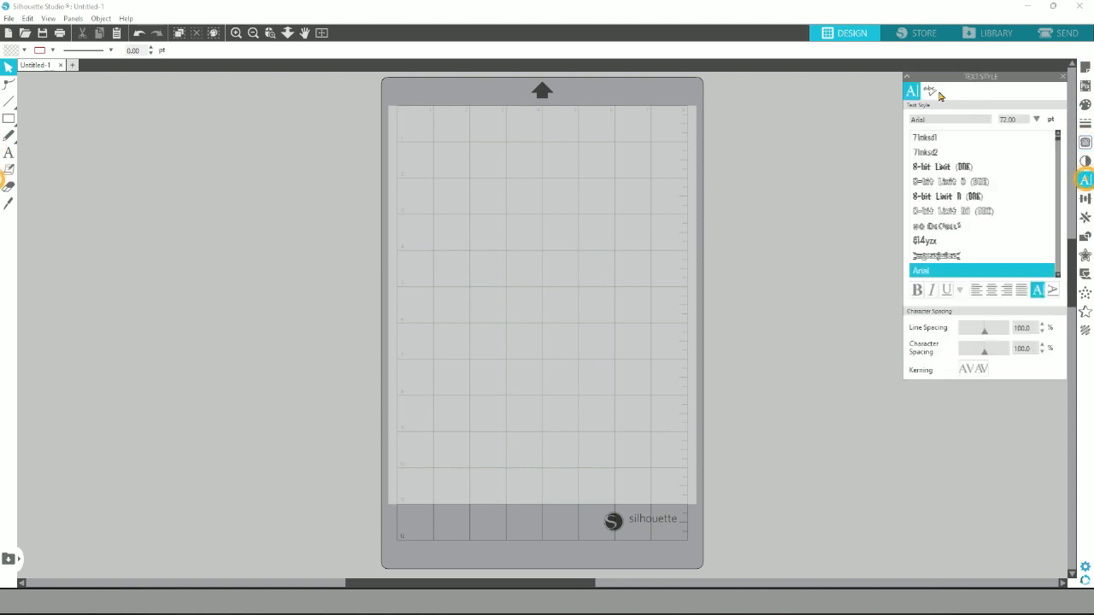
pyautogui.moveTo(1090, 140)
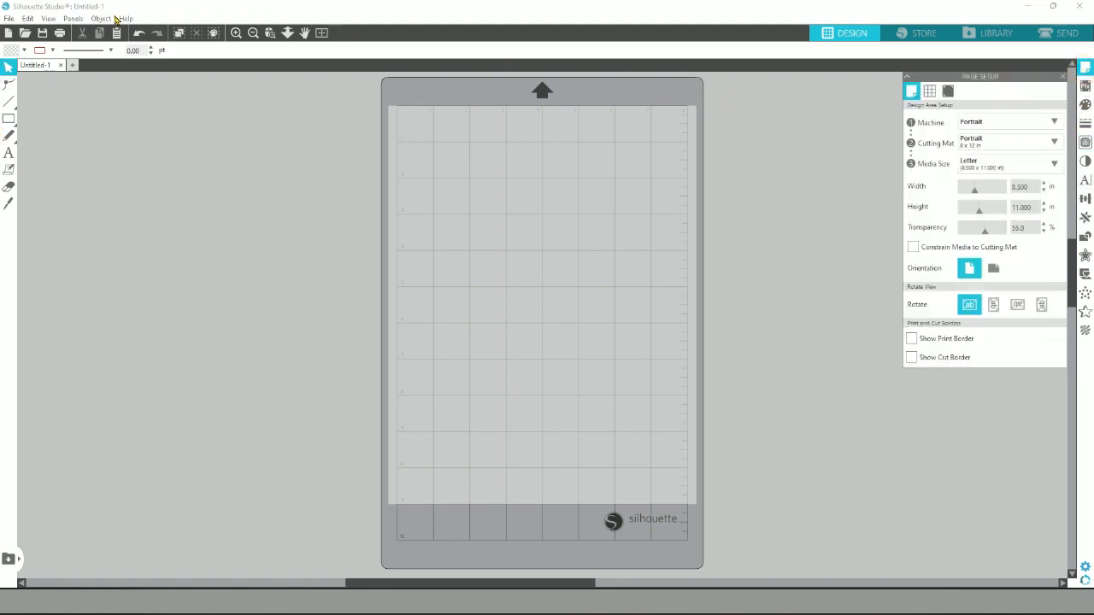
pyautogui.click(127, 17)
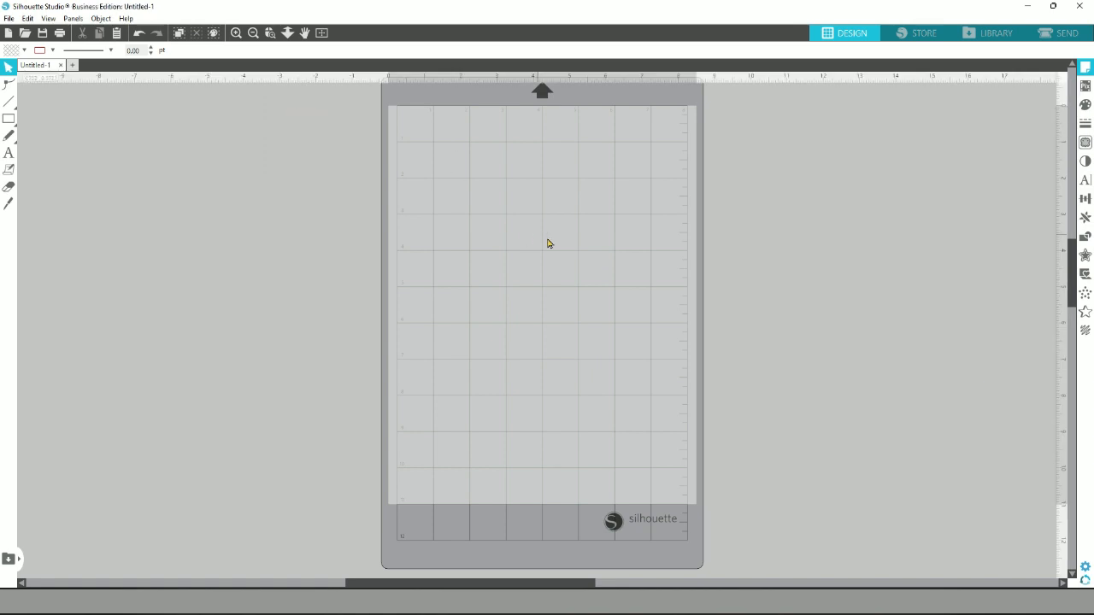
pyautogui.click(1085, 67)
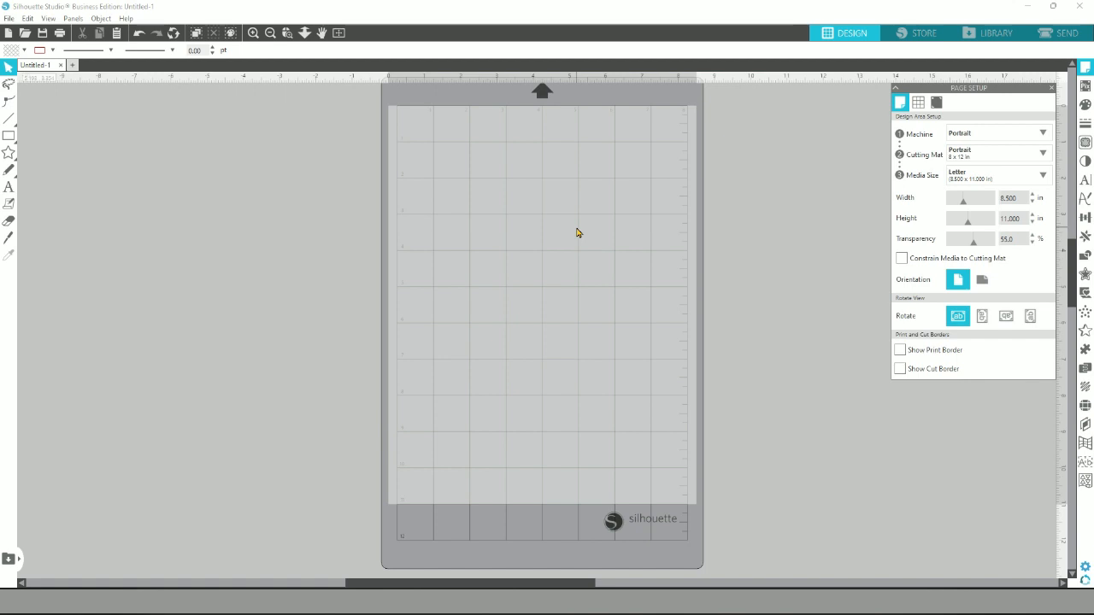
pyautogui.moveTo(960, 498)
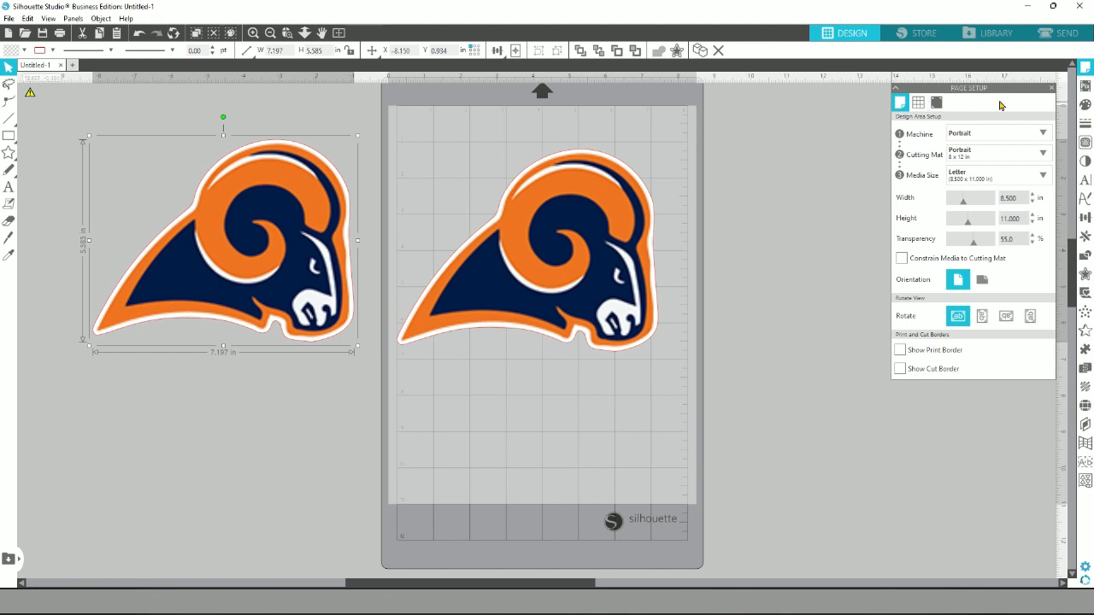
# Mark a trace area around the ram logo and raise the threshold until the whole ram fills solid.
pyautogui.click(1085, 104)
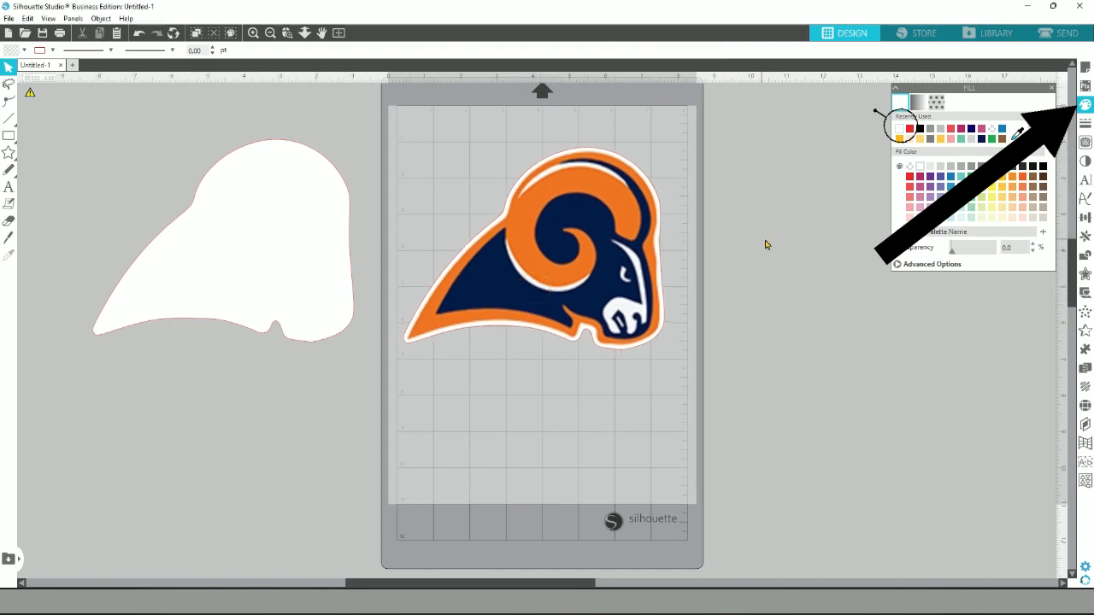
pyautogui.click(1083, 142)
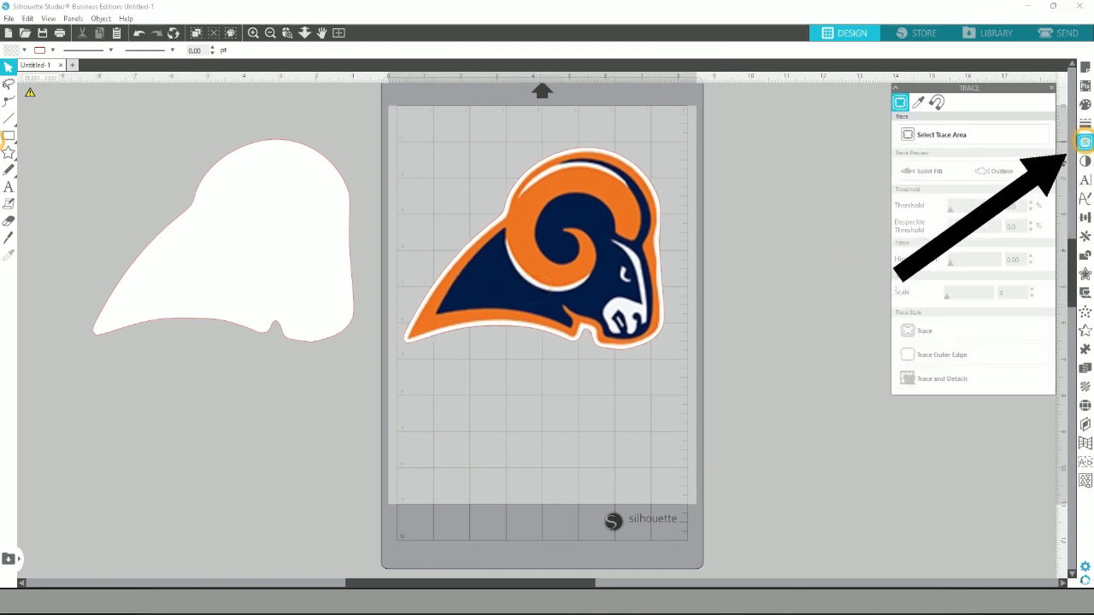
pyautogui.click(942, 133)
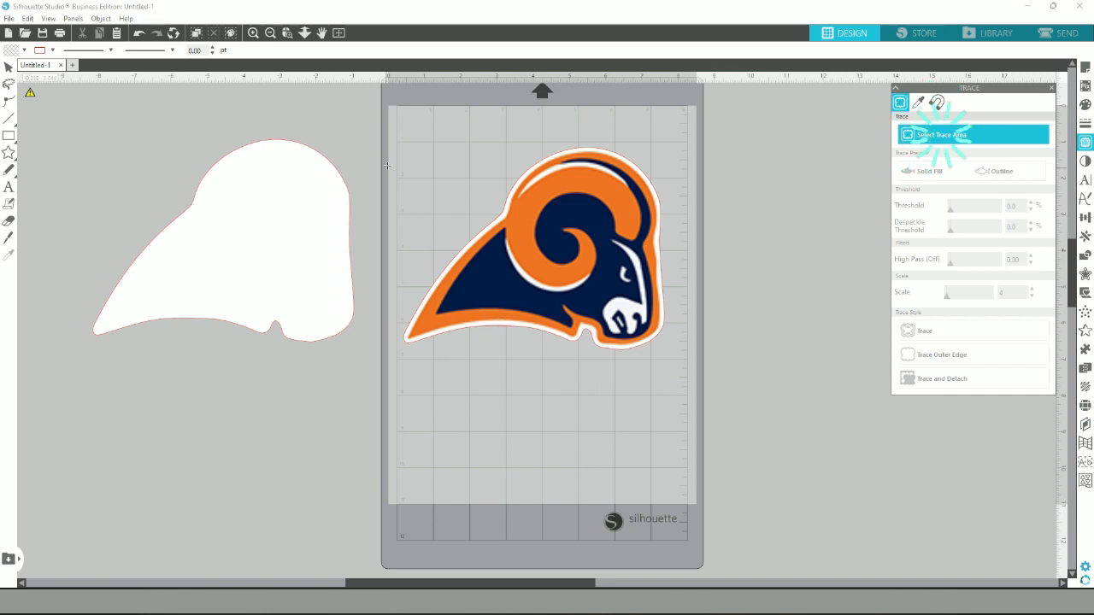
pyautogui.moveTo(386, 133); pyautogui.dragTo(542, 357)
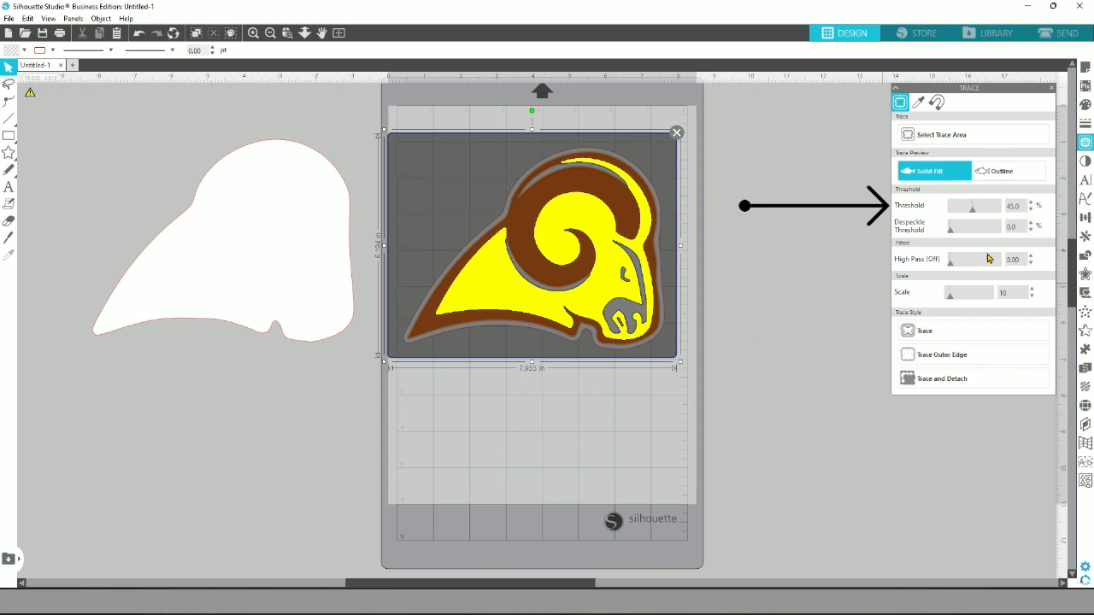
pyautogui.moveTo(974, 205); pyautogui.dragTo(983, 205)
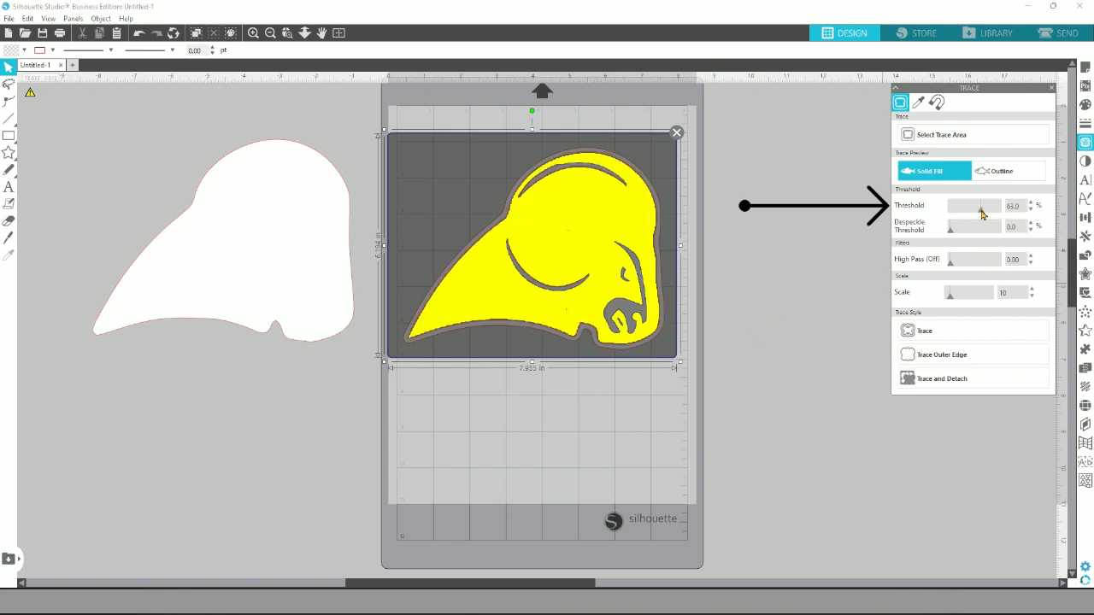
pyautogui.moveTo(978, 206); pyautogui.dragTo(988, 205)
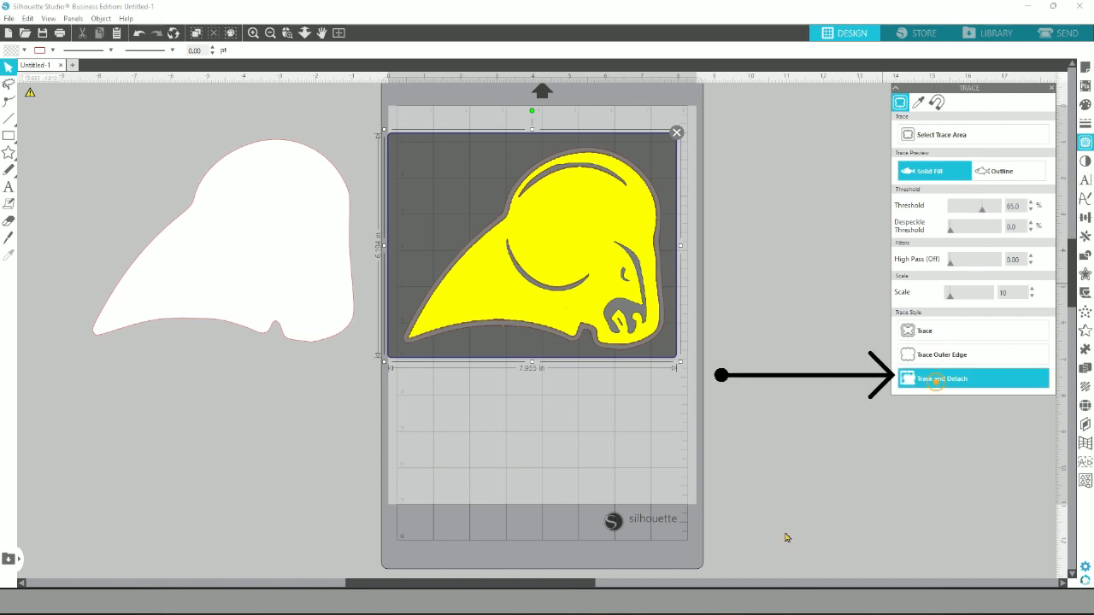
# Trace and detach the ram outline, then bring the ram image to the front of its layer.
pyautogui.click(943, 378)
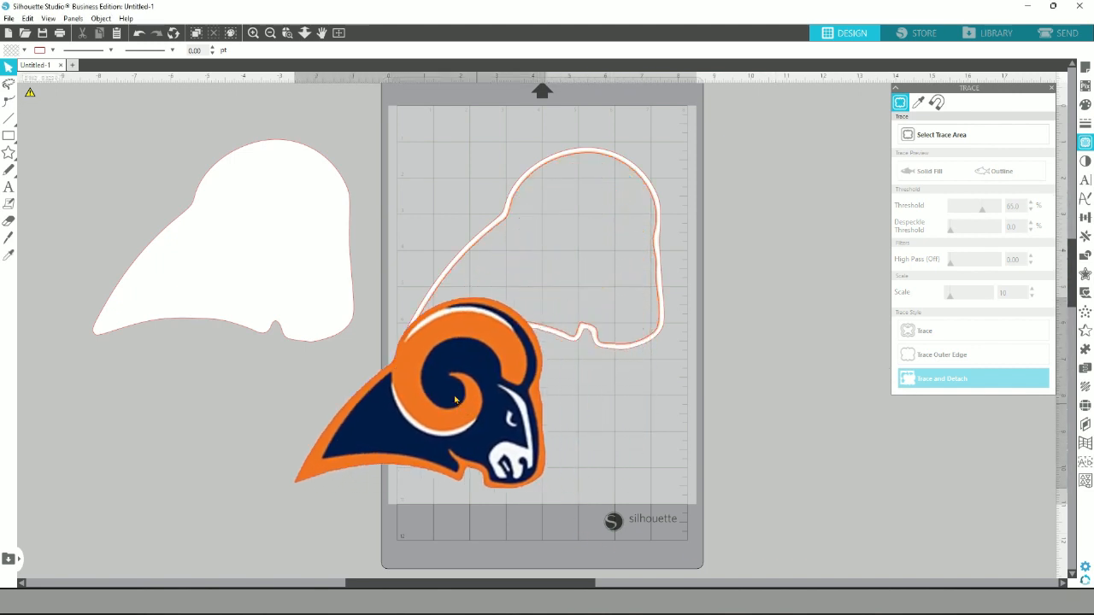
pyautogui.rightClick(453, 400)
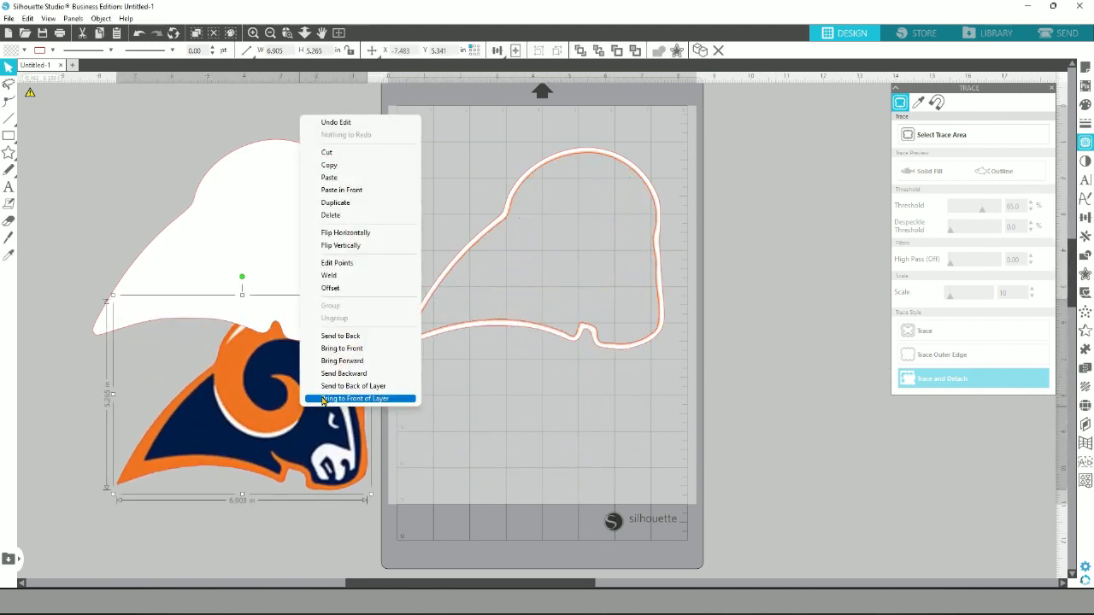
pyautogui.click(355, 398)
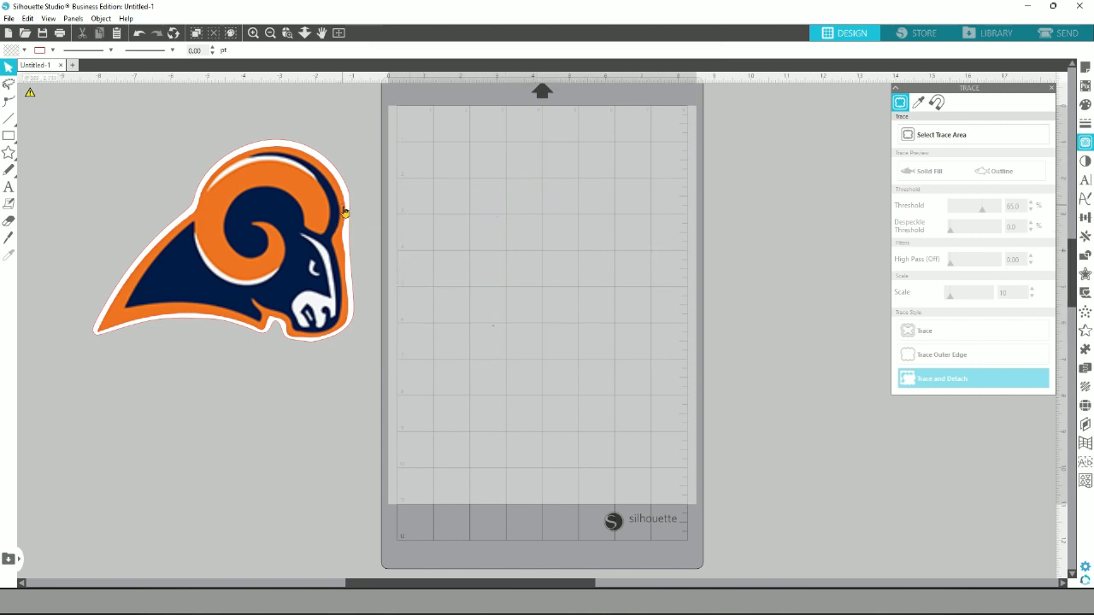
pyautogui.click(943, 380)
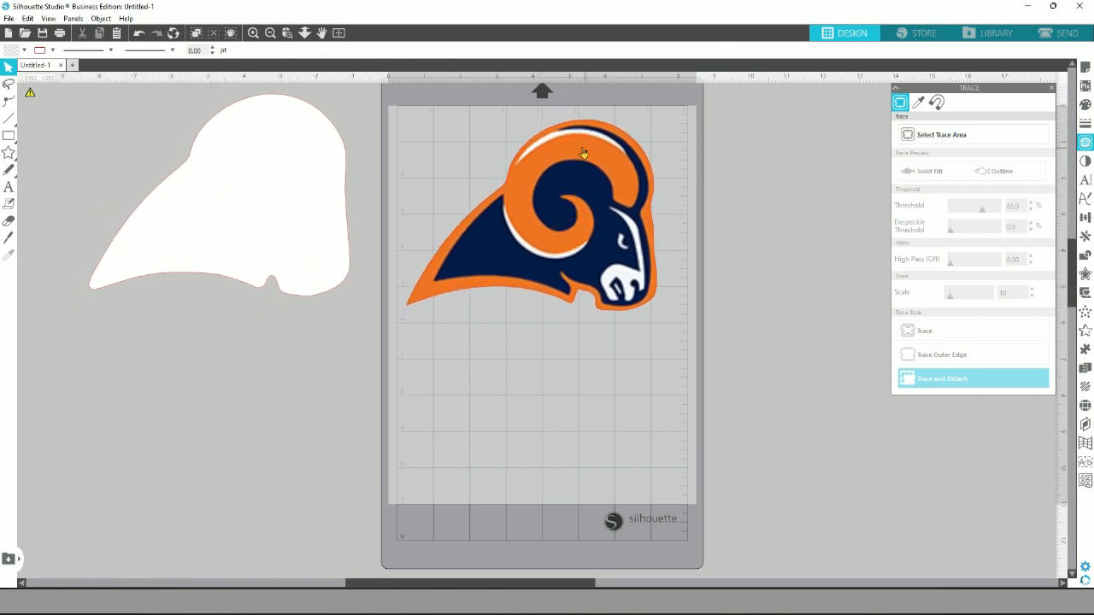
pyautogui.moveTo(585, 277)
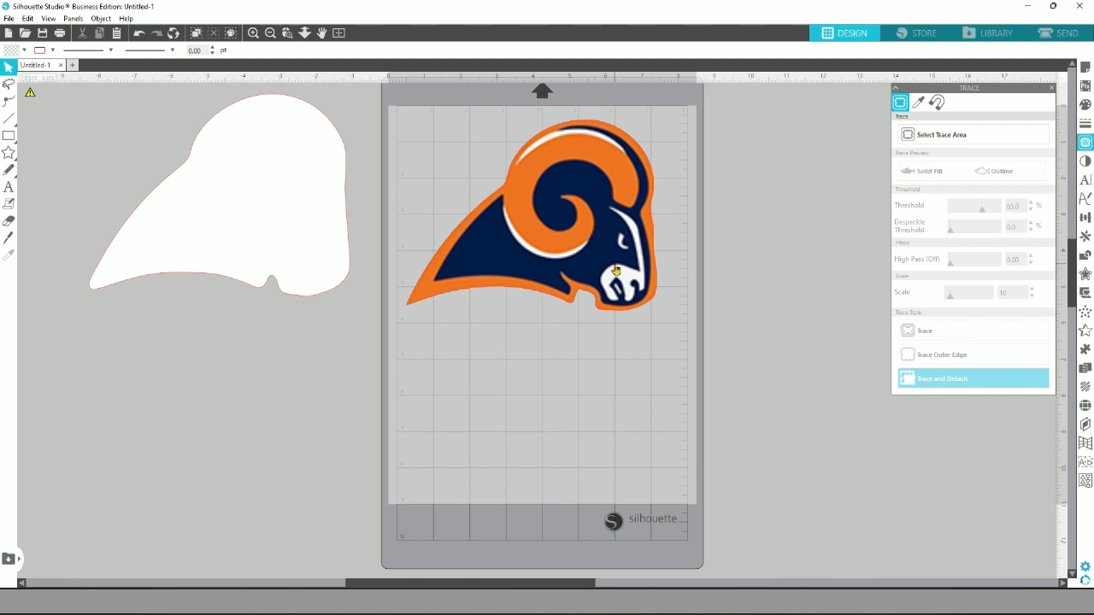
pyautogui.moveTo(618, 298)
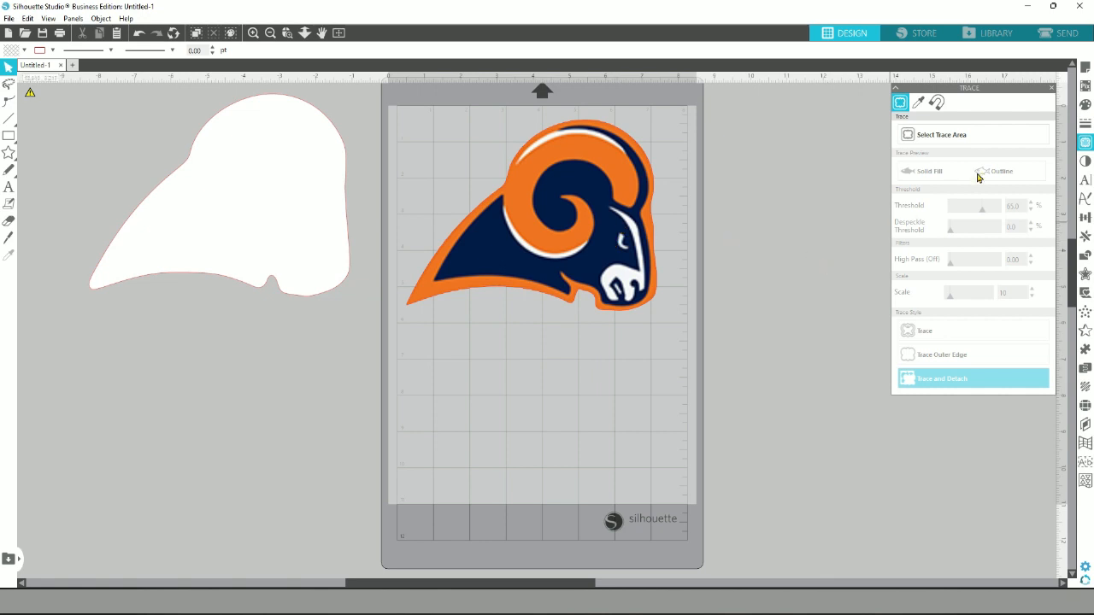
# Trace the ram's orange areas by colour with raised tolerance and fill the traced shape orange.
pyautogui.click(972, 133)
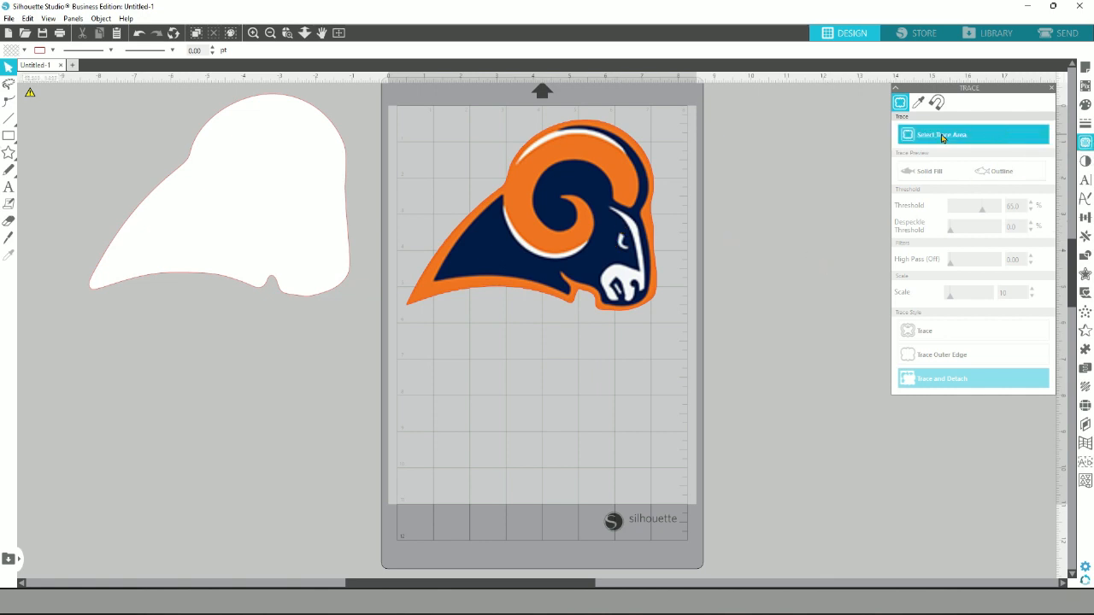
pyautogui.click(918, 102)
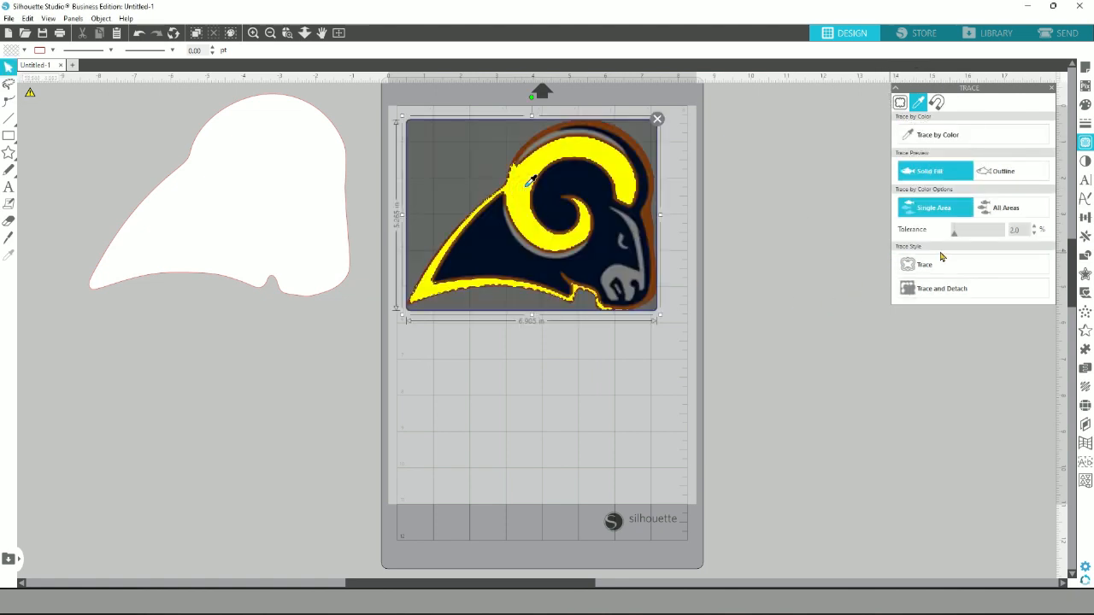
pyautogui.moveTo(954, 231); pyautogui.dragTo(972, 231)
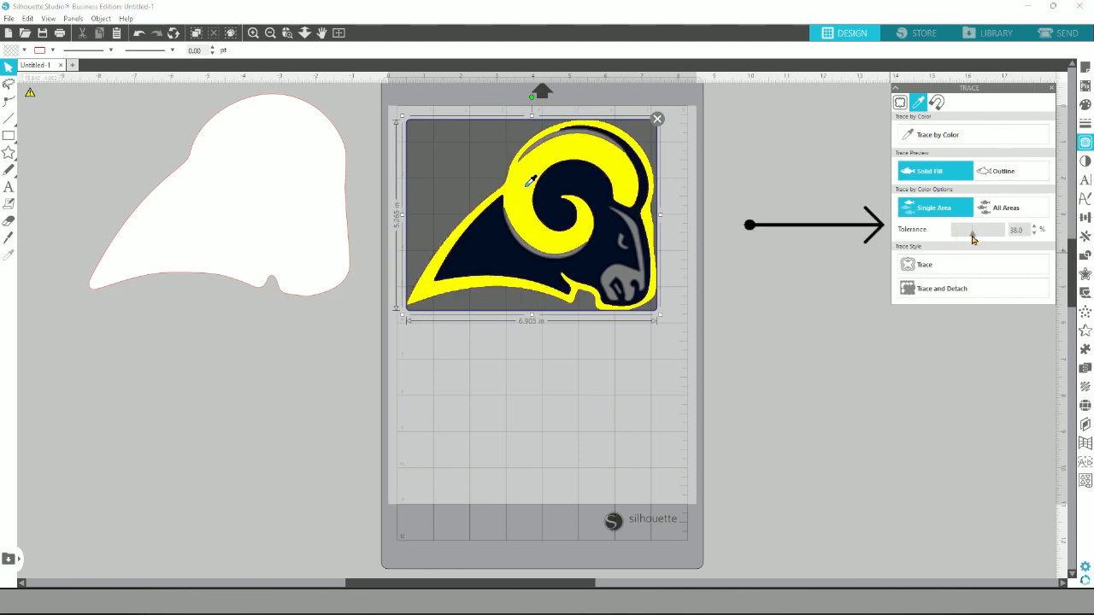
pyautogui.click(924, 263)
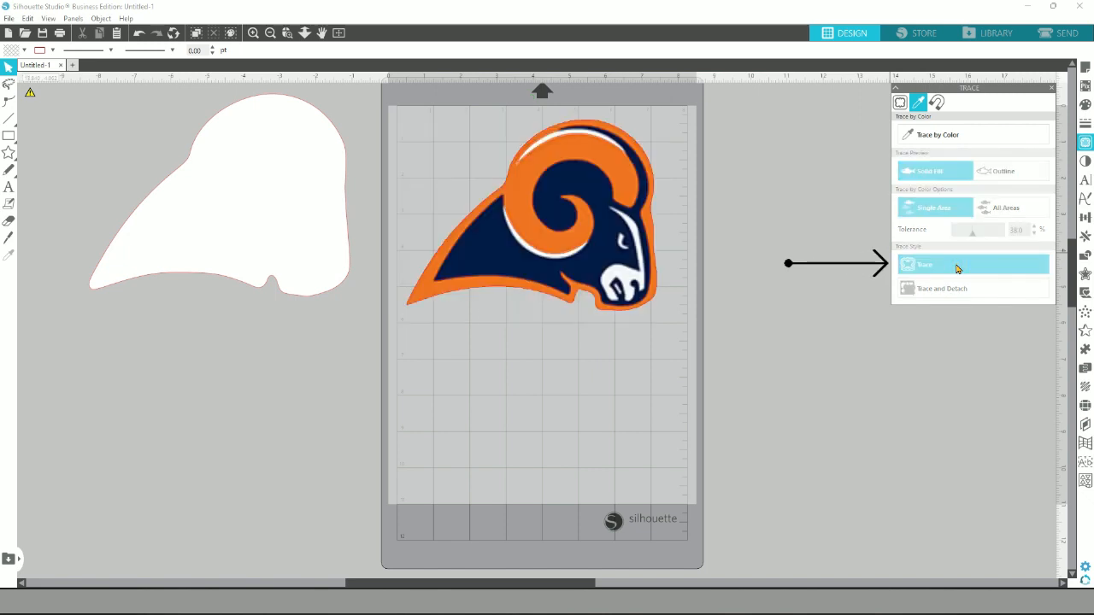
pyautogui.click(924, 263)
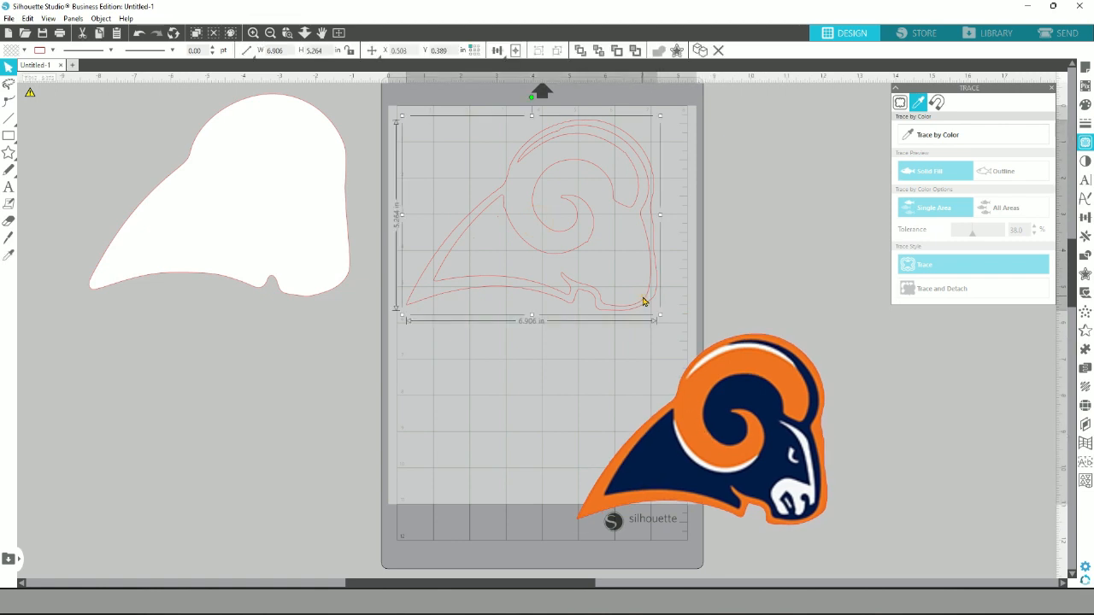
pyautogui.click(1085, 104)
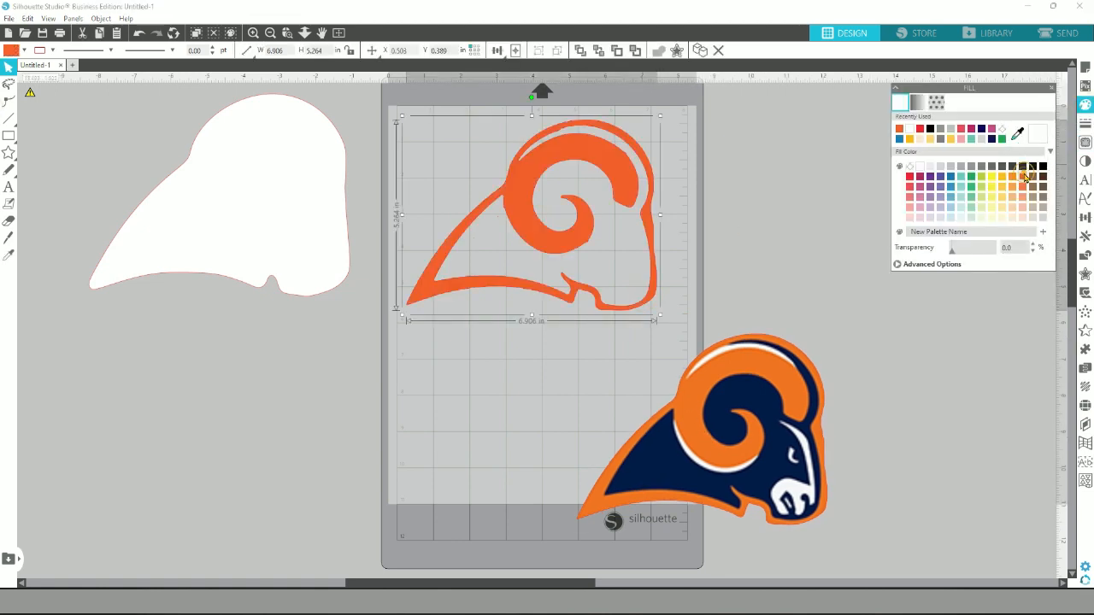
pyautogui.click(1024, 188)
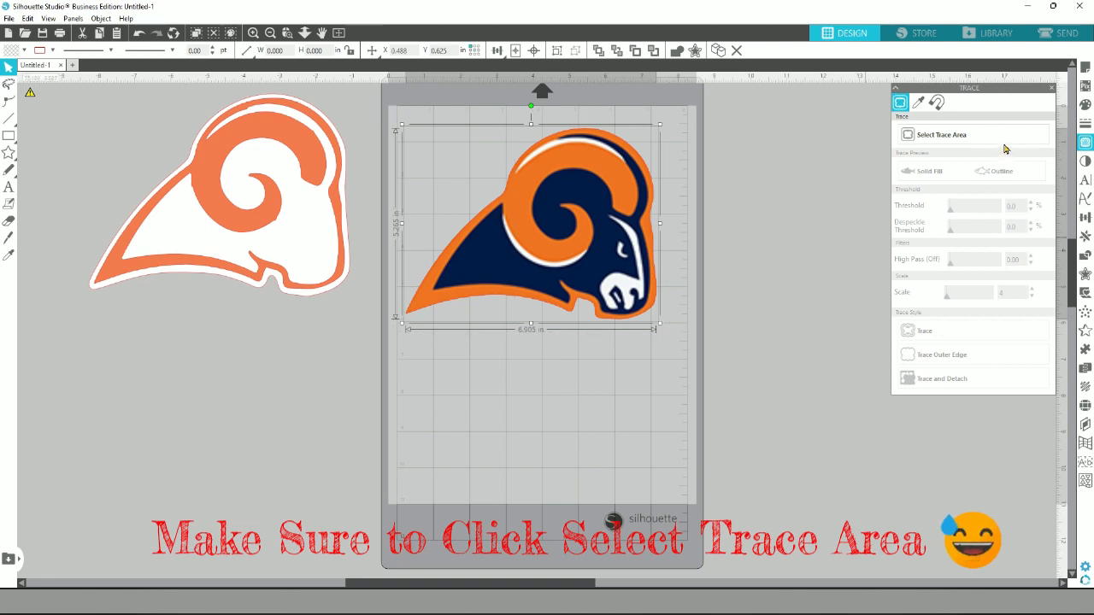
# Start a new colour-trace area over the ram logo.
pyautogui.click(919, 102)
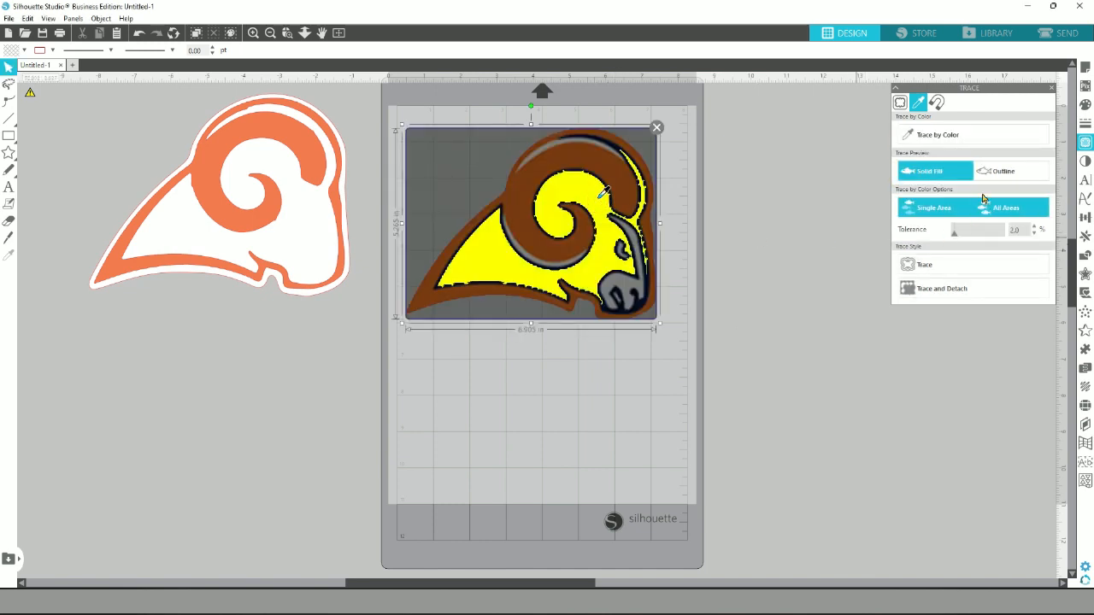
# Tune the colour tolerance and trace every area of the picked colour on the ram.
pyautogui.moveTo(954, 230); pyautogui.dragTo(967, 231)
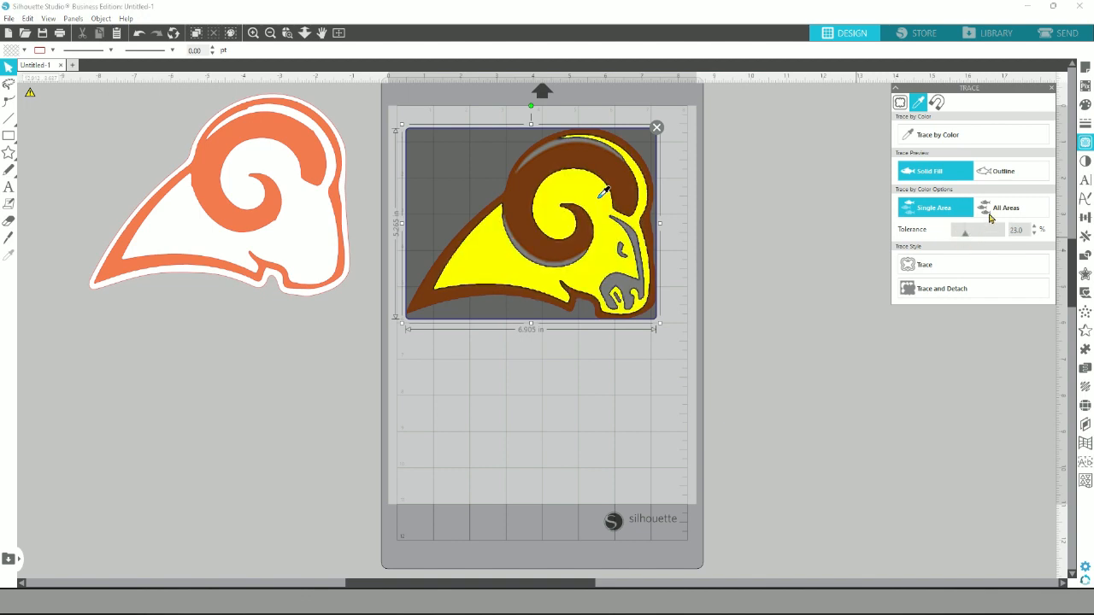
pyautogui.click(1012, 208)
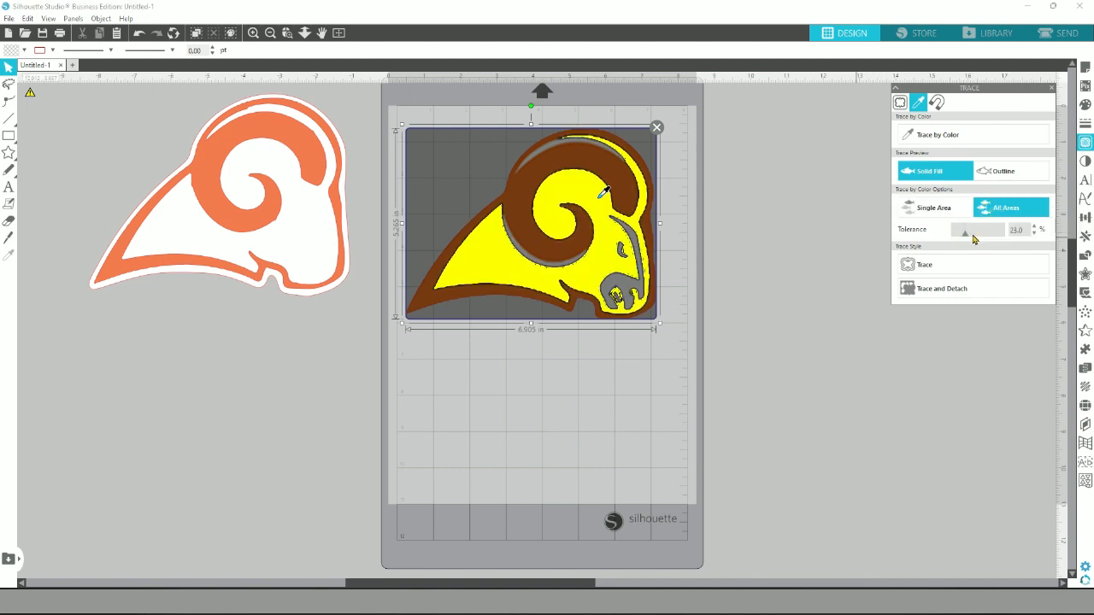
pyautogui.moveTo(964, 233); pyautogui.dragTo(976, 232)
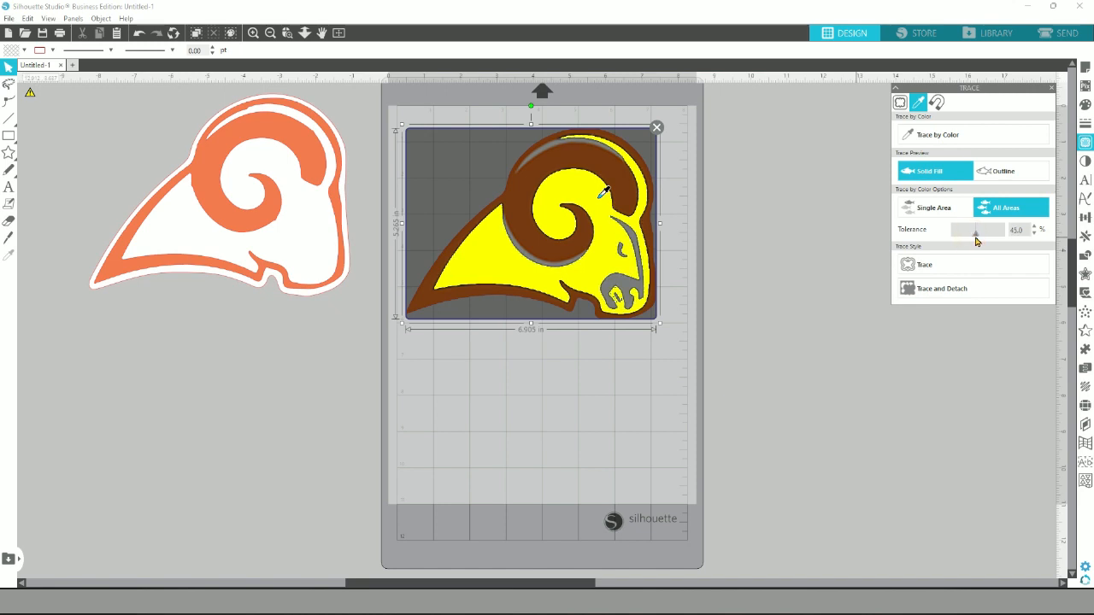
pyautogui.moveTo(976, 232); pyautogui.dragTo(979, 232)
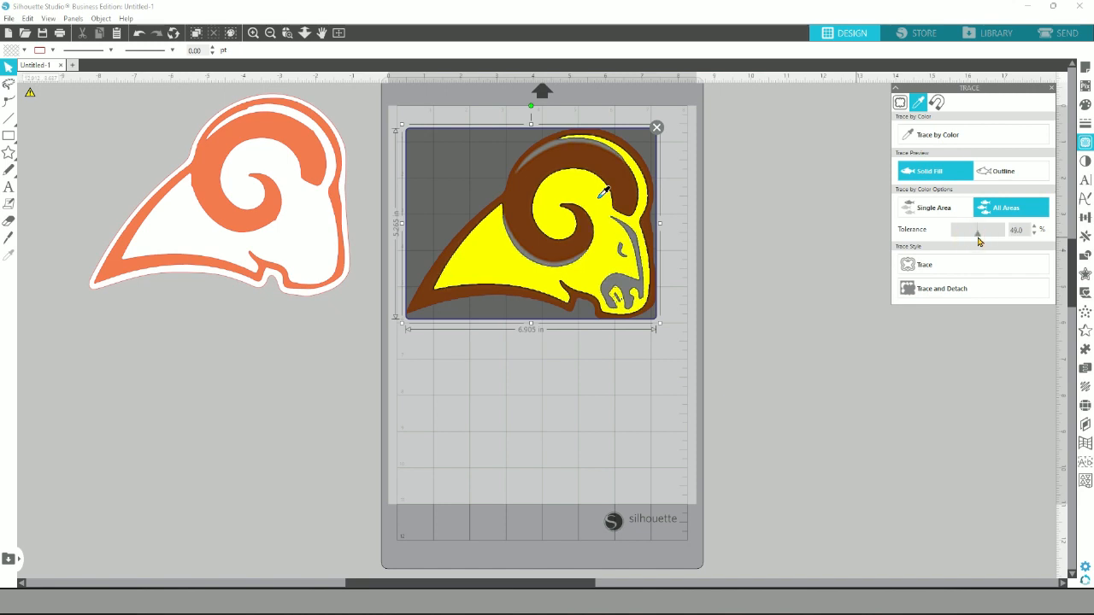
pyautogui.moveTo(976, 232); pyautogui.dragTo(982, 232)
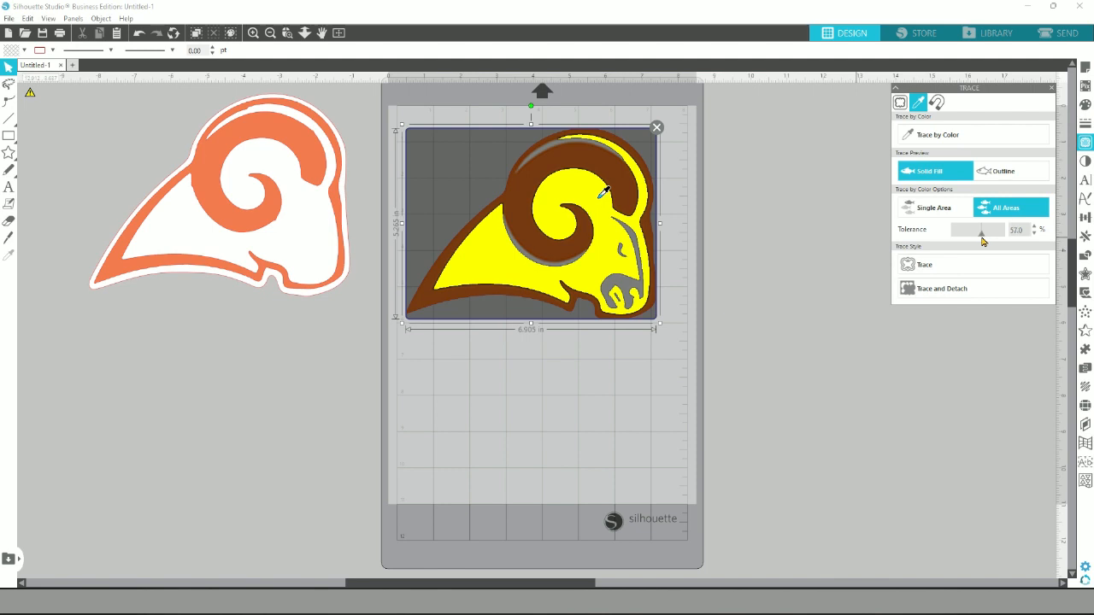
pyautogui.moveTo(981, 233); pyautogui.dragTo(985, 233)
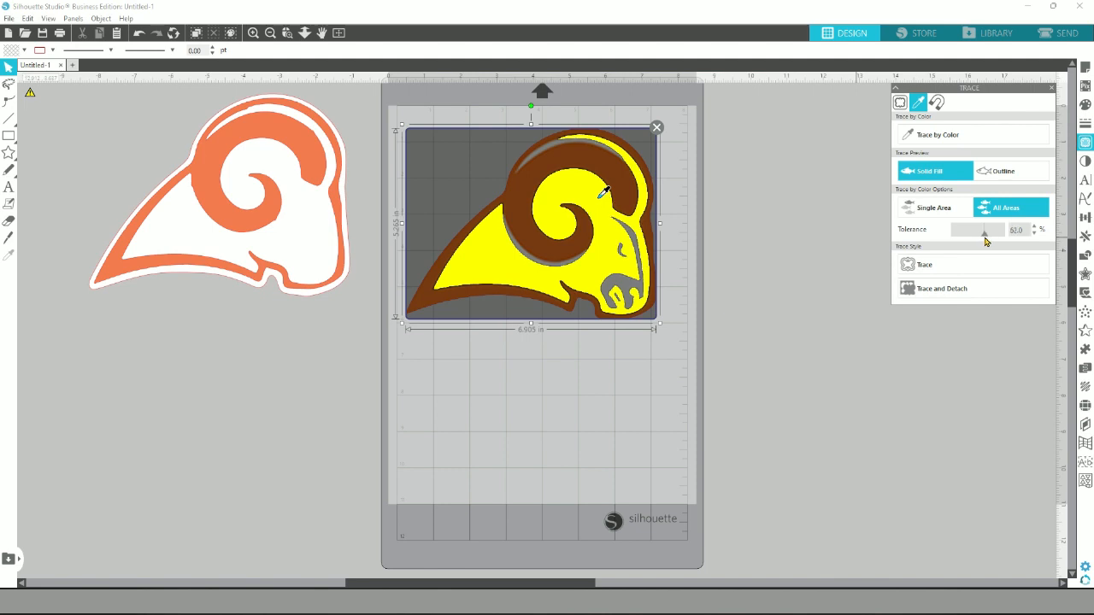
pyautogui.moveTo(983, 236); pyautogui.dragTo(988, 236)
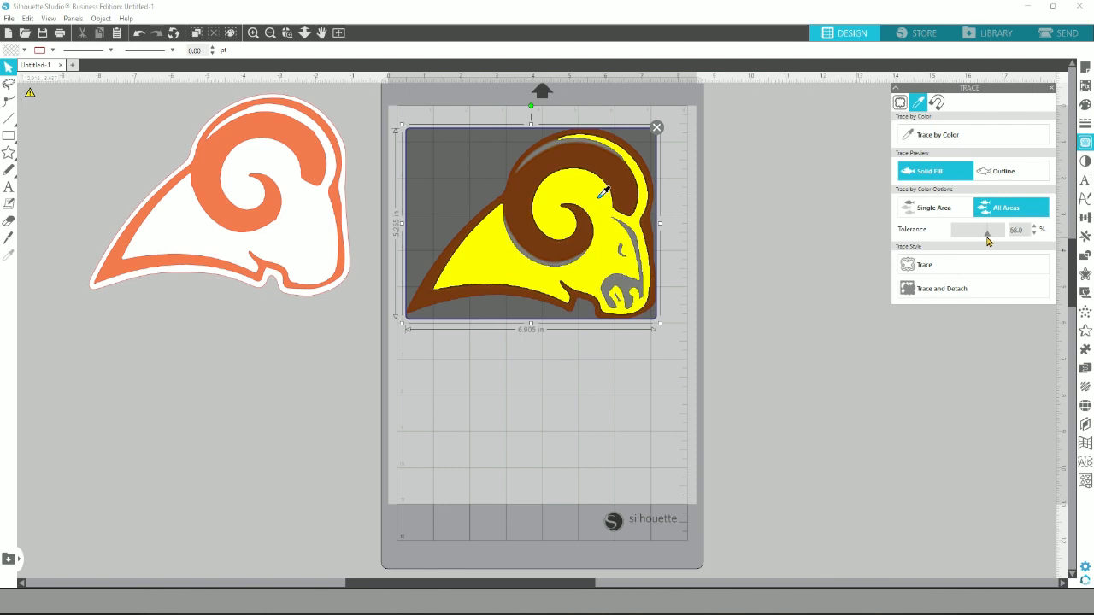
pyautogui.click(1007, 171)
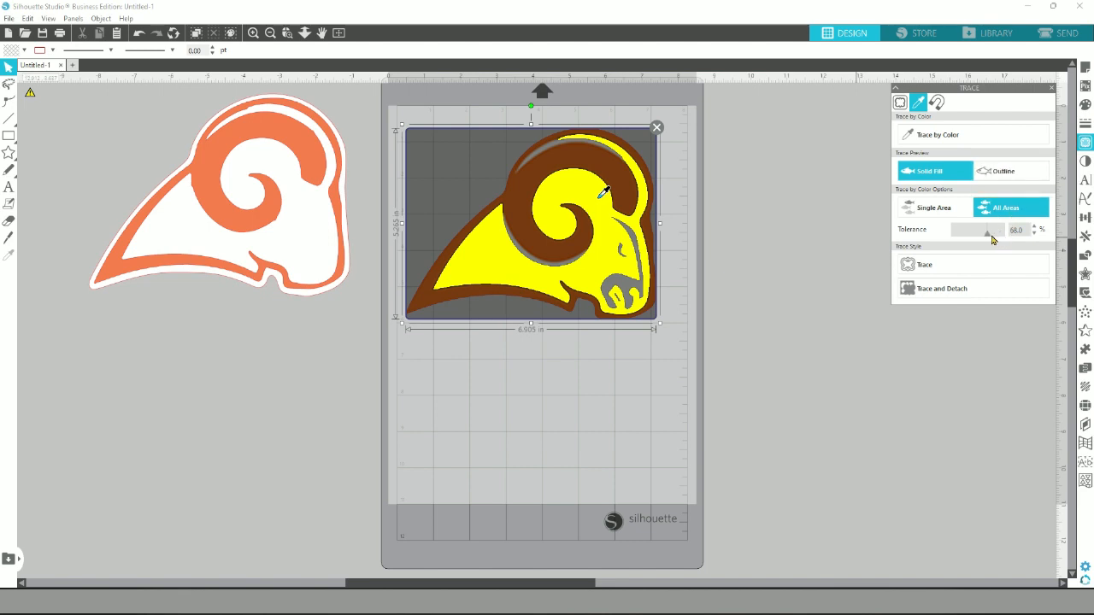
# Nudge the tolerance up and back, then trace the ram logo image into cut shapes.
pyautogui.moveTo(983, 229); pyautogui.dragTo(989, 229)
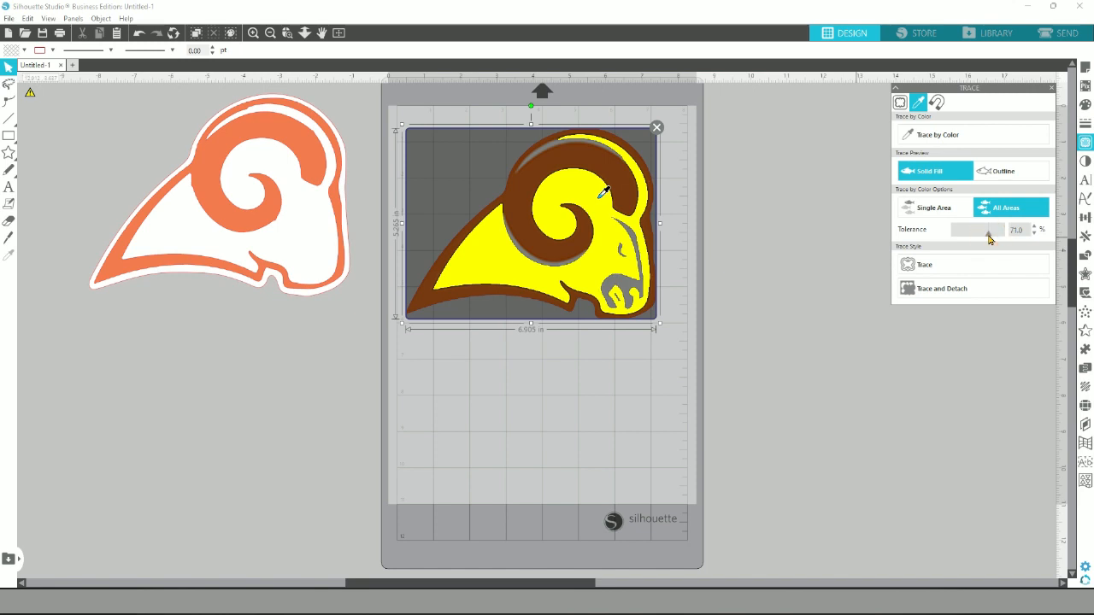
pyautogui.moveTo(978, 229); pyautogui.dragTo(991, 229)
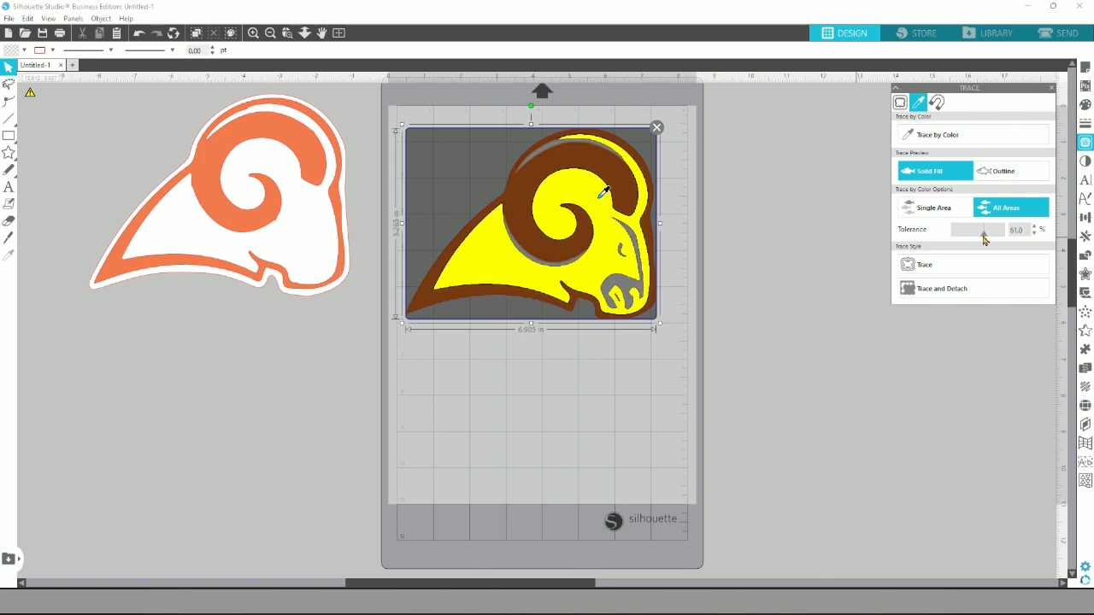
pyautogui.moveTo(991, 229); pyautogui.dragTo(977, 229)
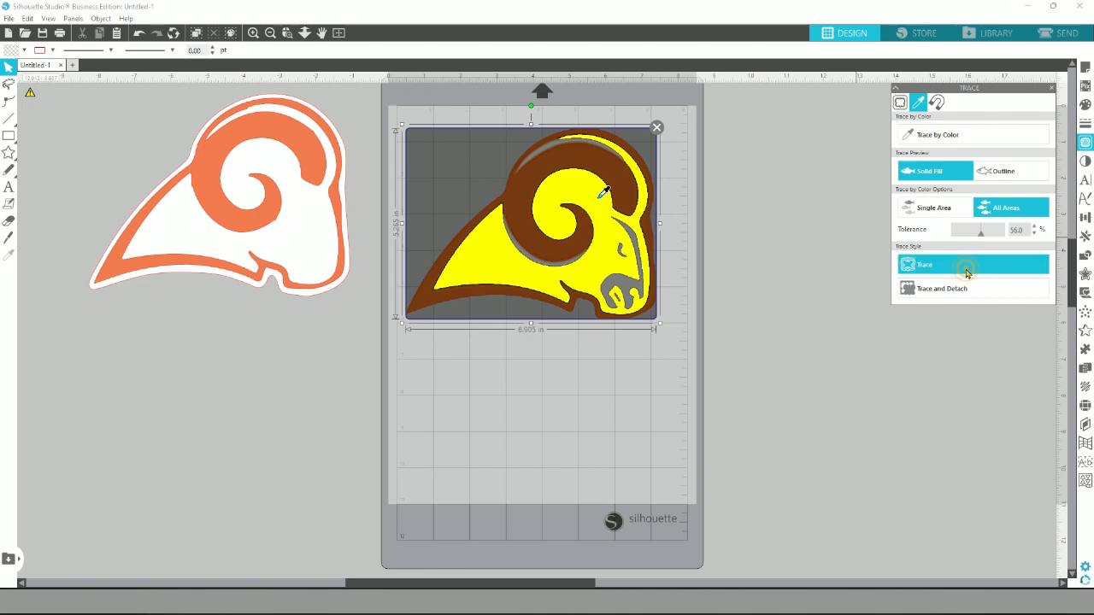
pyautogui.click(925, 263)
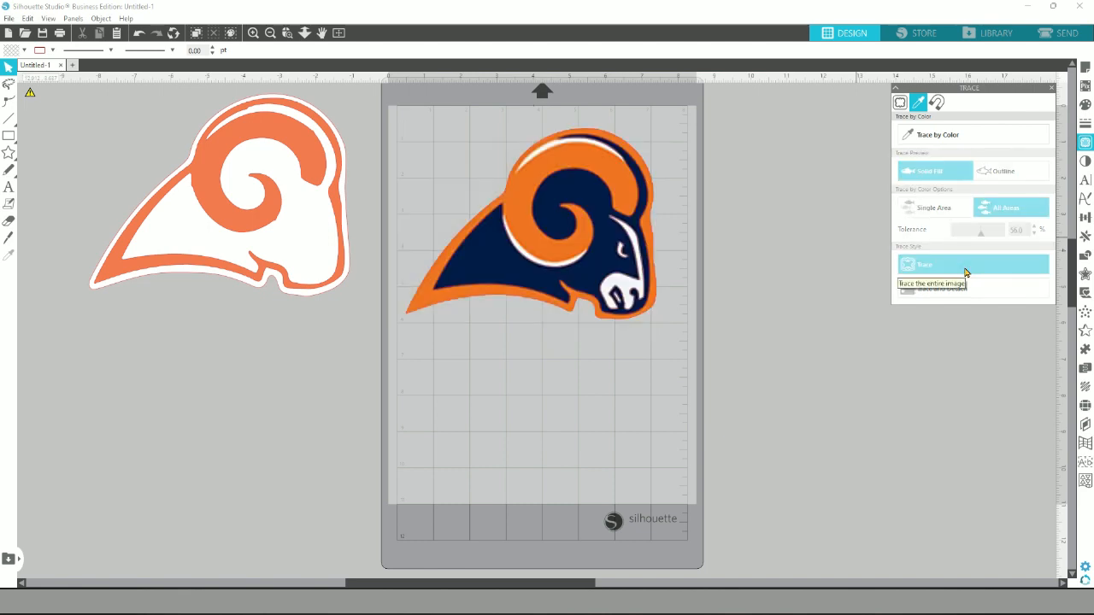
# Select a traced ram piece with the fill colours showing to colour it blue or orange.
pyautogui.click(1086, 106)
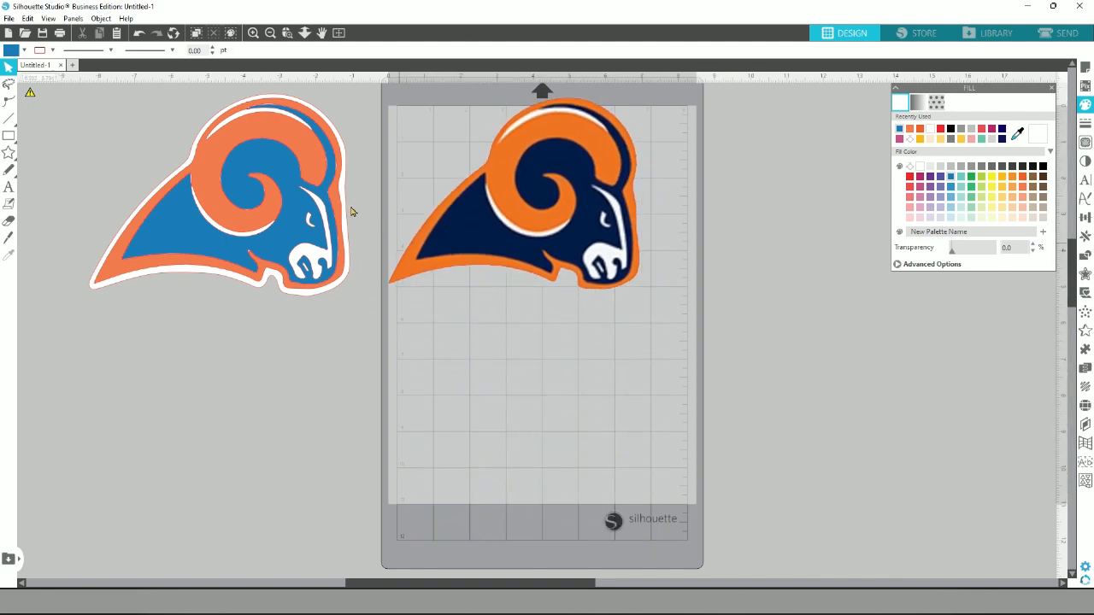
pyautogui.moveTo(563, 219)
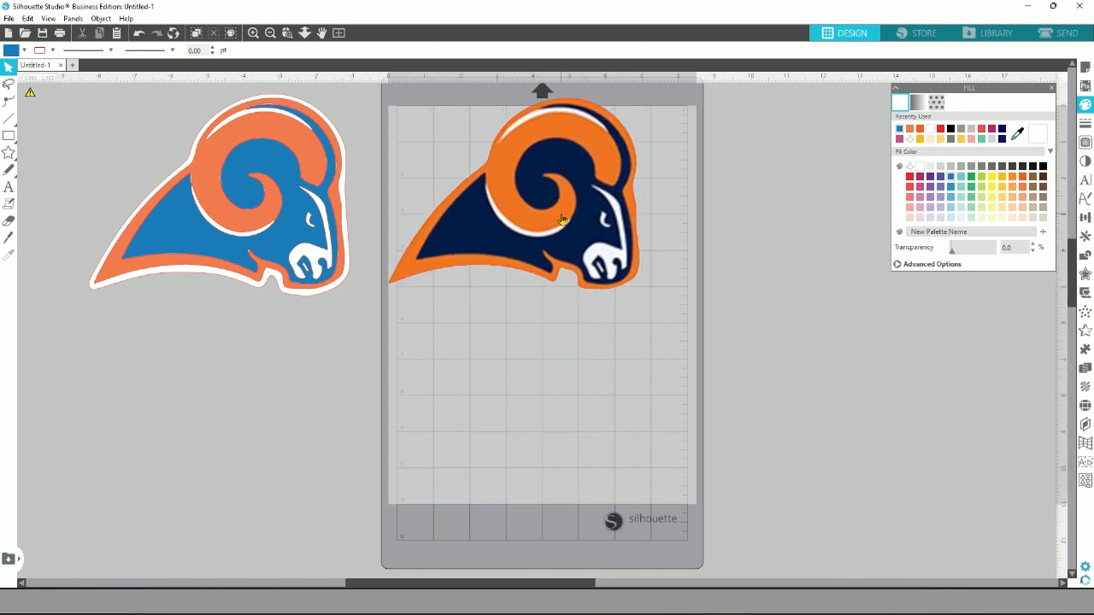
pyautogui.click(530, 214)
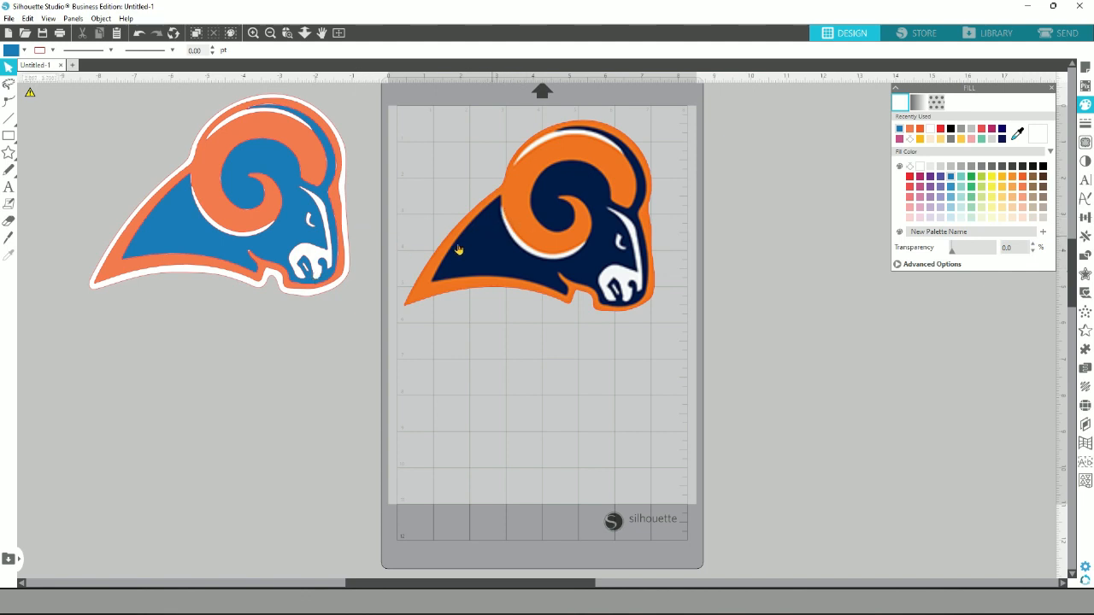
pyautogui.moveTo(575, 239)
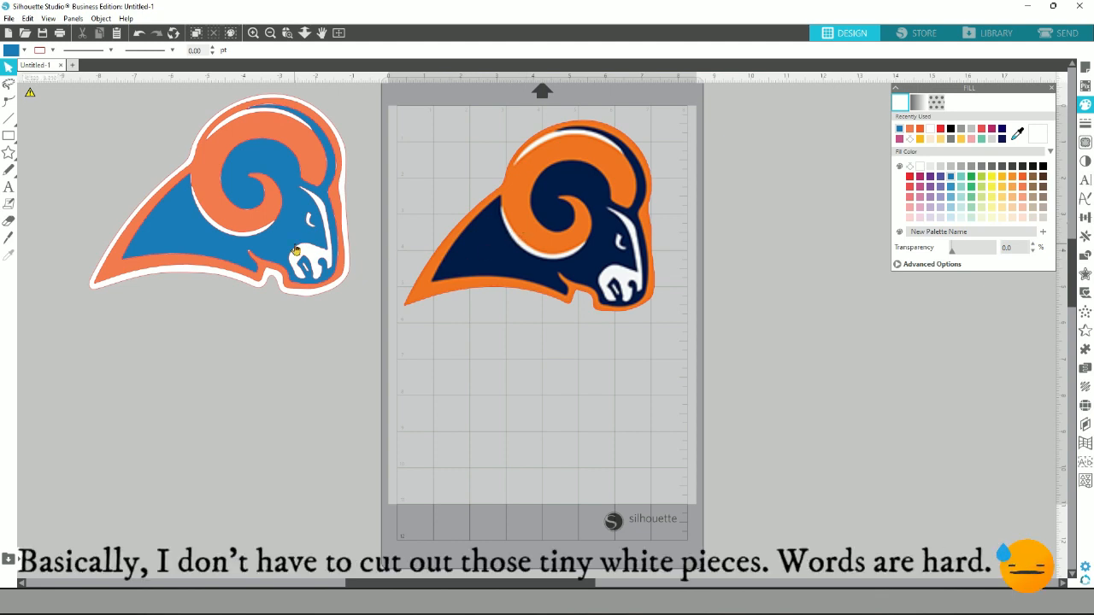
pyautogui.moveTo(318, 212)
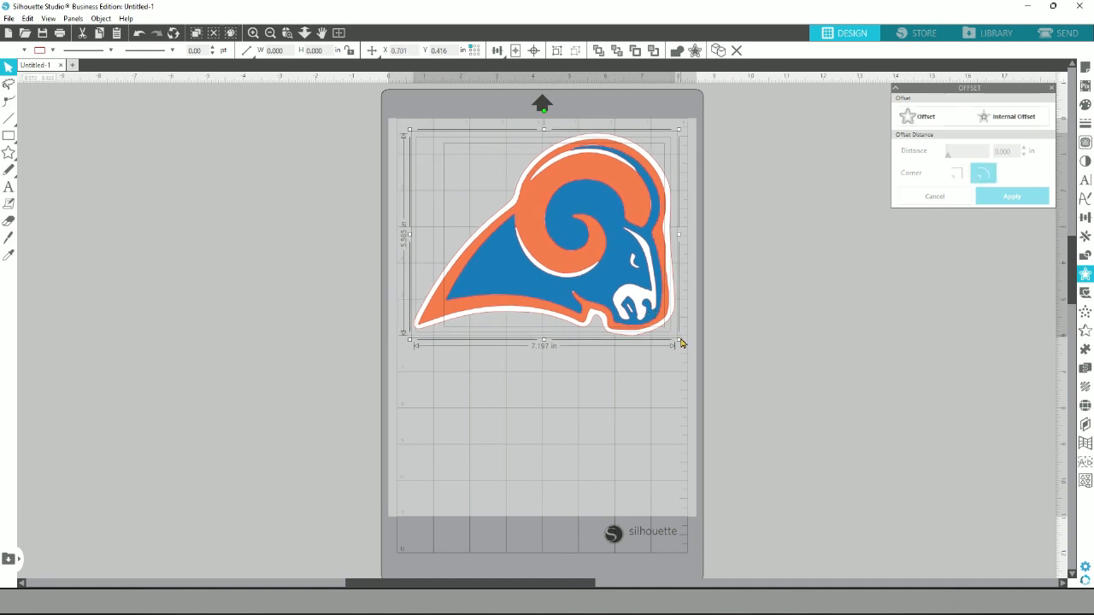
# Move the layered ram off the mat and pull the blue and orange layers away from the white base.
pyautogui.moveTo(680, 345); pyautogui.dragTo(660, 323)
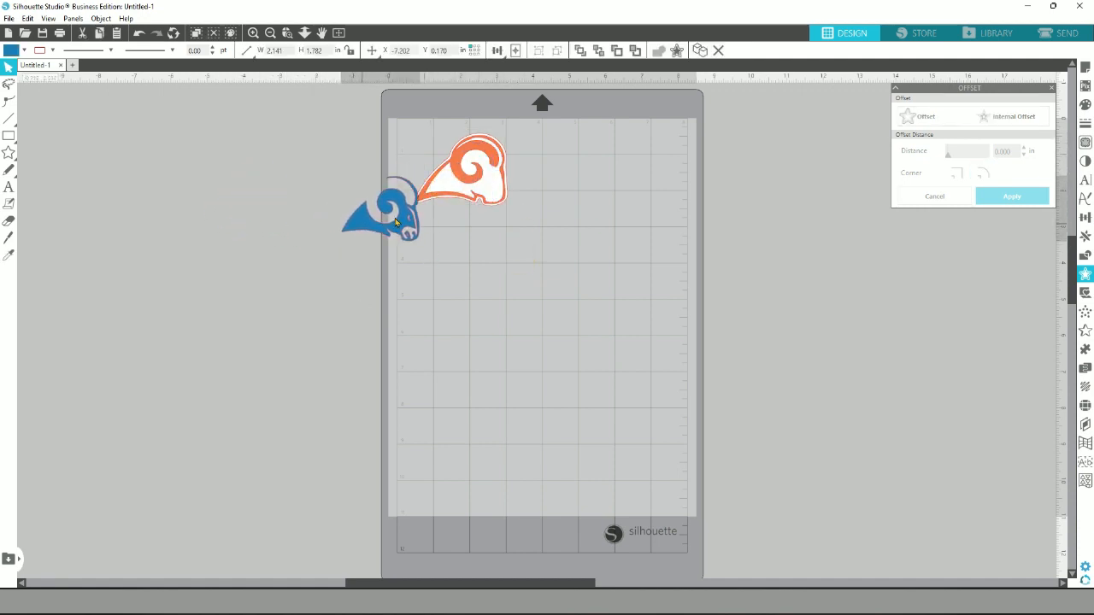
pyautogui.moveTo(389, 208); pyautogui.dragTo(769, 157)
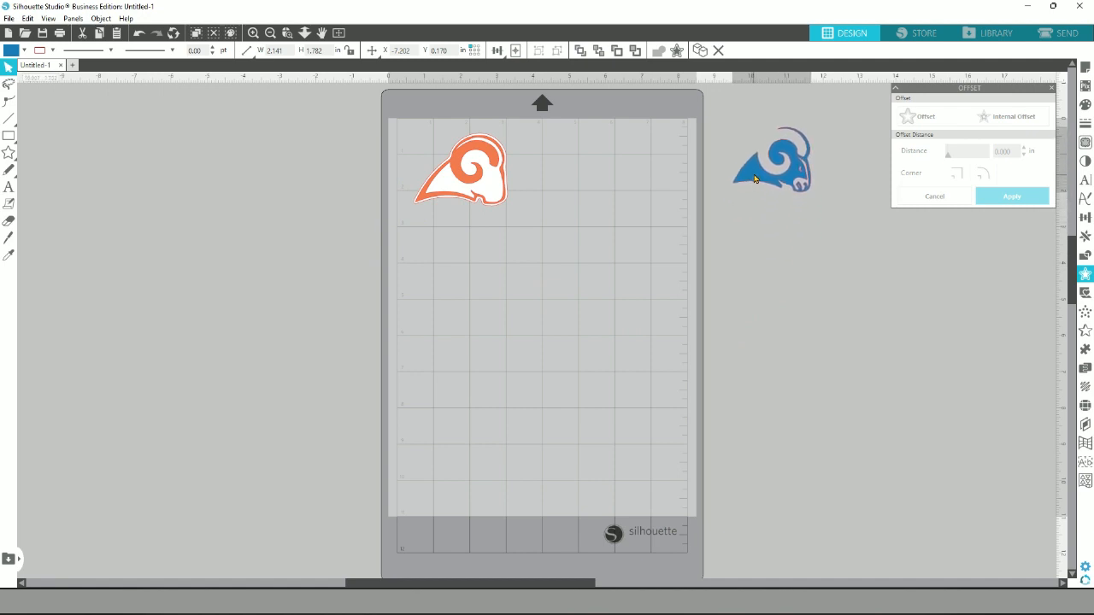
pyautogui.moveTo(461, 170); pyautogui.dragTo(260, 427)
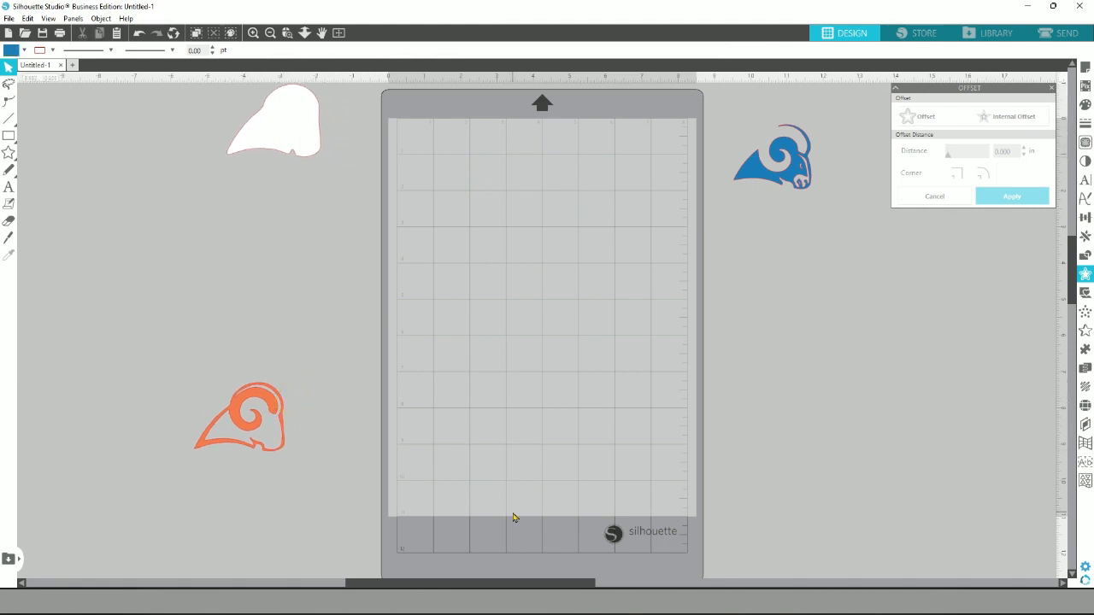
pyautogui.moveTo(372, 468)
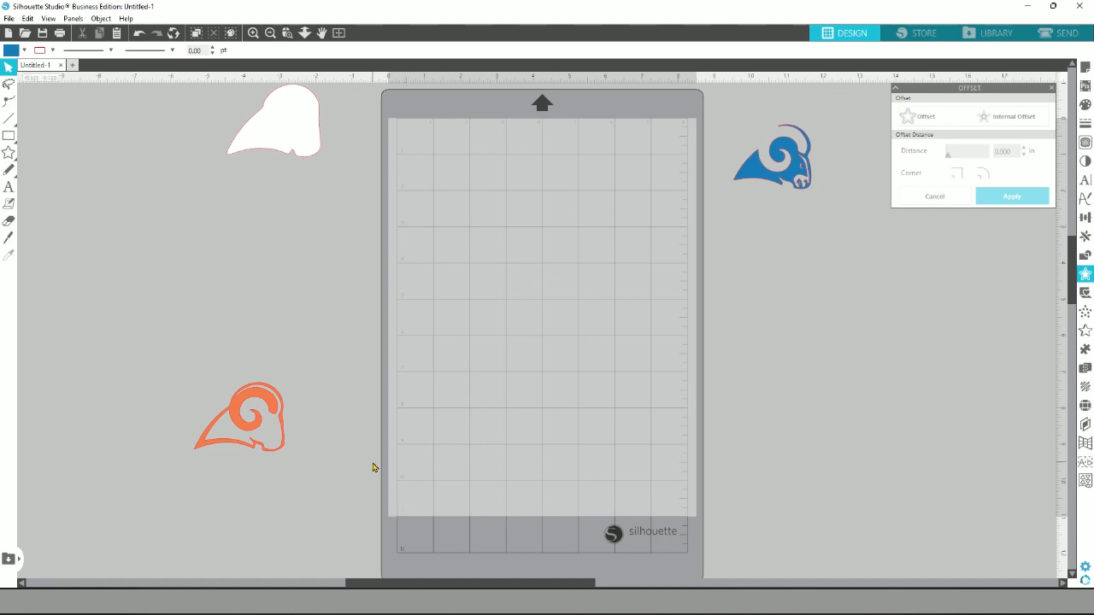
# Add the word 'Junior' on the mat and scroll the font list looking for a script font.
pyautogui.click(11, 187)
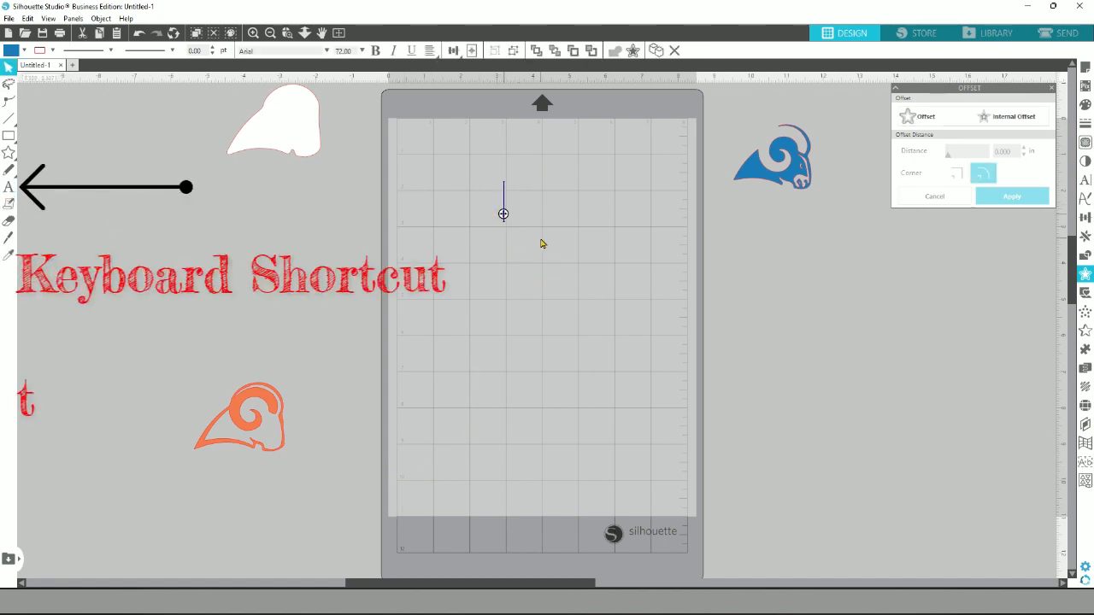
pyautogui.write('Junio')
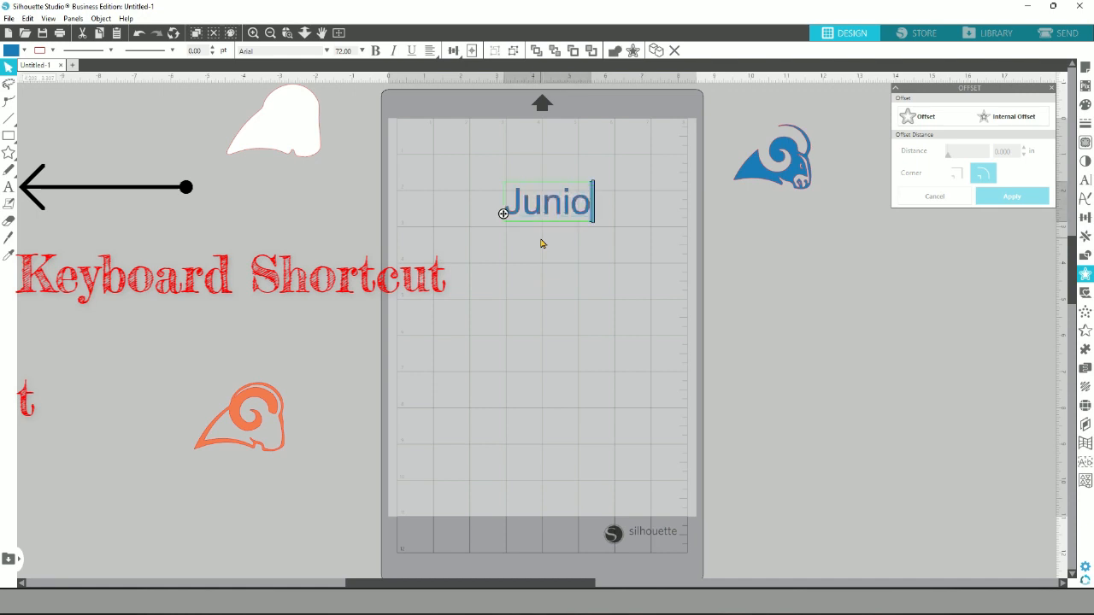
pyautogui.write('r')
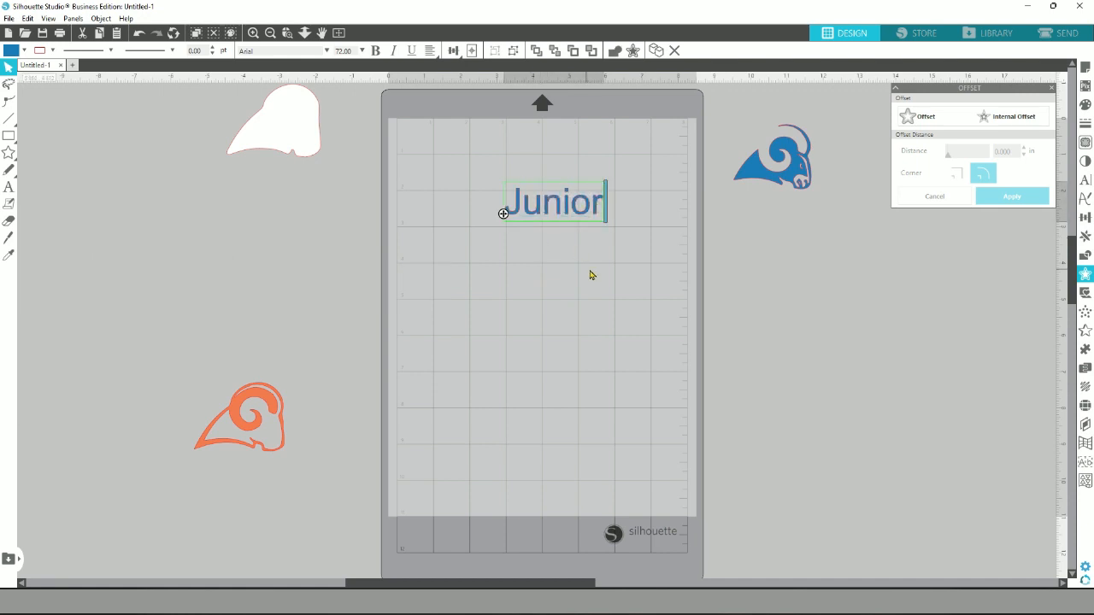
pyautogui.moveTo(604, 235)
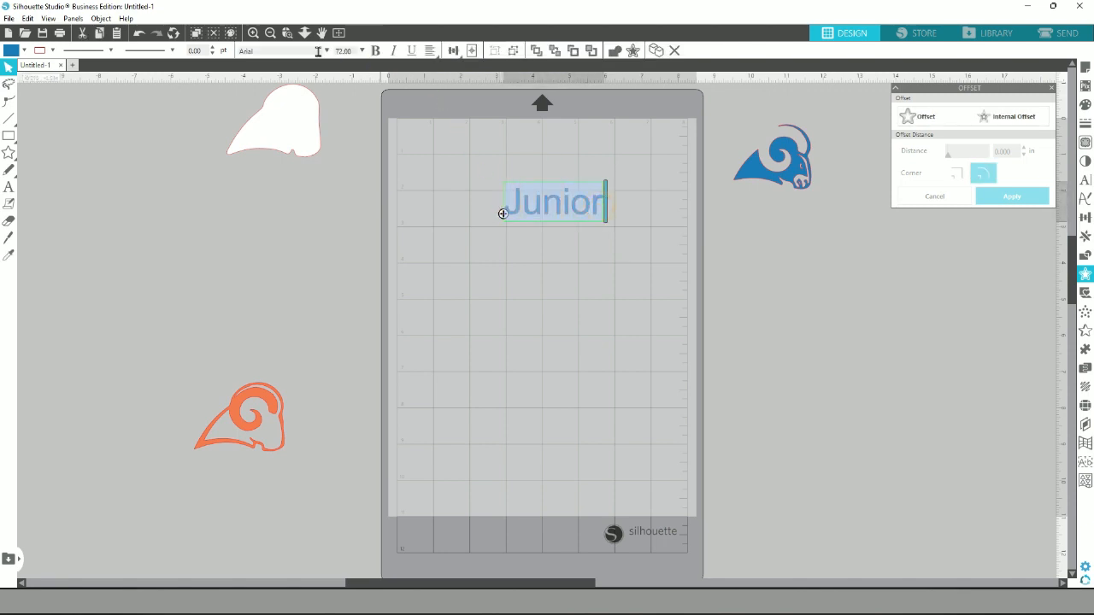
pyautogui.click(316, 52)
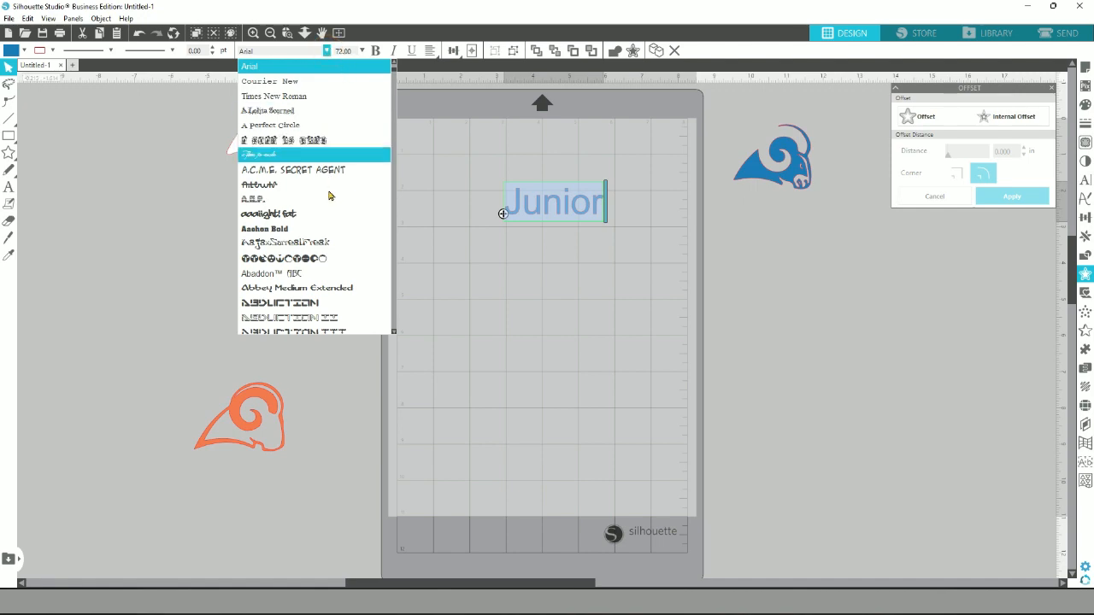
pyautogui.scroll(-3)
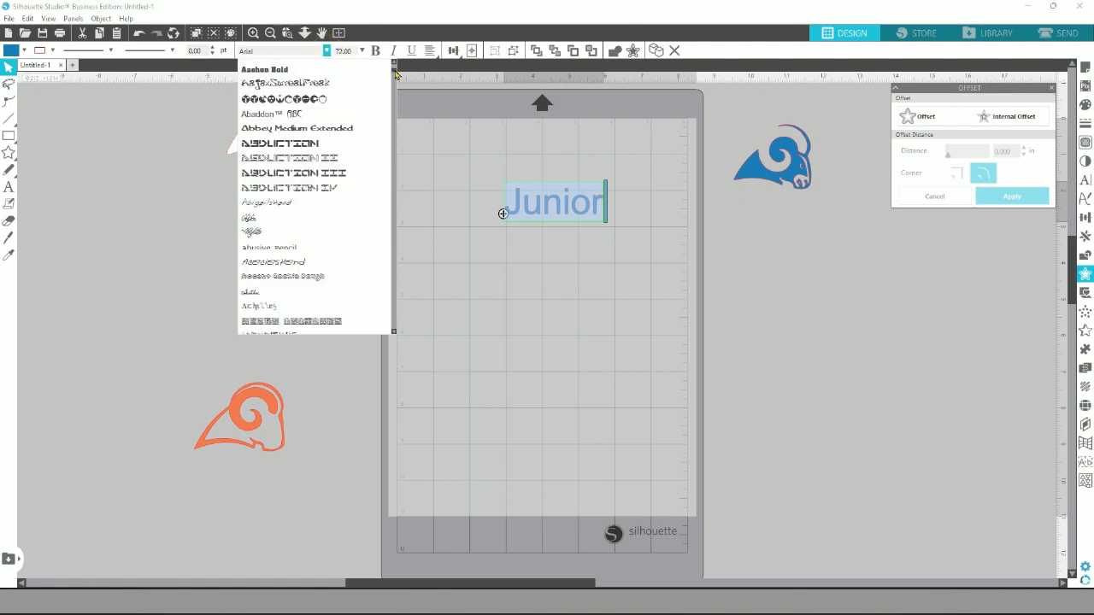
pyautogui.scroll(-3)
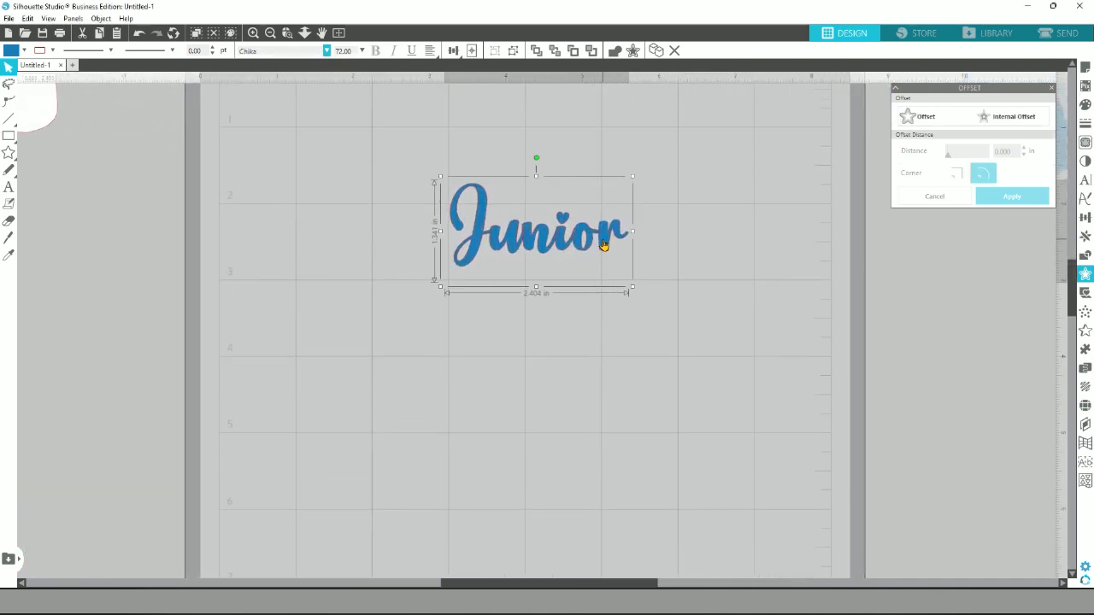
# Scale the Chloe-script Junior lettering up by its corner handle.
pyautogui.moveTo(633, 287); pyautogui.dragTo(767, 378)
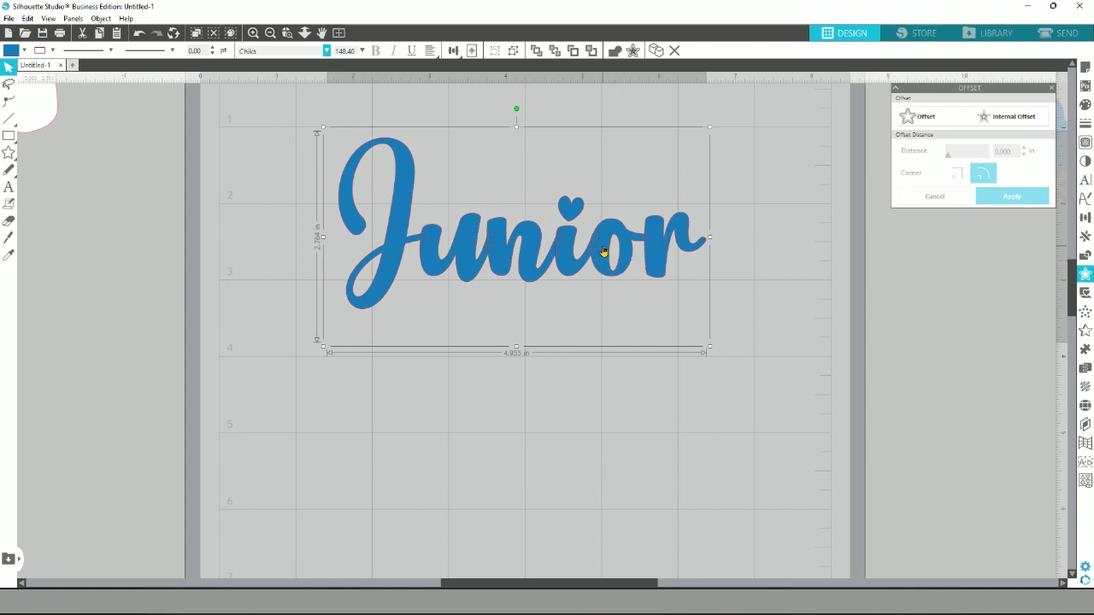
pyautogui.moveTo(649, 247)
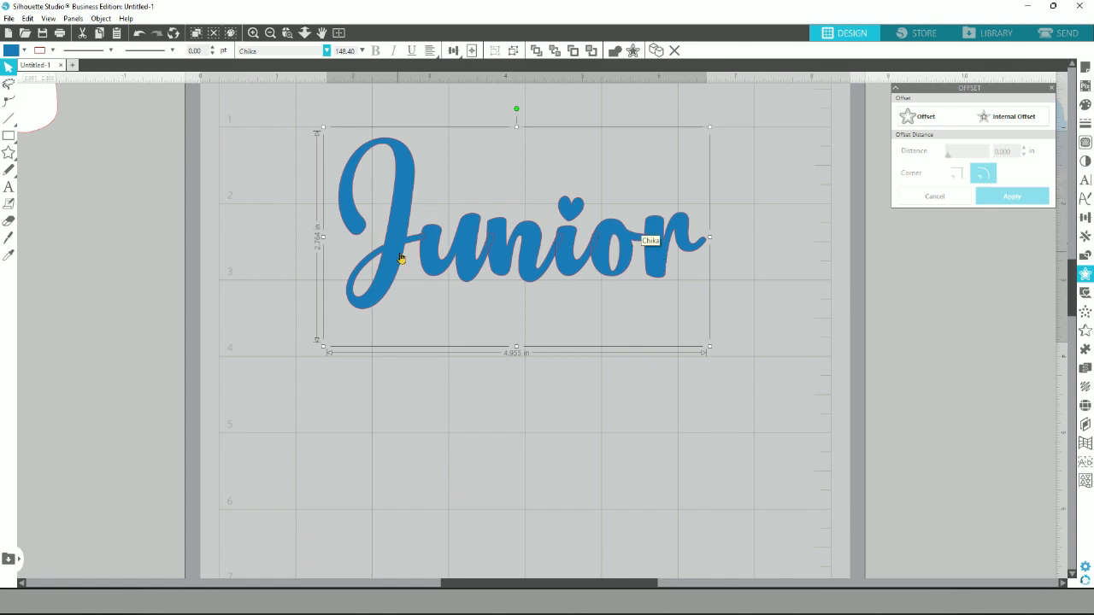
pyautogui.moveTo(551, 235)
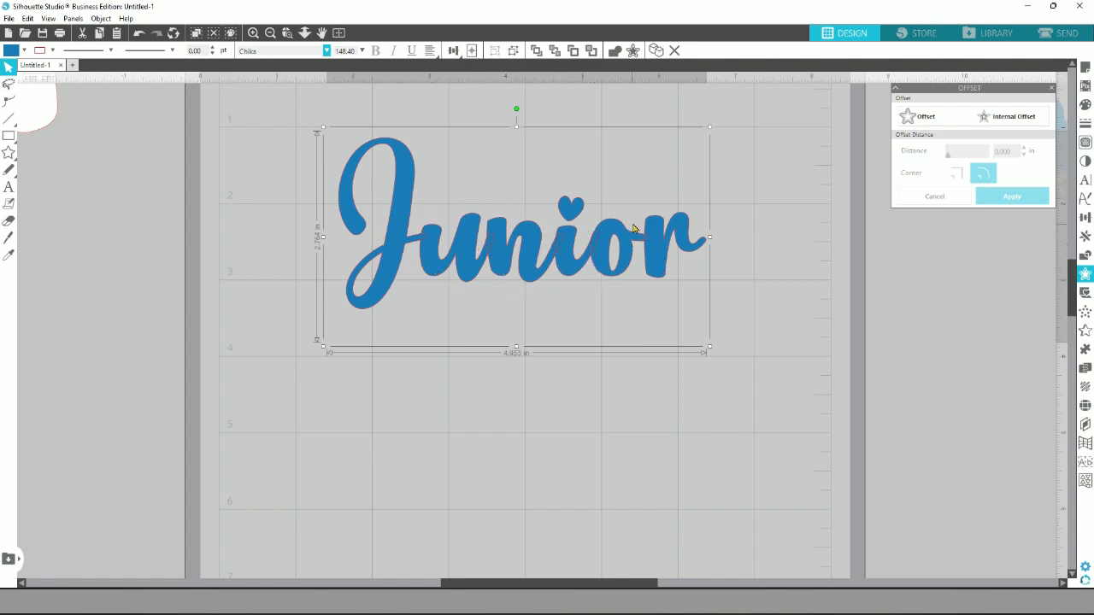
pyautogui.moveTo(1060, 214)
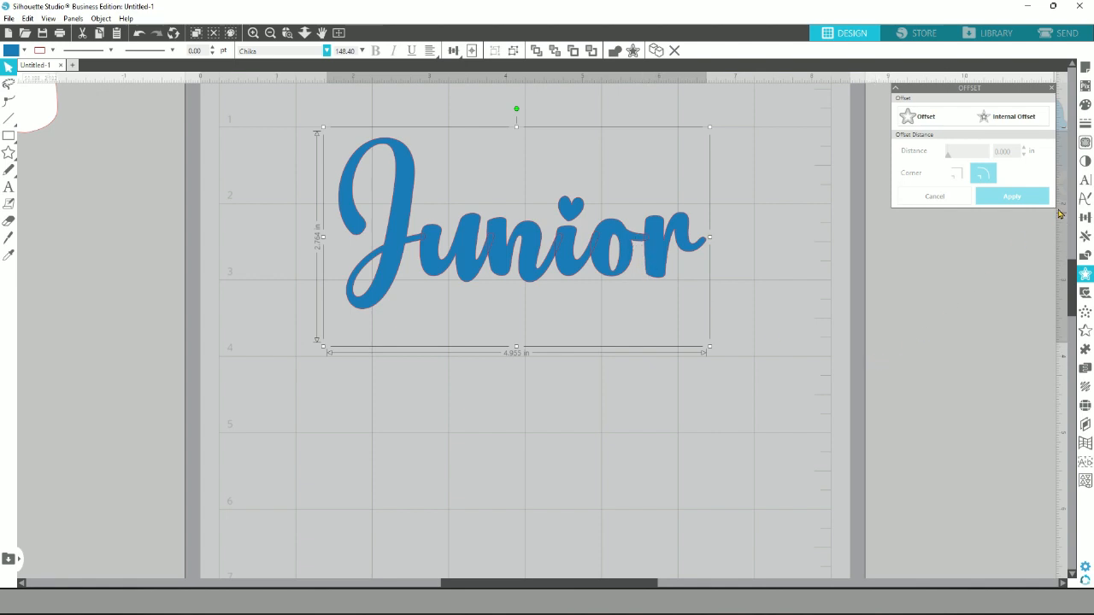
# Try tighter and wider character spacing on Junior in Text Style, ending back at 100%.
pyautogui.click(1084, 179)
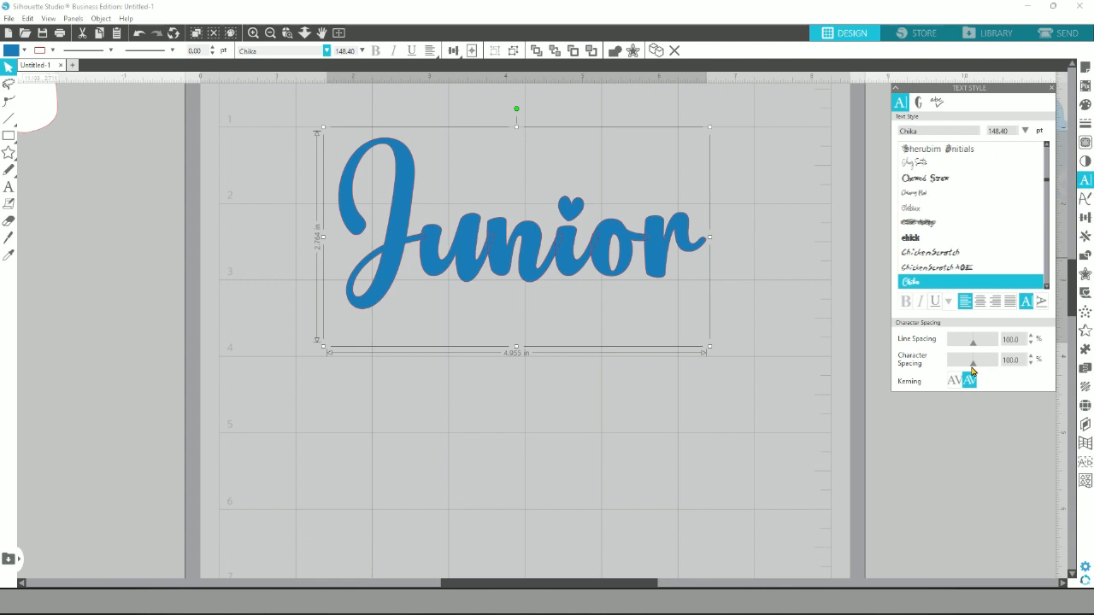
pyautogui.moveTo(977, 359); pyautogui.dragTo(966, 359)
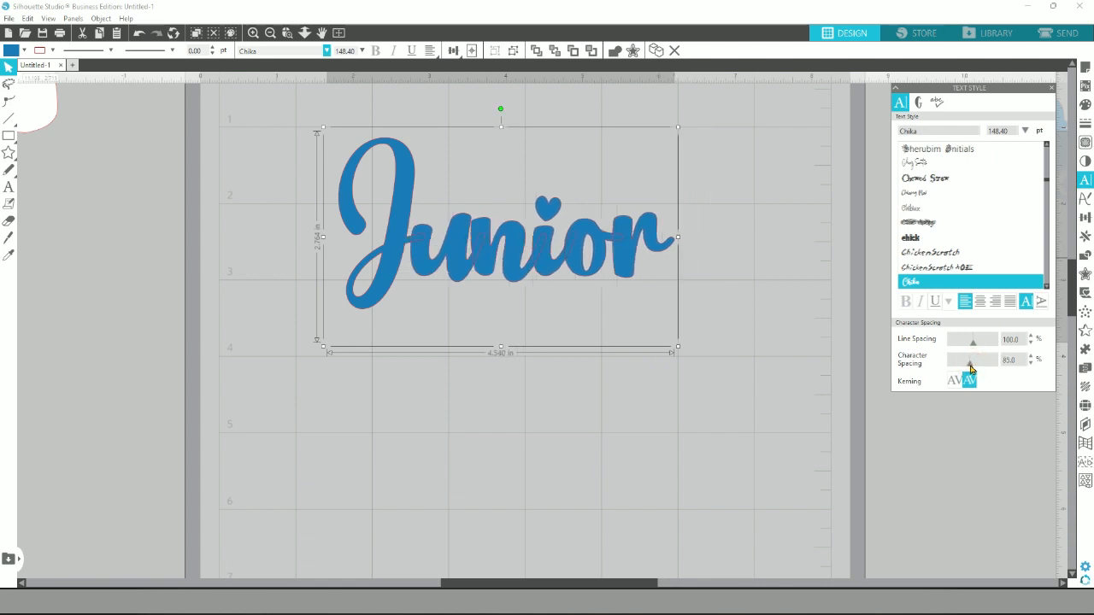
pyautogui.moveTo(960, 359); pyautogui.dragTo(978, 359)
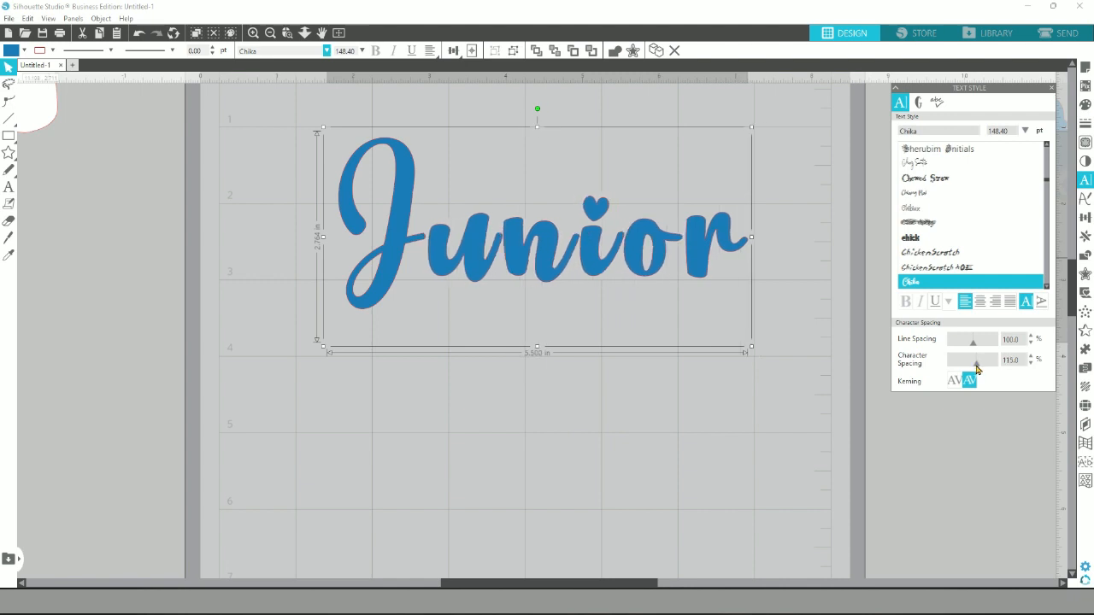
pyautogui.moveTo(978, 365); pyautogui.dragTo(973, 365)
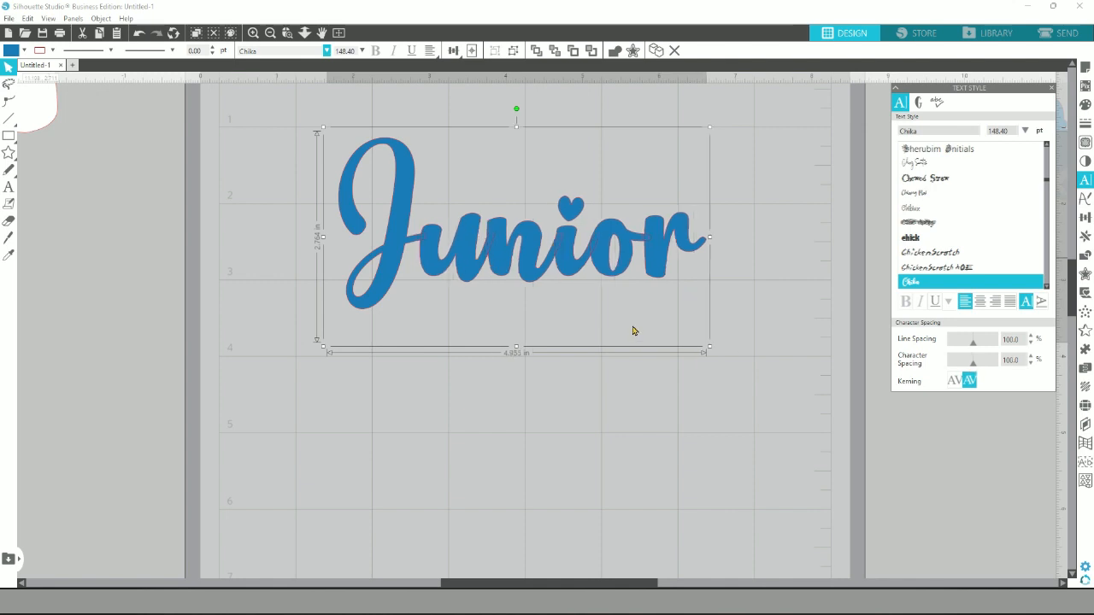
pyautogui.moveTo(505, 272)
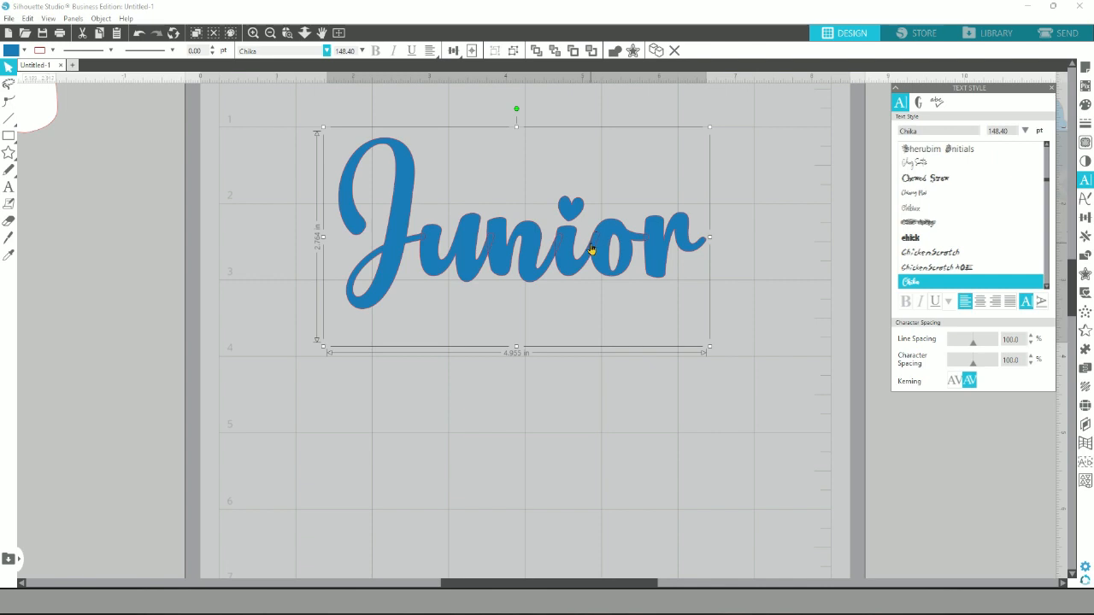
# Convert the Junior text to a path so it becomes a single cut shape.
pyautogui.rightClick(592, 249)
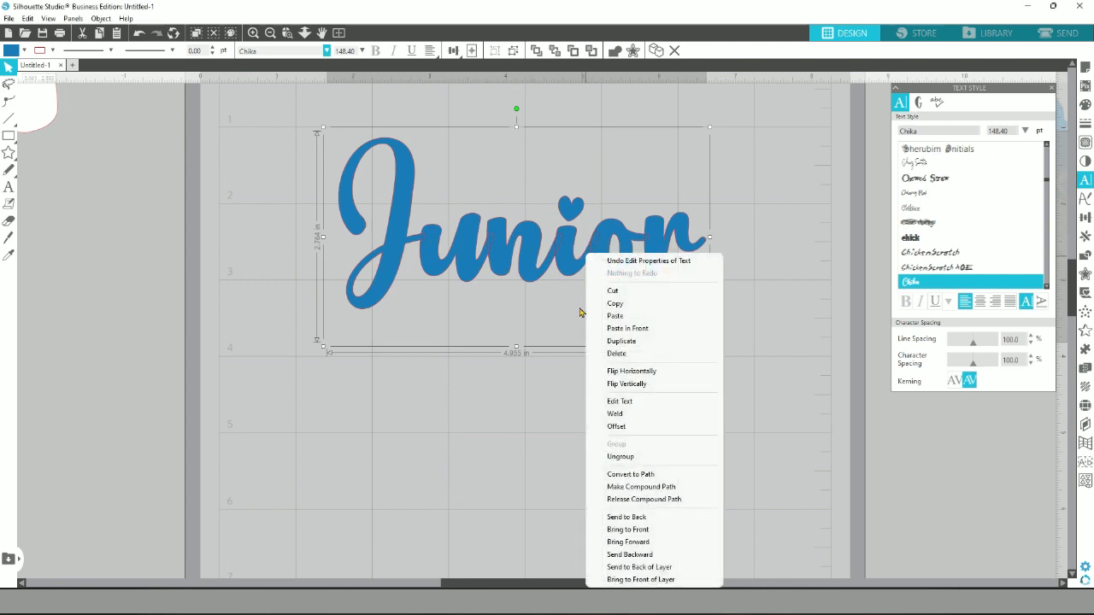
pyautogui.click(819, 391)
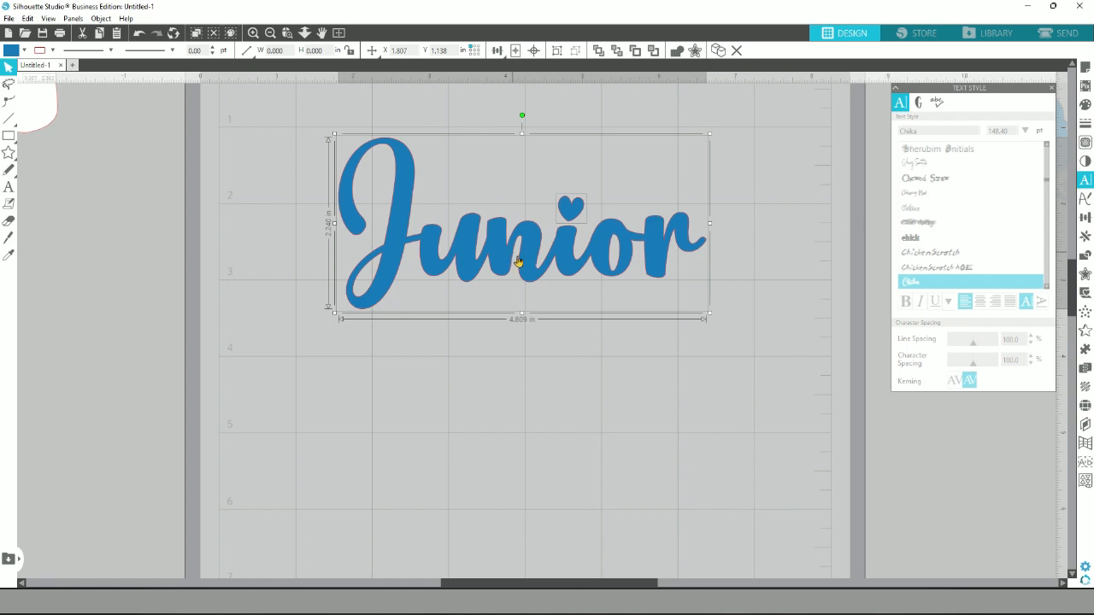
pyautogui.moveTo(752, 313)
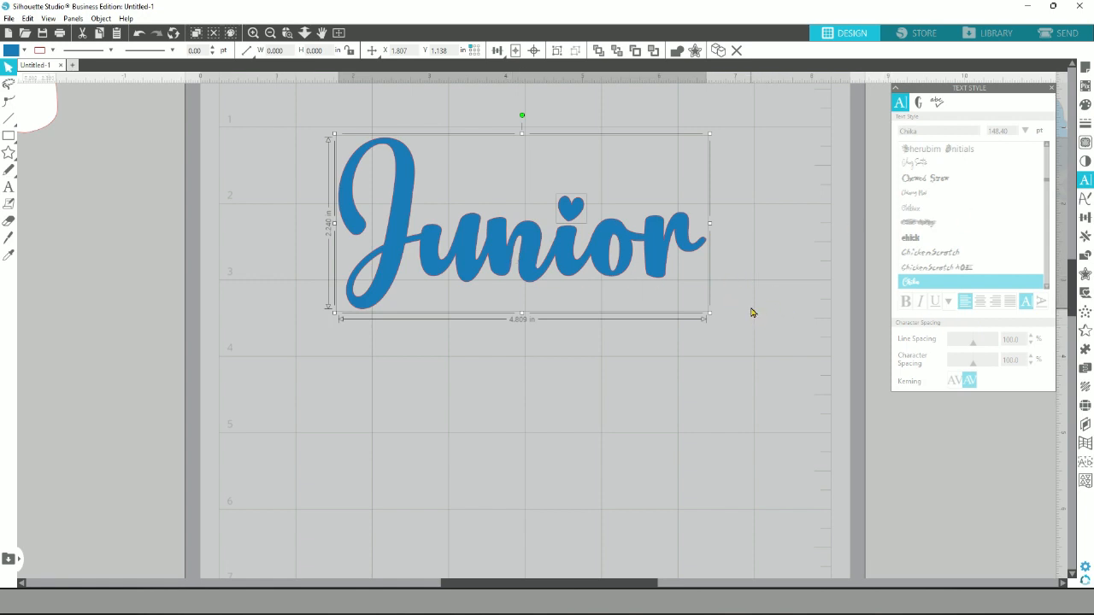
pyautogui.moveTo(750, 311)
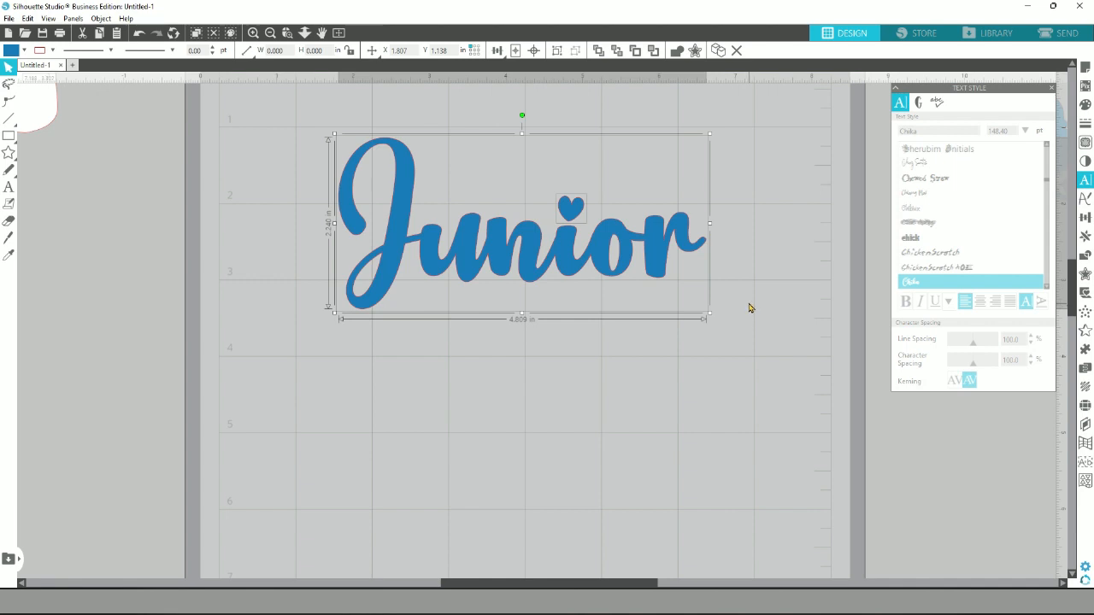
pyautogui.moveTo(749, 306)
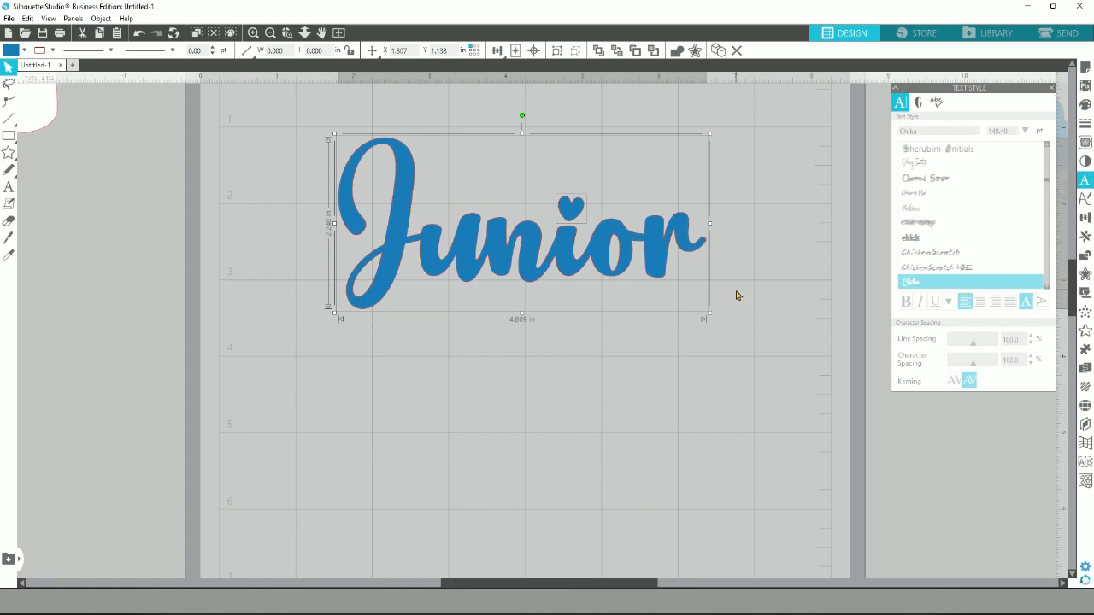
pyautogui.moveTo(731, 287)
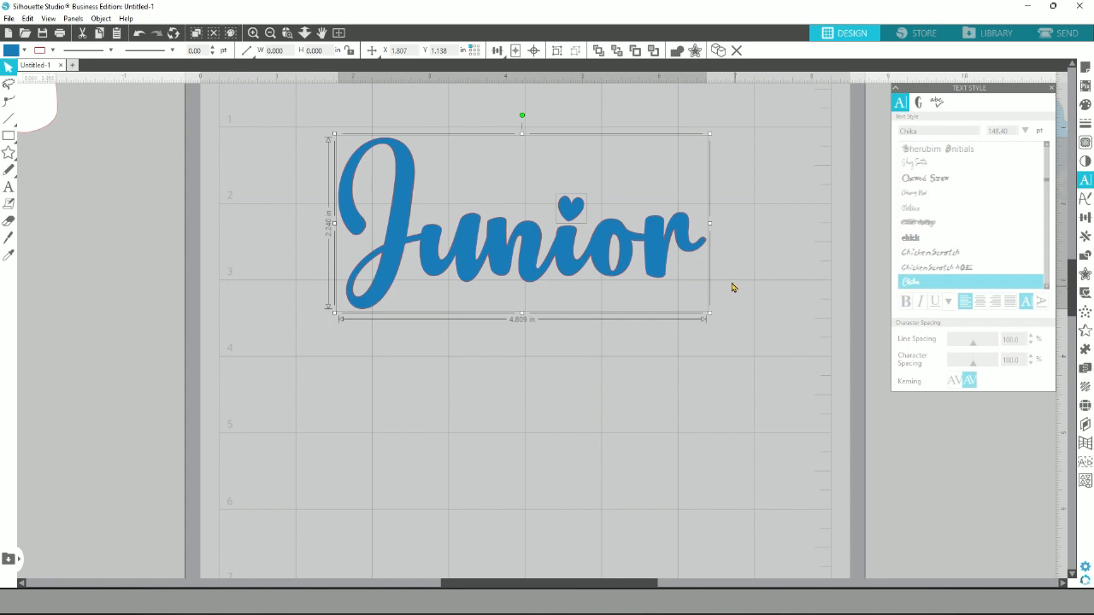
pyautogui.moveTo(732, 266)
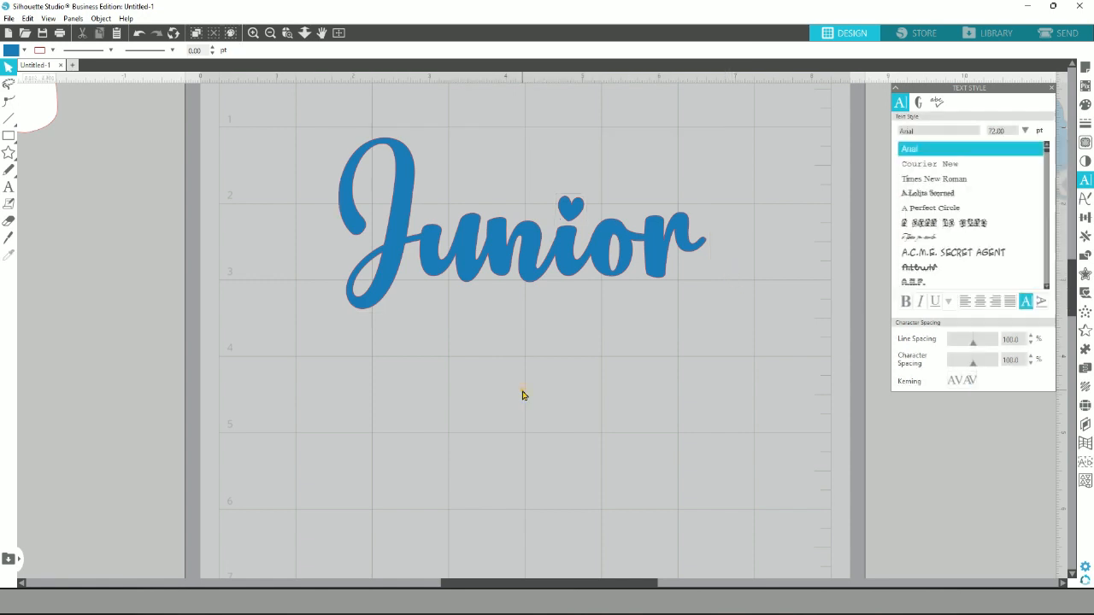
# Pull the heart off the 'i' of Junior so it sits as its own black piece.
pyautogui.moveTo(570, 205); pyautogui.dragTo(554, 137)
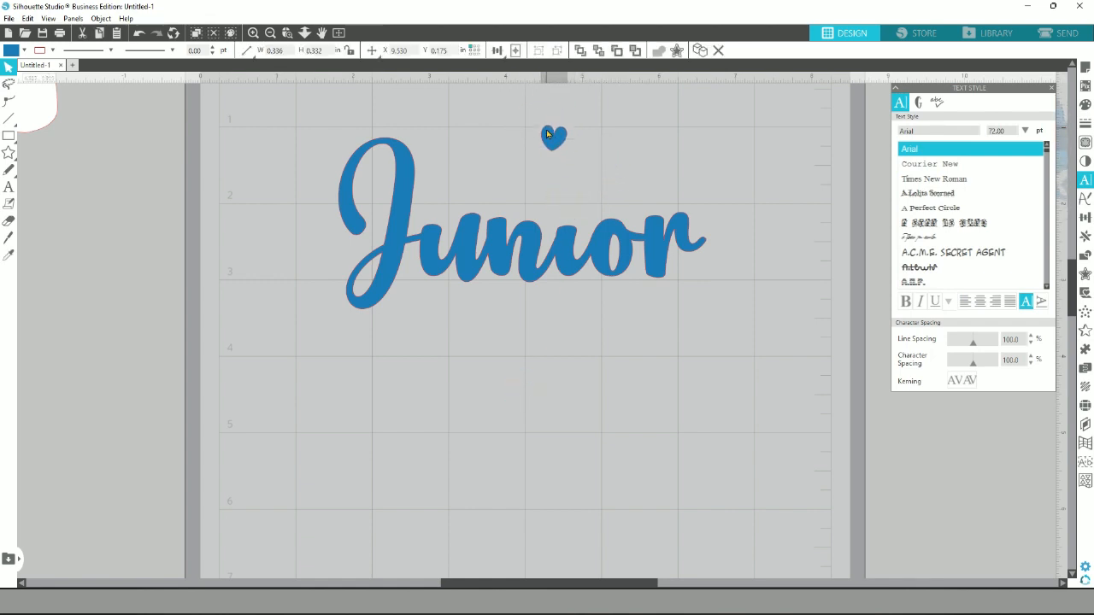
pyautogui.click(553, 137)
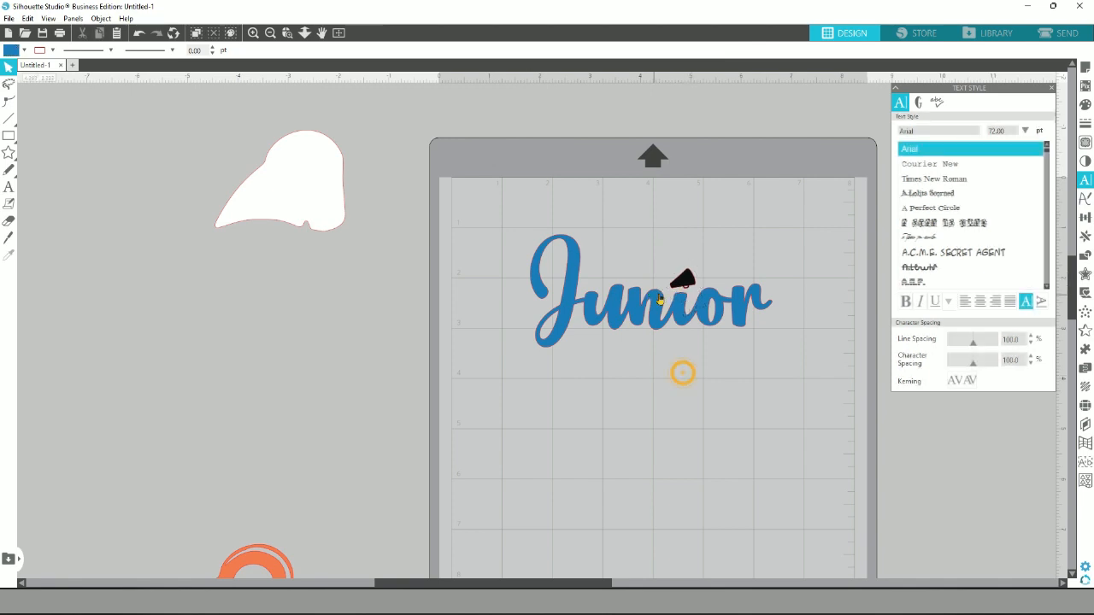
# Apply an offset outline to Junior with the ram, giving white and orange layers.
pyautogui.click(683, 280)
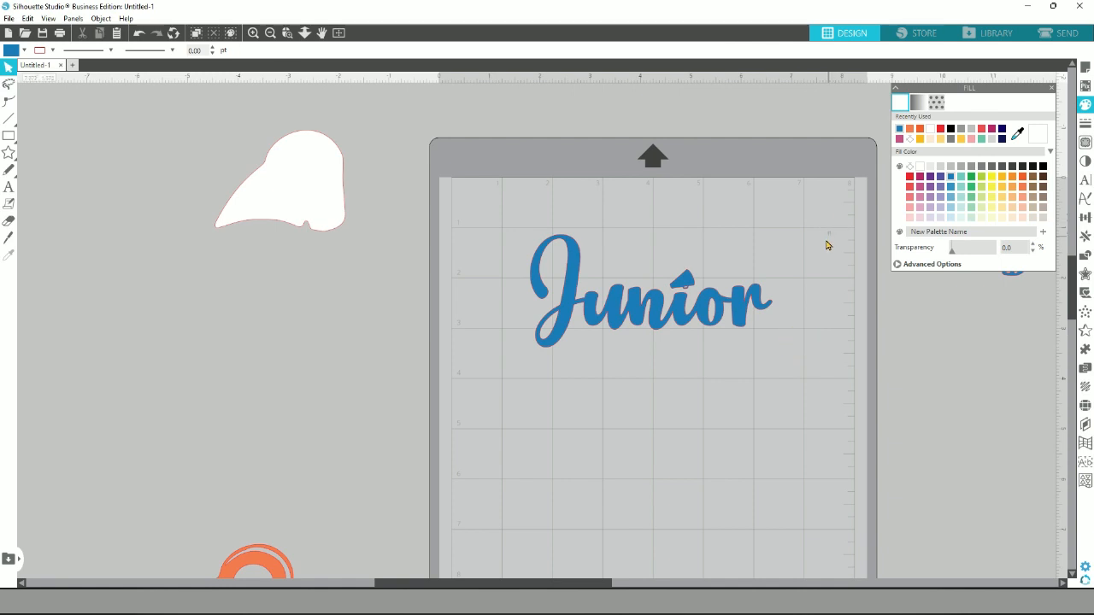
pyautogui.click(651, 304)
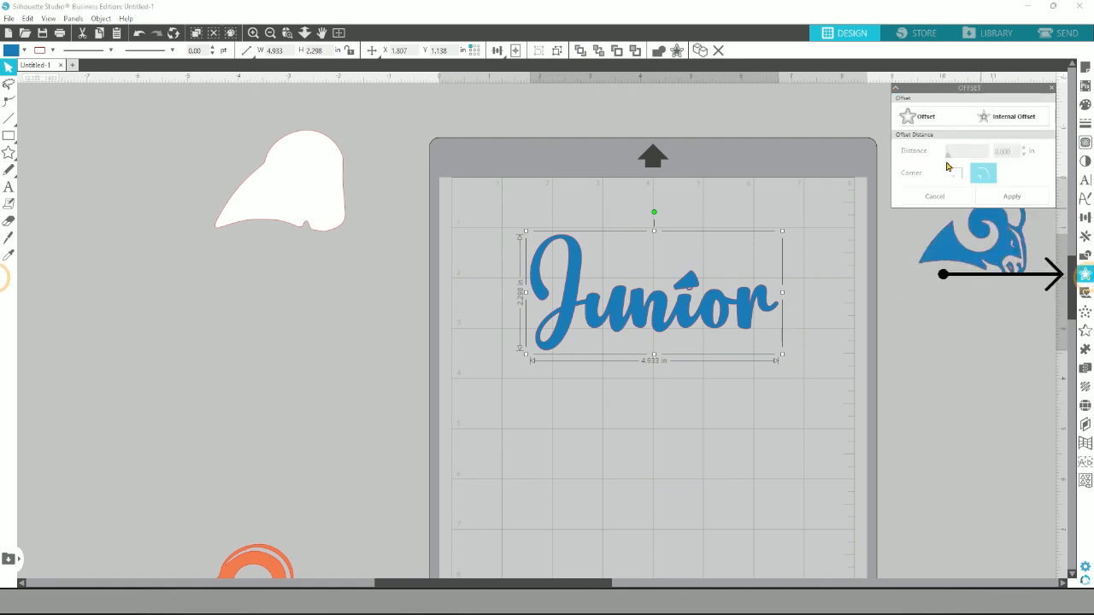
pyautogui.click(1012, 195)
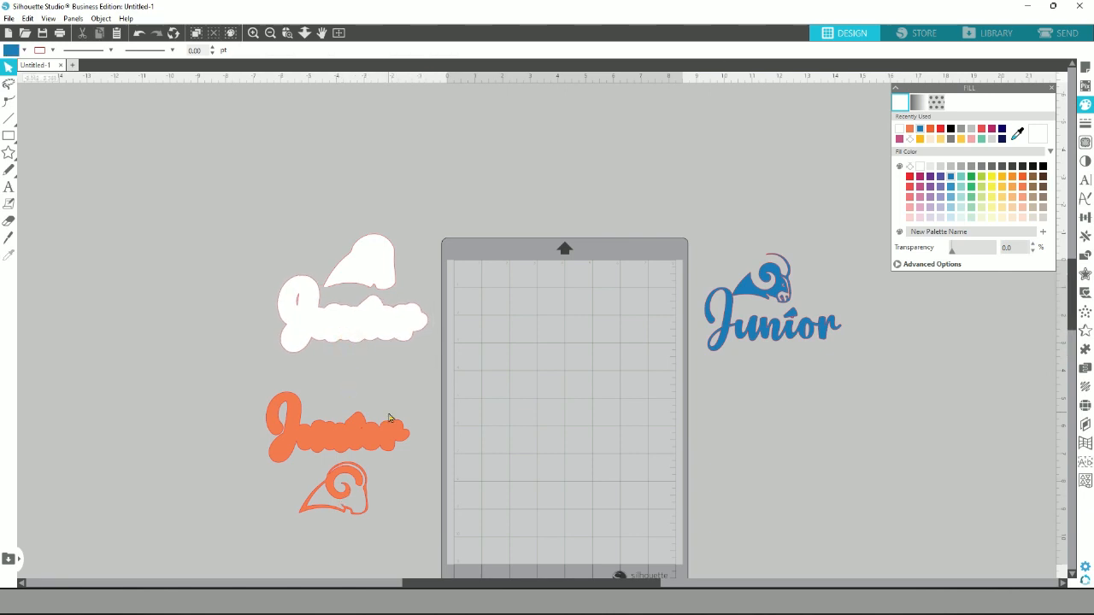
# Shrink the cheerleader silhouette so it fits on the mat.
pyautogui.scroll(-3)
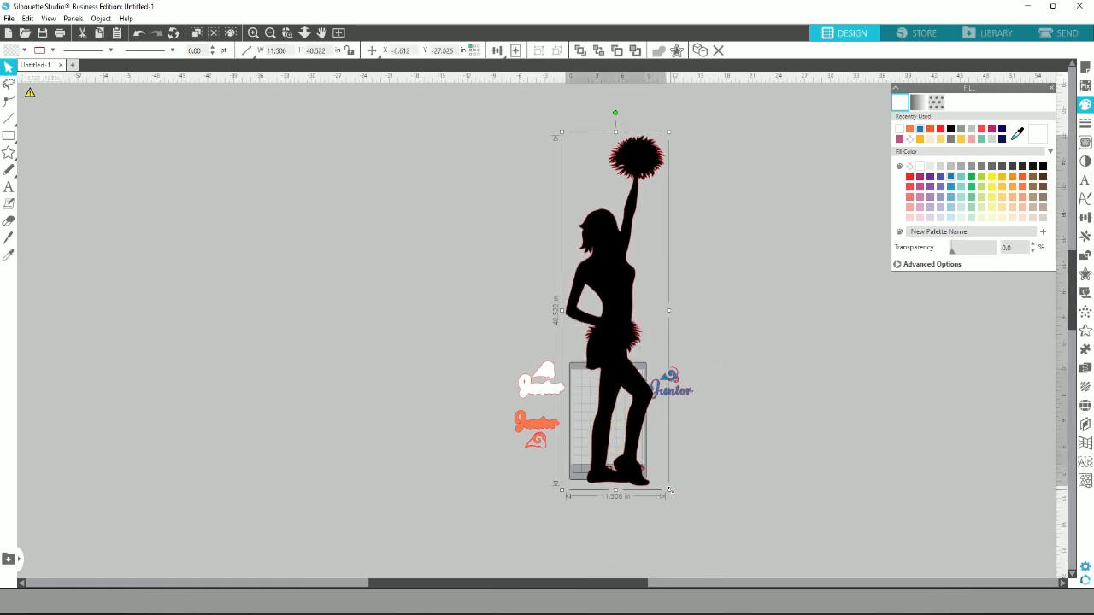
pyautogui.moveTo(666, 492); pyautogui.dragTo(619, 486)
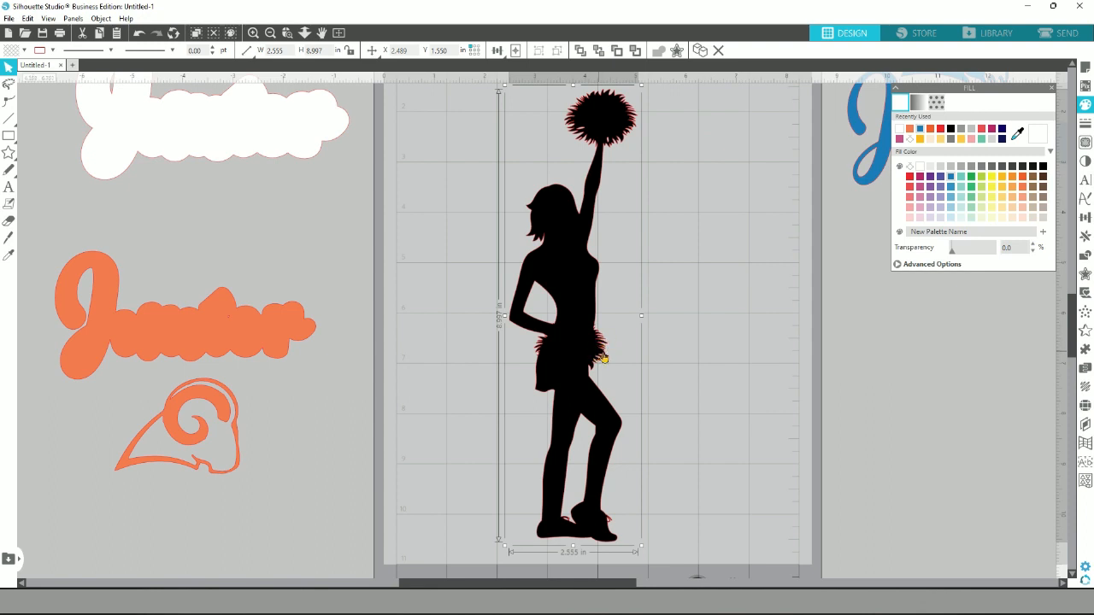
pyautogui.moveTo(588, 241)
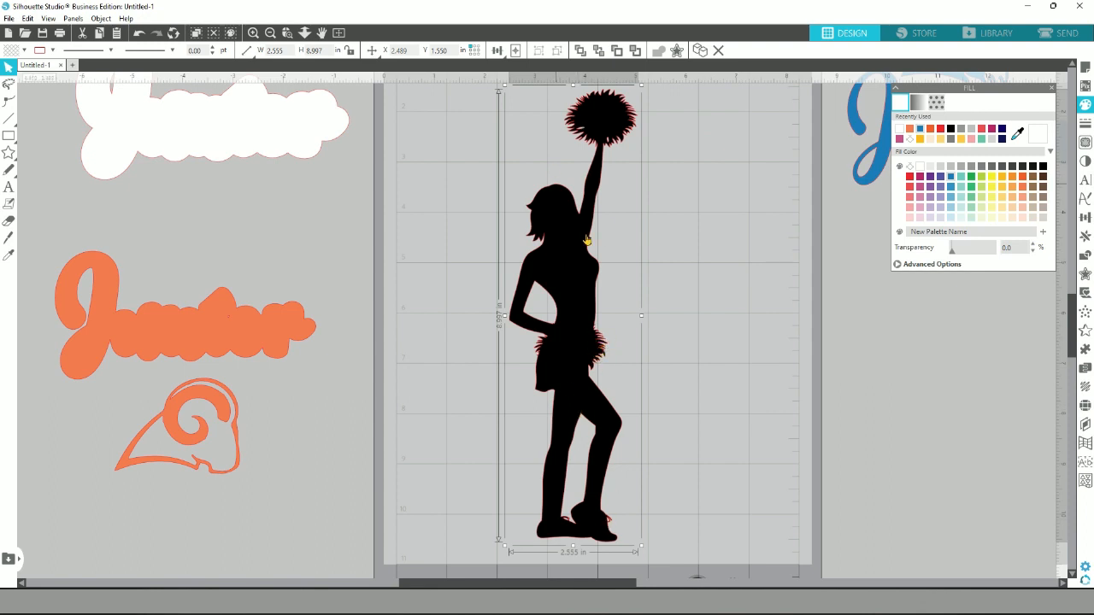
# Adjust the offset distance, apply an offset outline around the cheerleader and select it.
pyautogui.click(1085, 274)
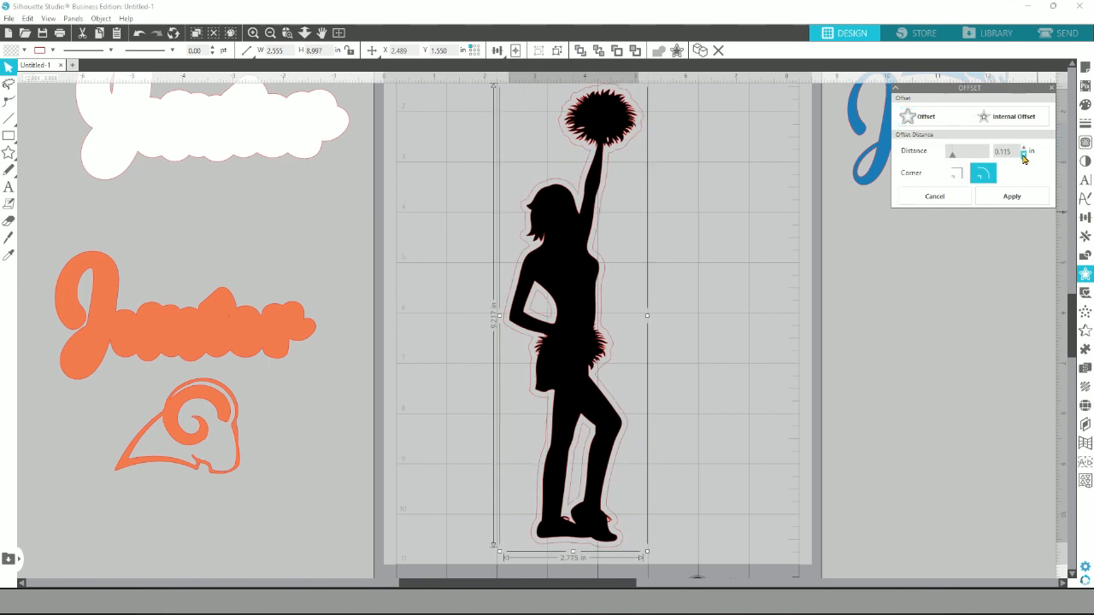
pyautogui.click(1024, 153)
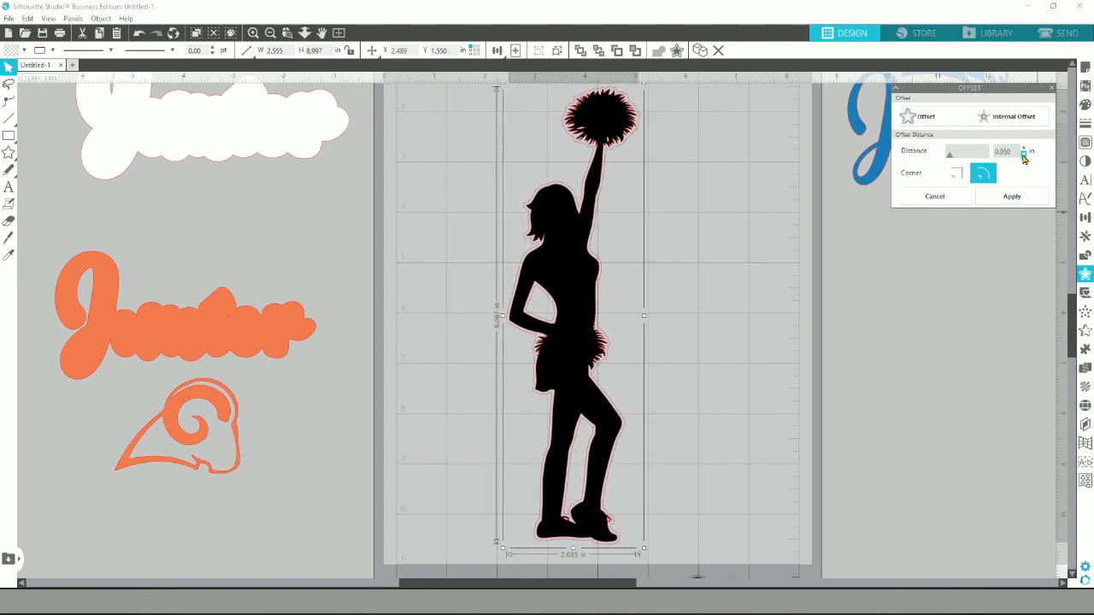
pyautogui.click(1024, 154)
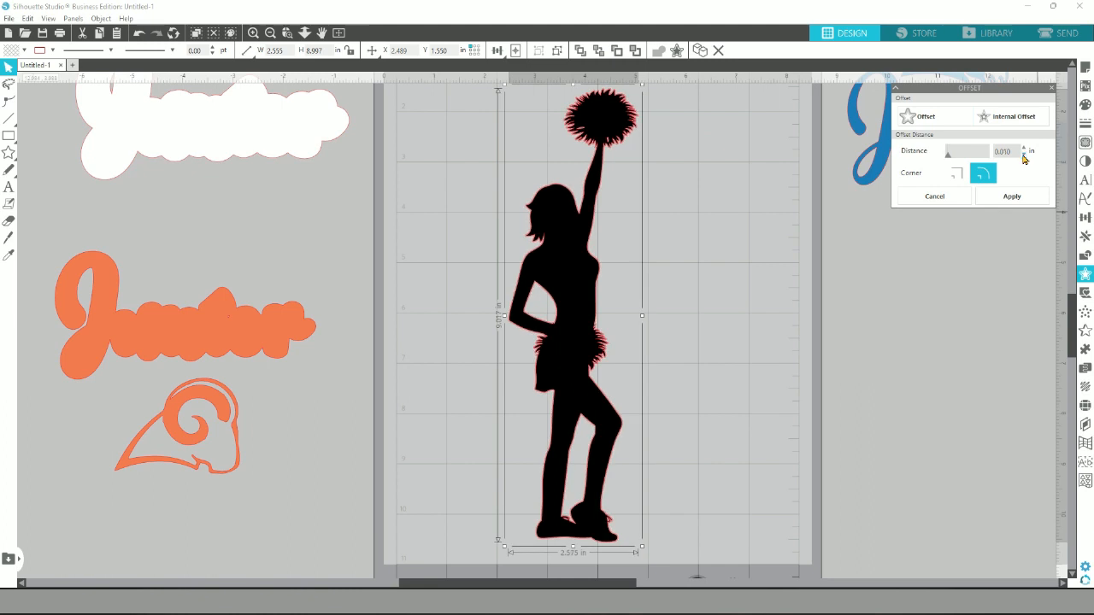
pyautogui.click(1022, 147)
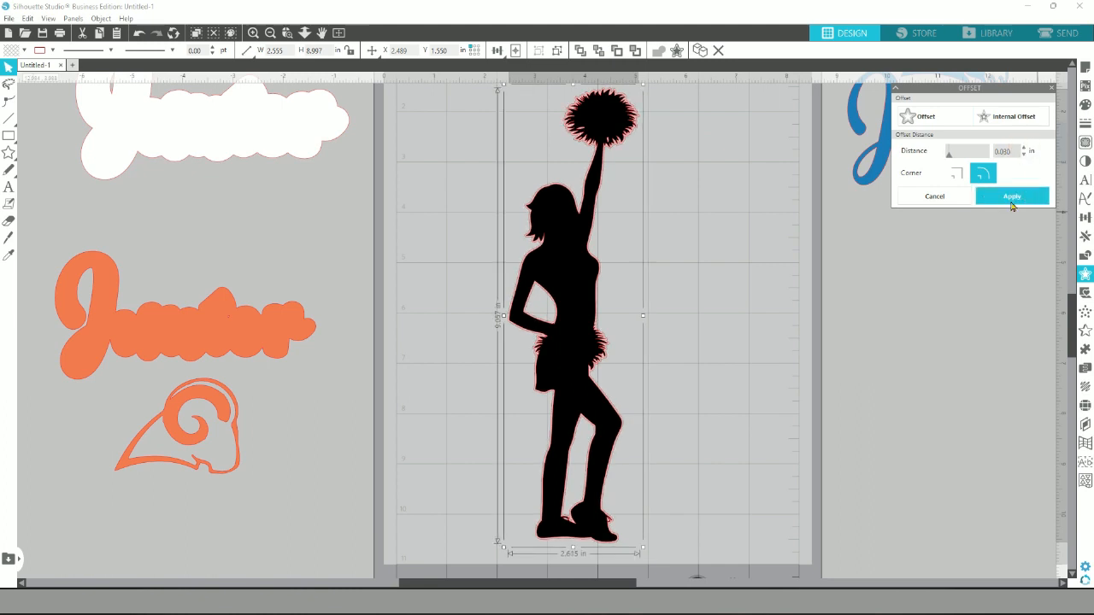
pyautogui.click(1012, 195)
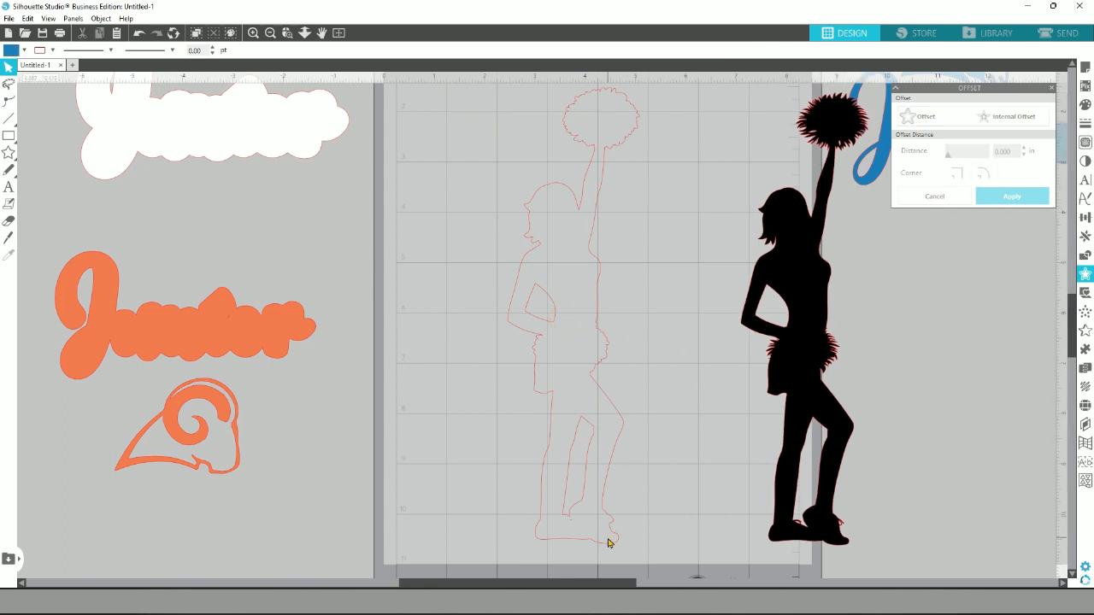
pyautogui.click(598, 342)
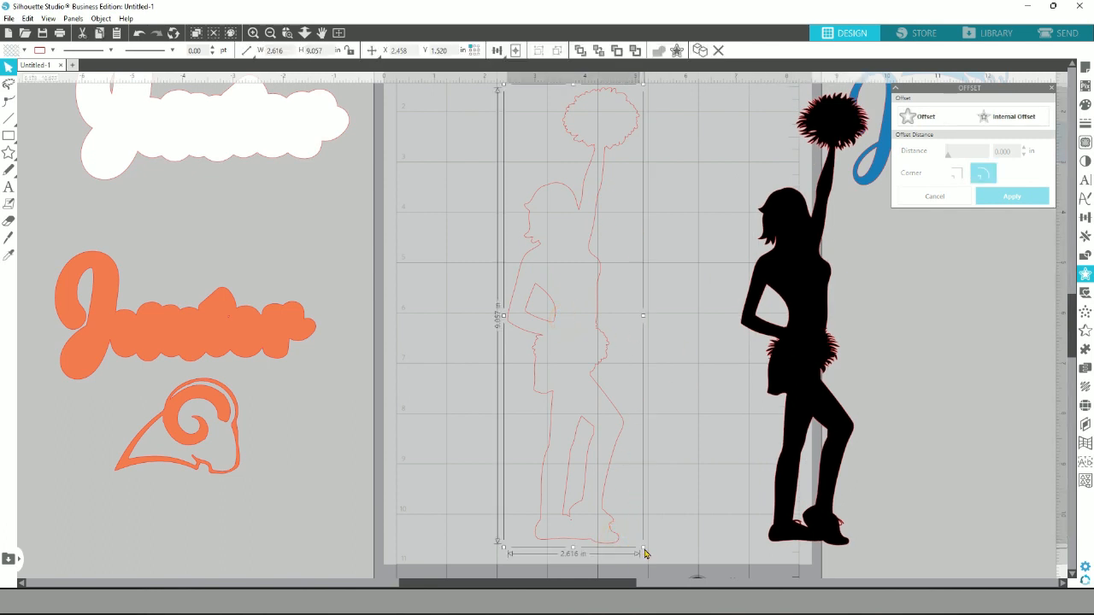
# Move the cheerleader offset outline aside to clear space for Rissa.
pyautogui.moveTo(646, 553); pyautogui.dragTo(589, 362)
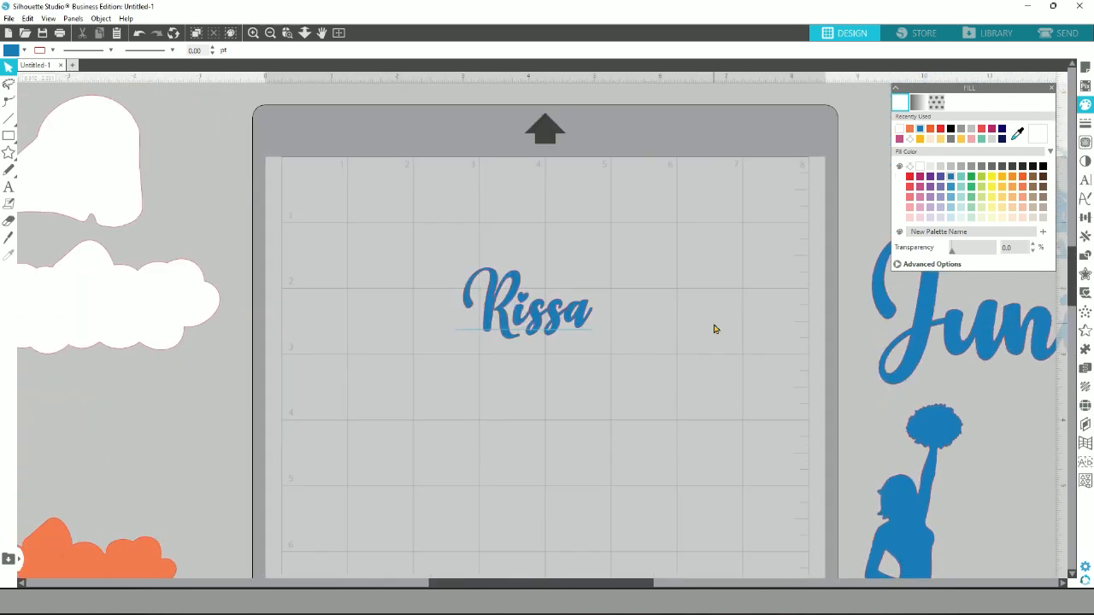
pyautogui.moveTo(595, 349)
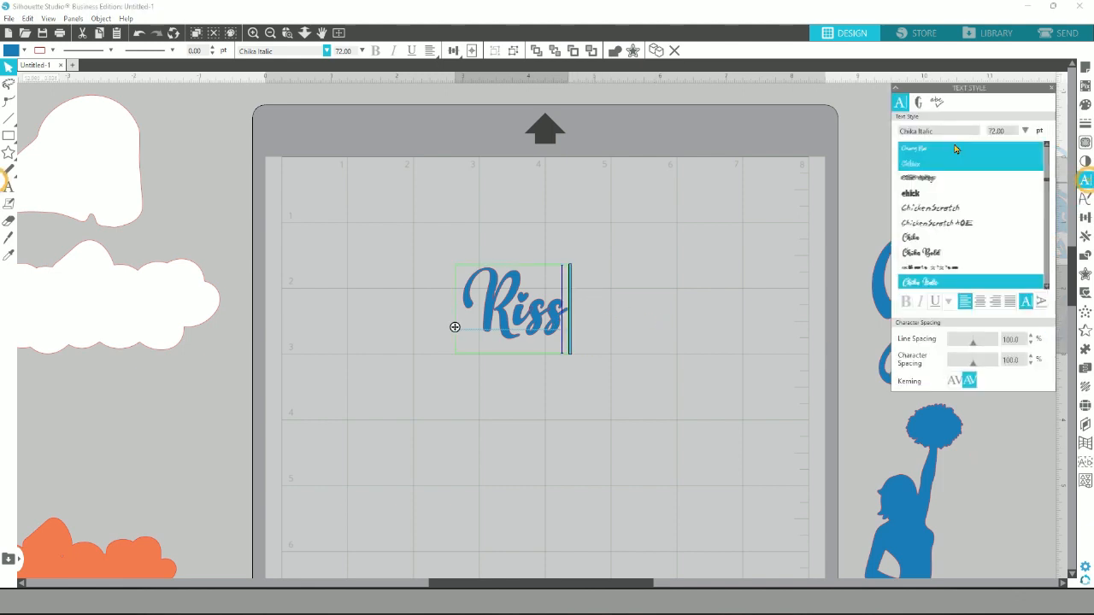
# Give Rissa a decorative swash ending from the script font's alternate glyphs.
pyautogui.click(917, 103)
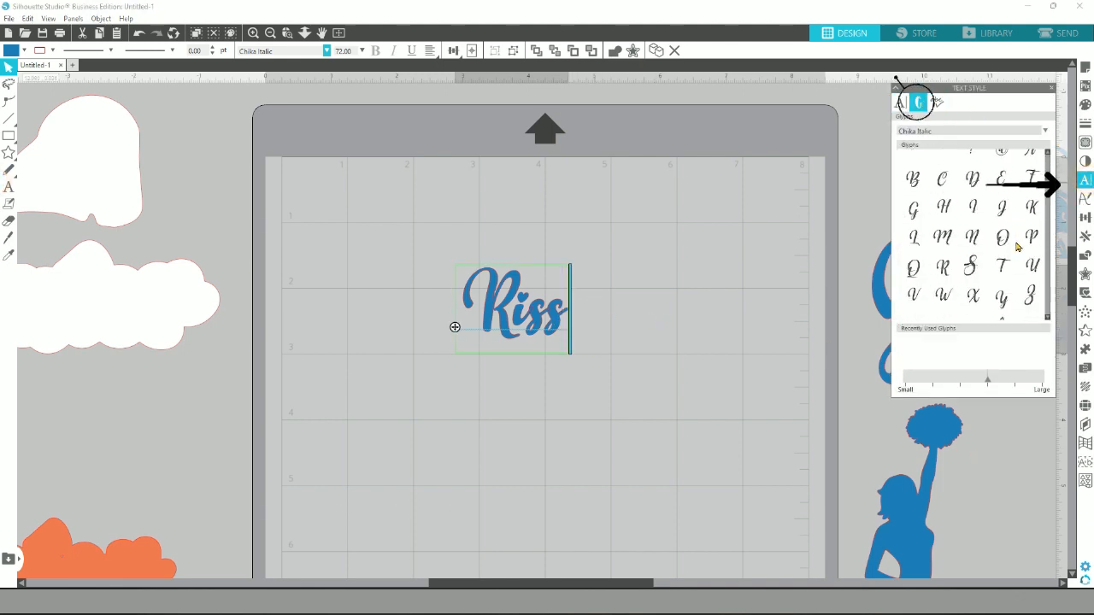
pyautogui.scroll(-3)
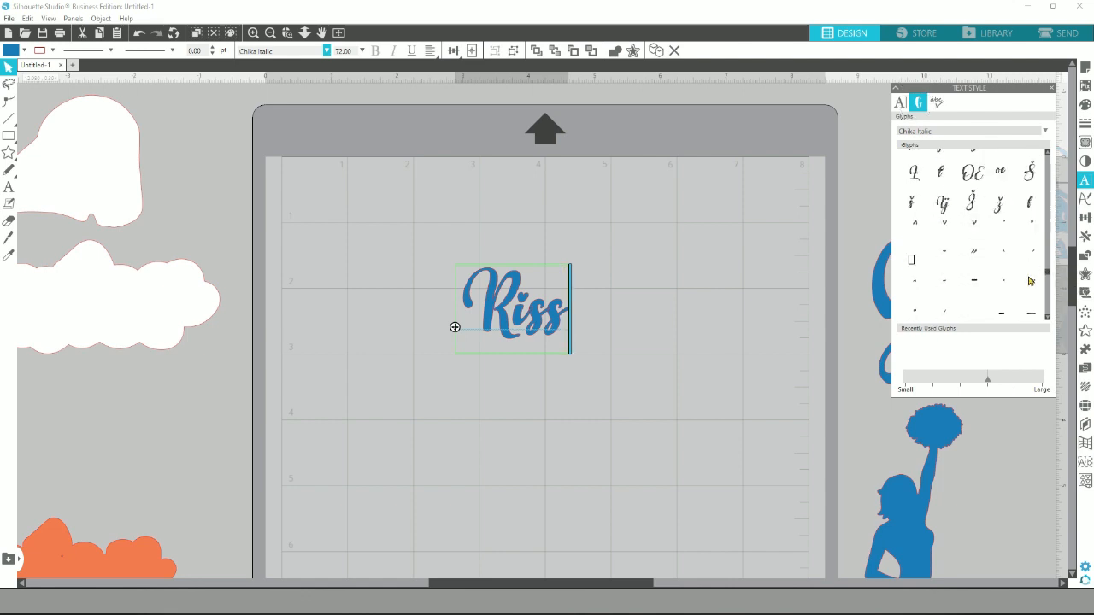
pyautogui.scroll(-3)
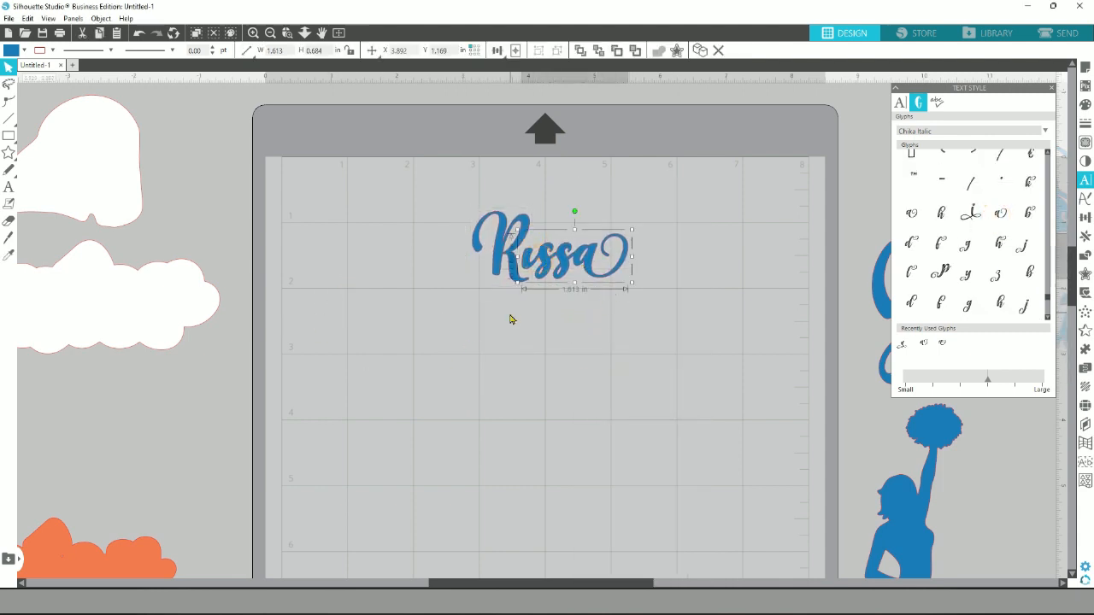
pyautogui.moveTo(633, 282); pyautogui.dragTo(772, 362)
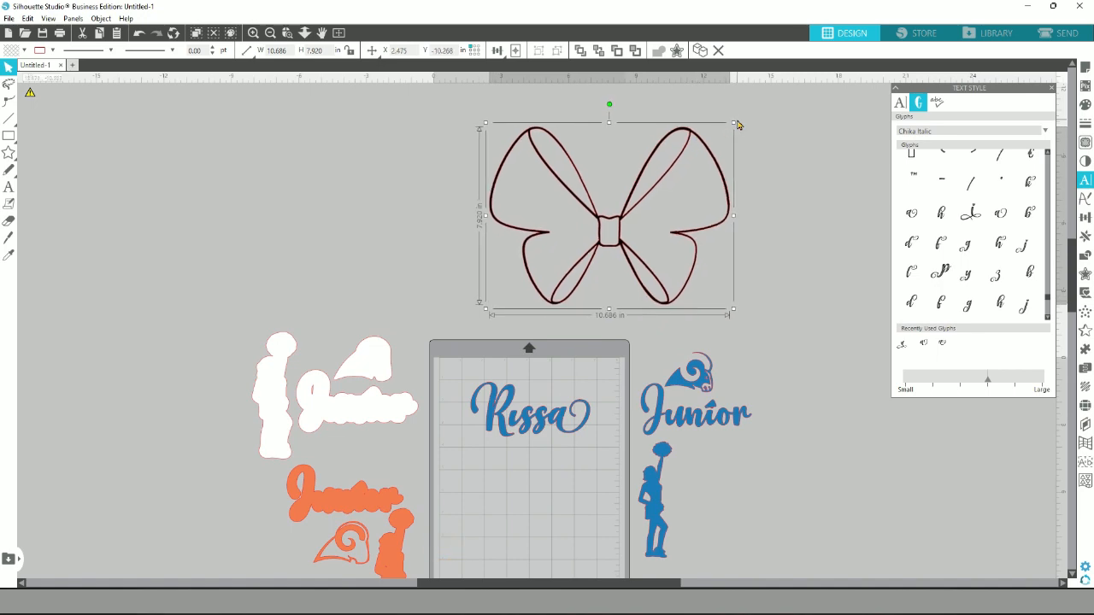
# Shrink the imported bow image and place it beneath Rissa.
pyautogui.moveTo(733, 123); pyautogui.dragTo(516, 294)
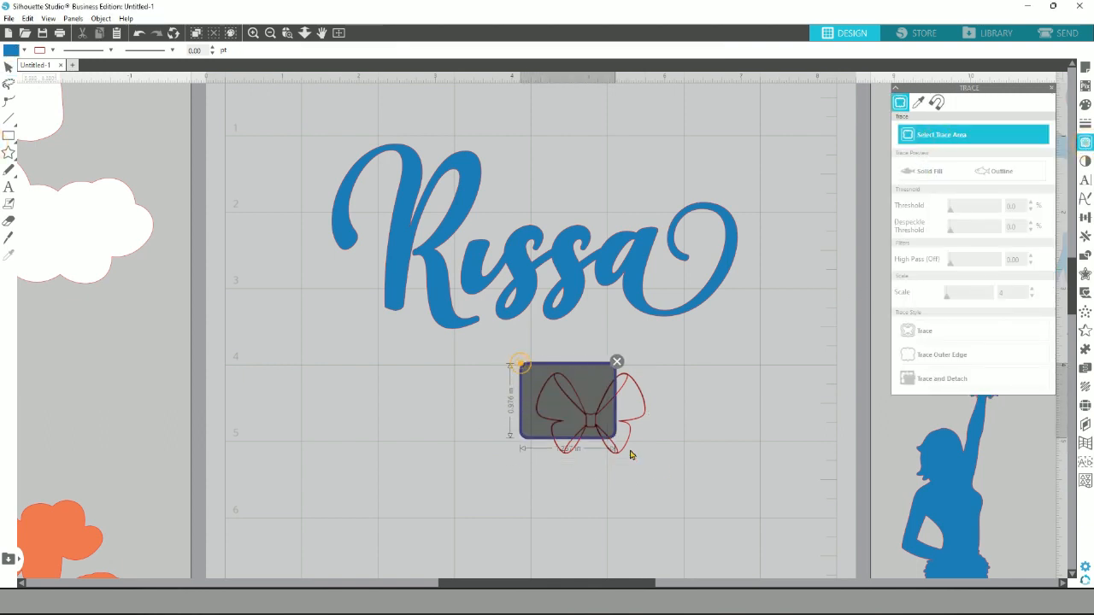
# Trace the outer edge of the bow into its own cuttable outline.
pyautogui.click(932, 170)
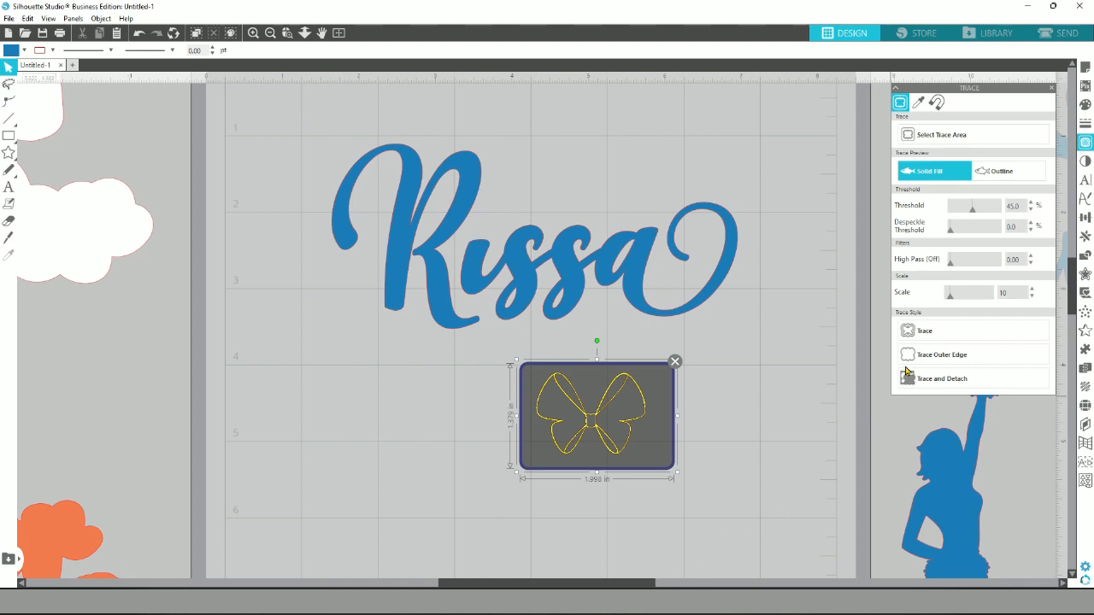
pyautogui.click(940, 354)
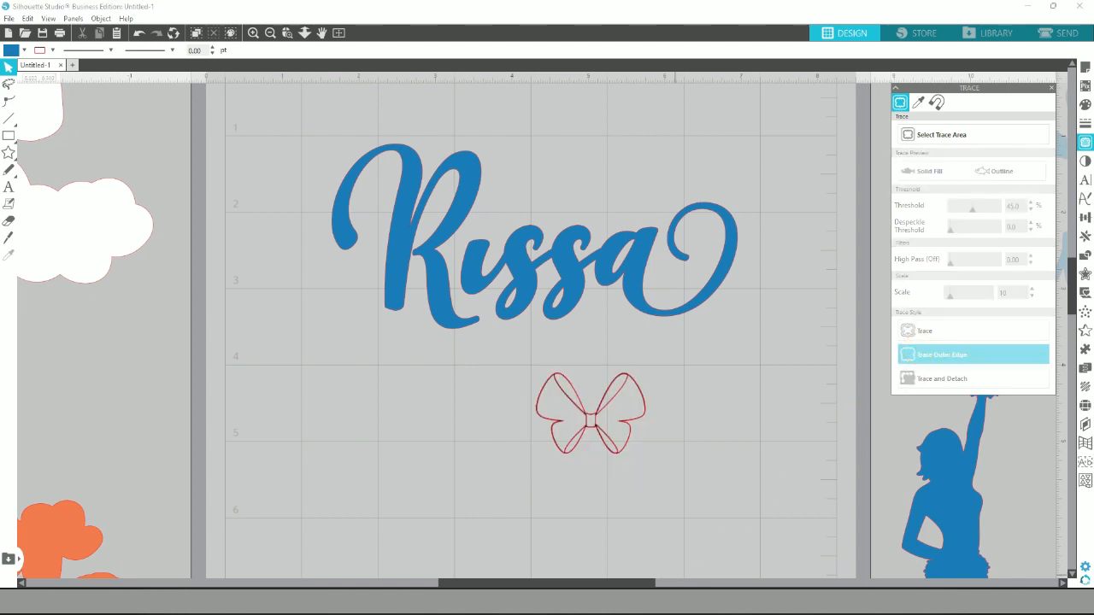
pyautogui.moveTo(704, 475)
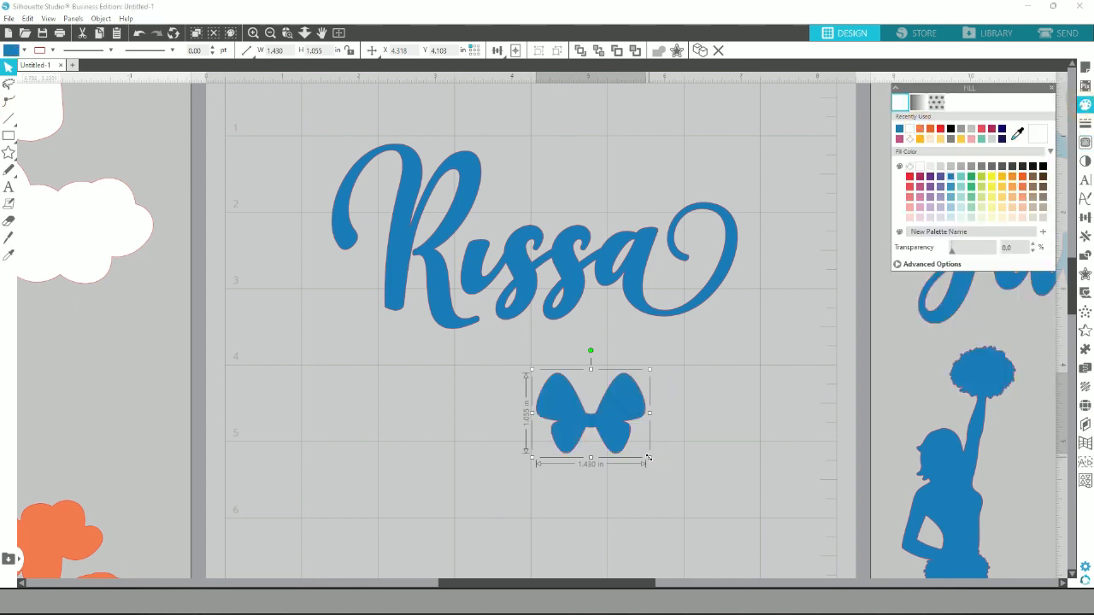
# Shrink the blue bow to a tiny size and place it as the dot over the i in Rissa.
pyautogui.moveTo(649, 458); pyautogui.dragTo(577, 410)
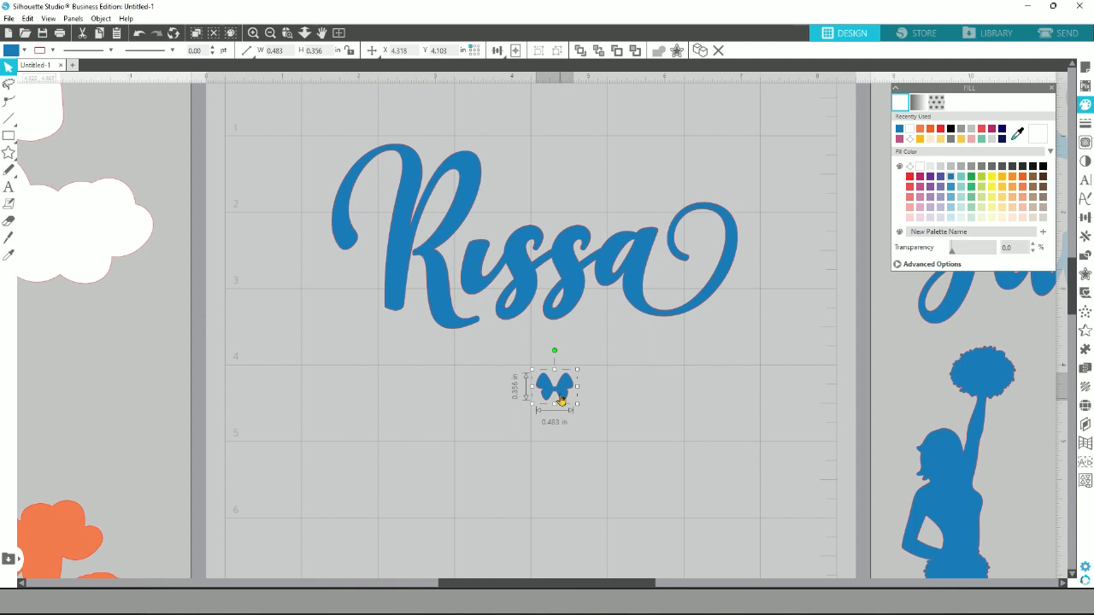
pyautogui.moveTo(554, 390); pyautogui.dragTo(489, 224)
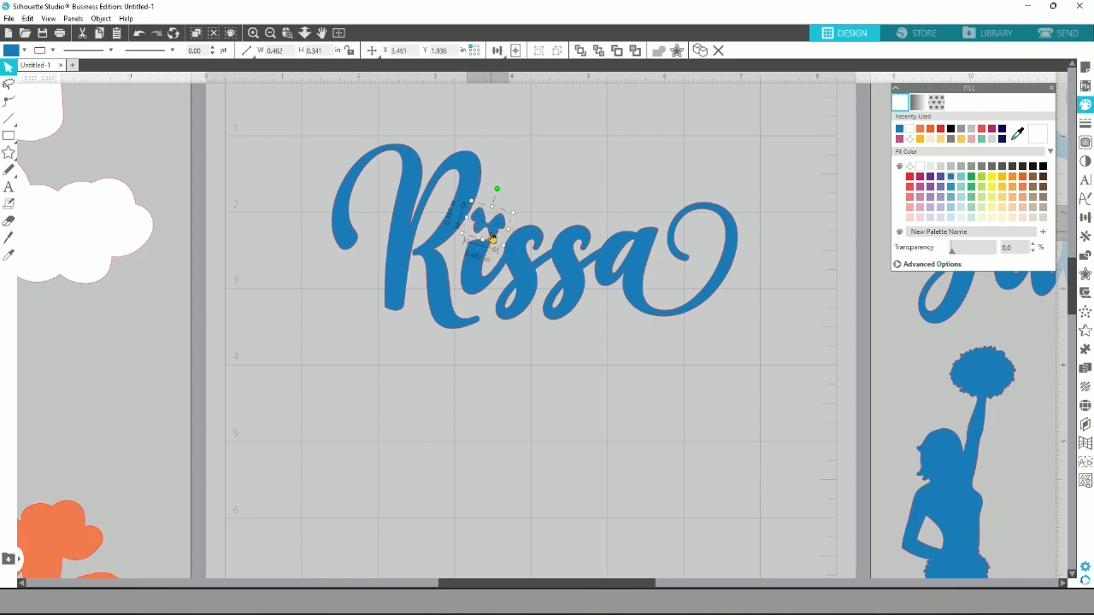
pyautogui.click(482, 370)
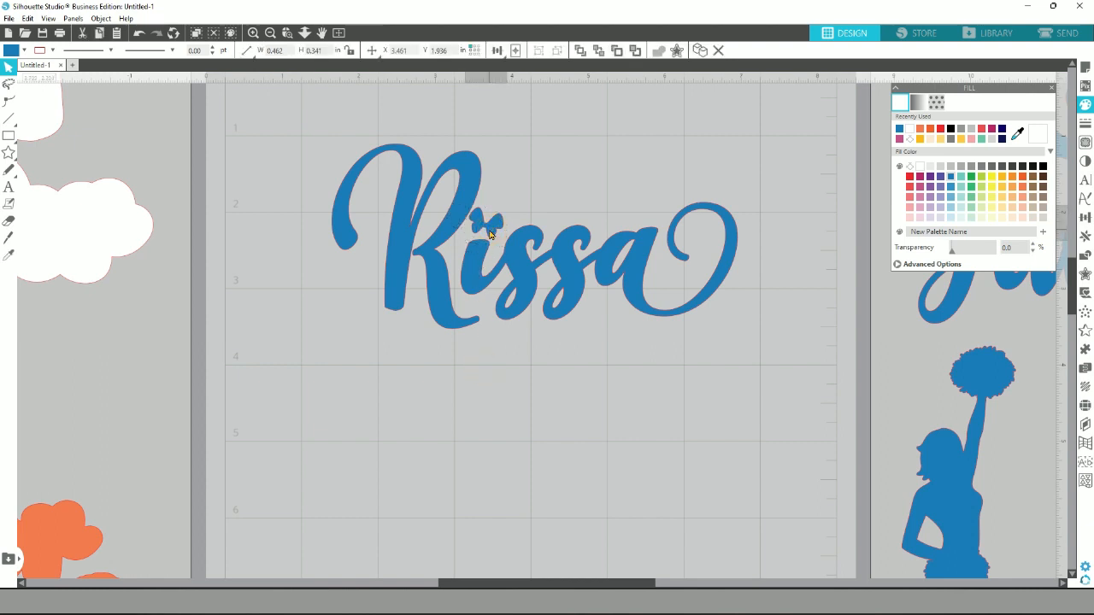
pyautogui.click(492, 226)
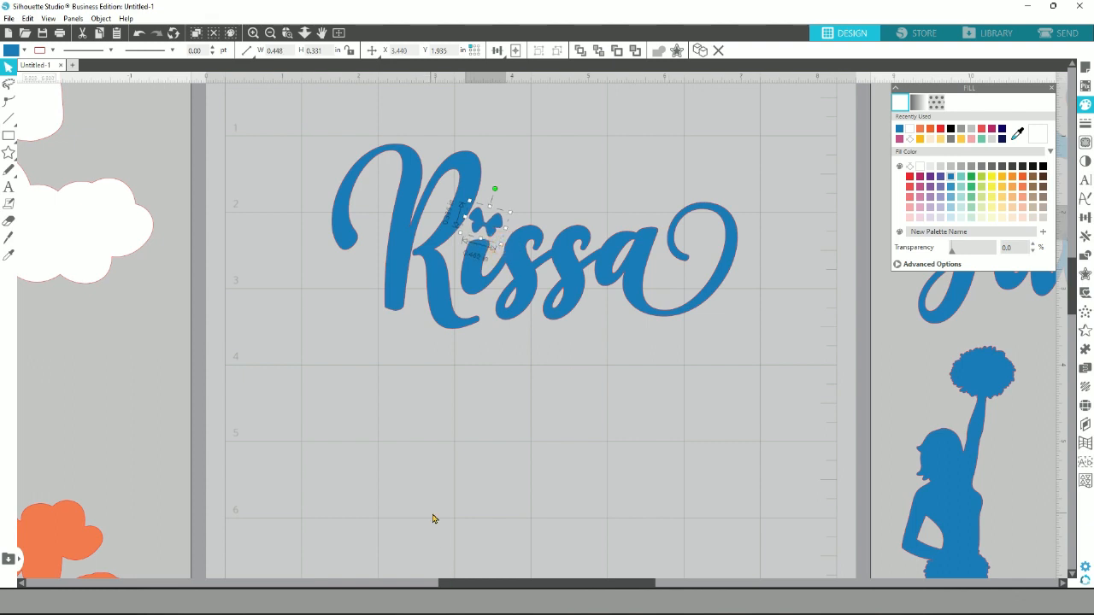
pyautogui.moveTo(536, 529)
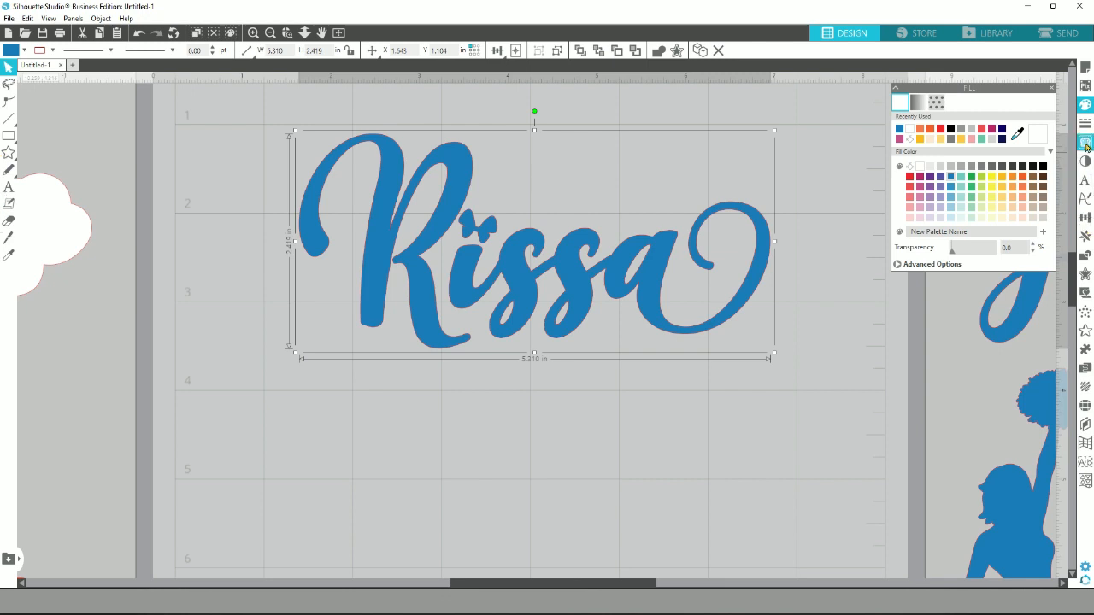
# Add an offset around the Rissa name and fill the new layer orange.
pyautogui.click(1086, 273)
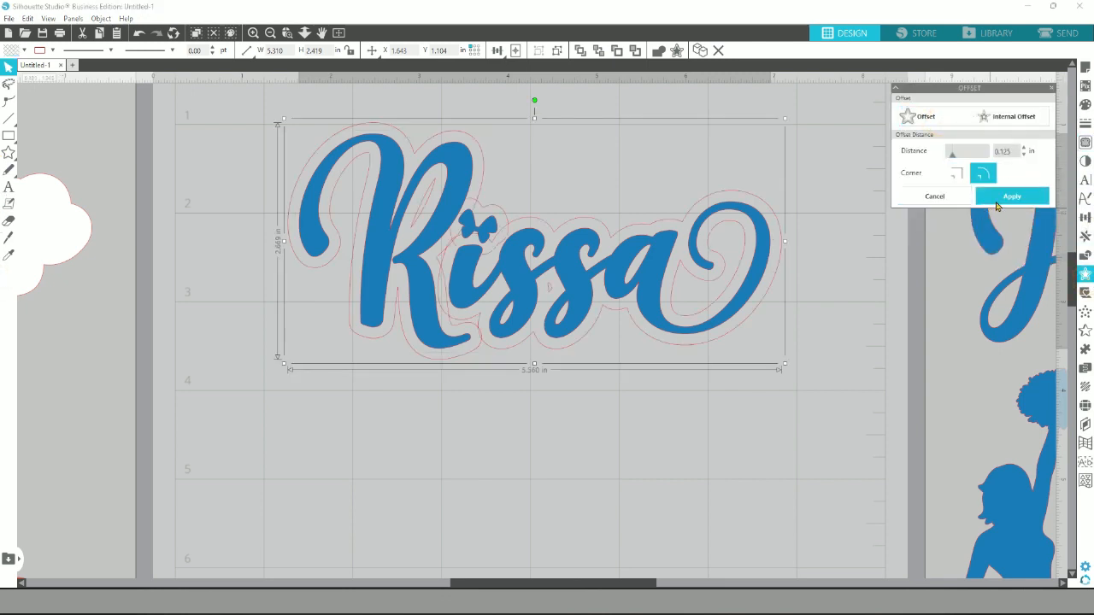
pyautogui.click(1012, 196)
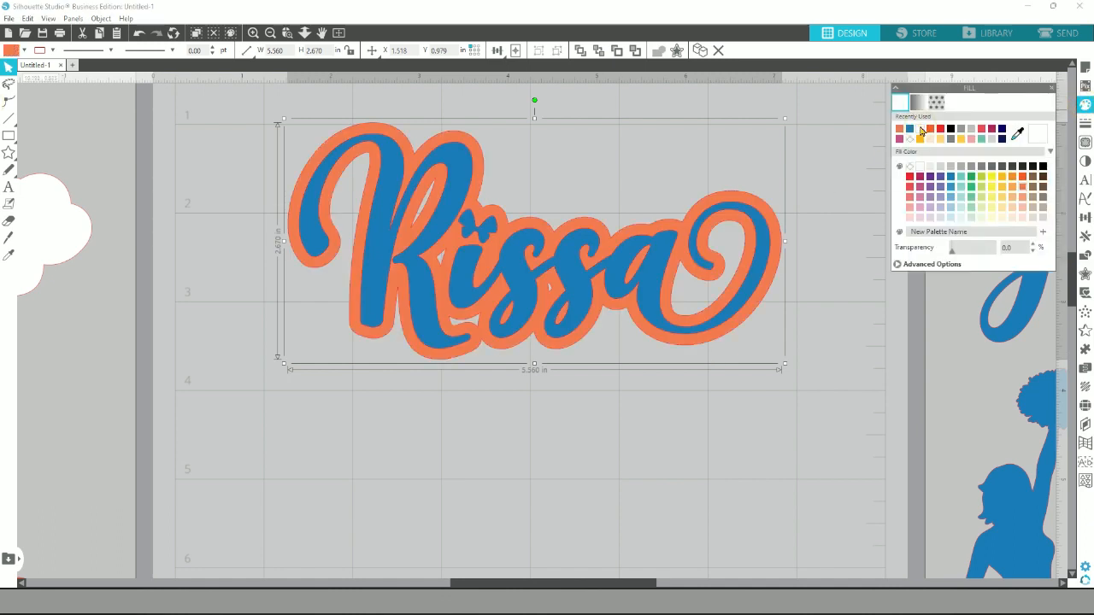
pyautogui.click(1085, 273)
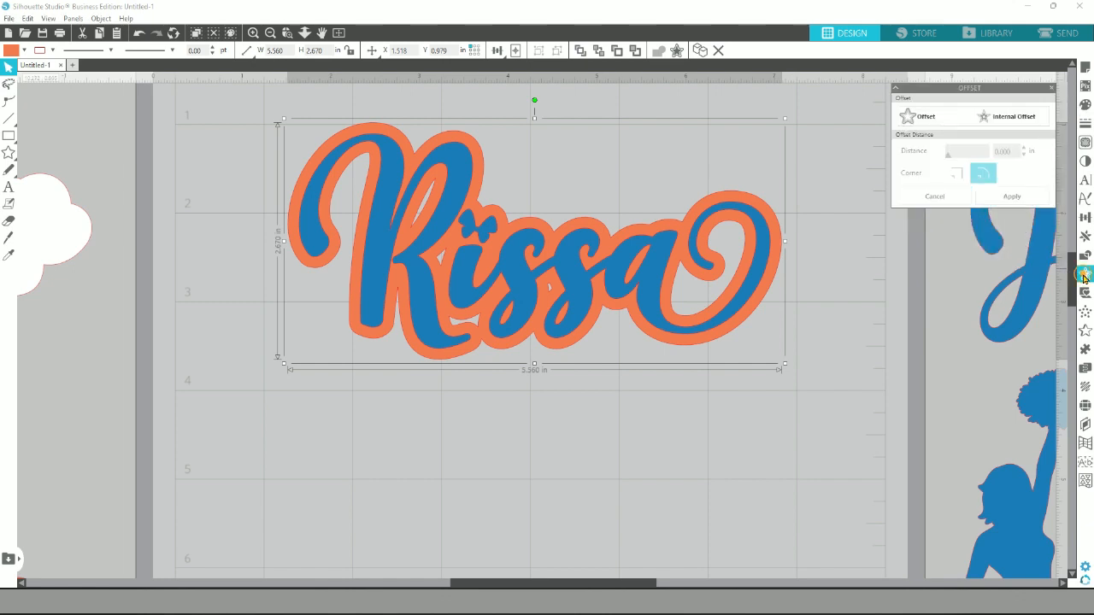
# Add a second, outer offset around the orange layer and fill it white.
pyautogui.click(925, 116)
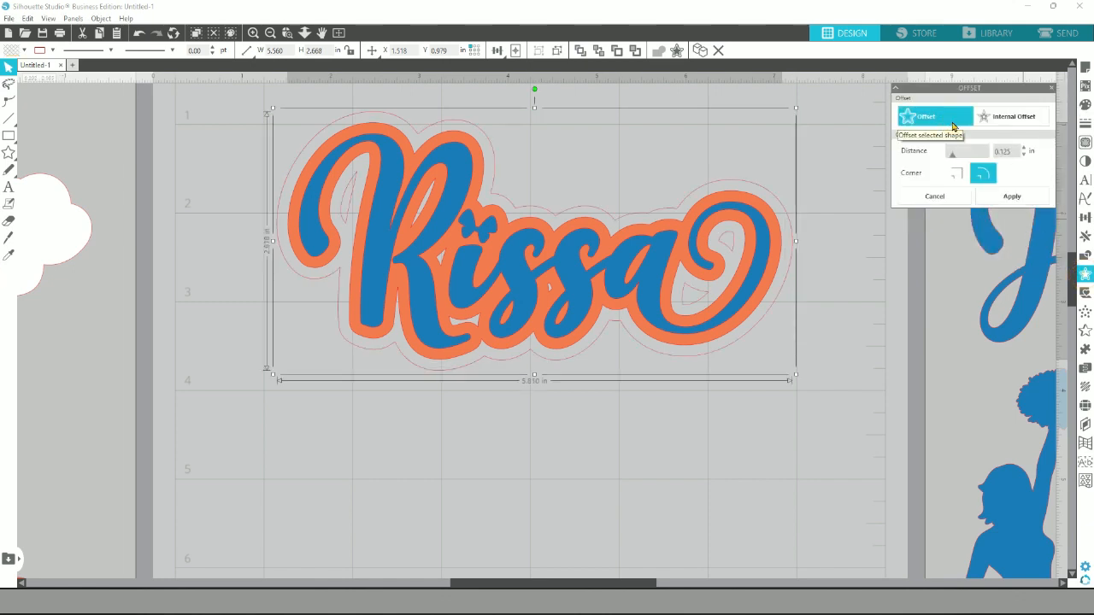
pyautogui.click(1011, 195)
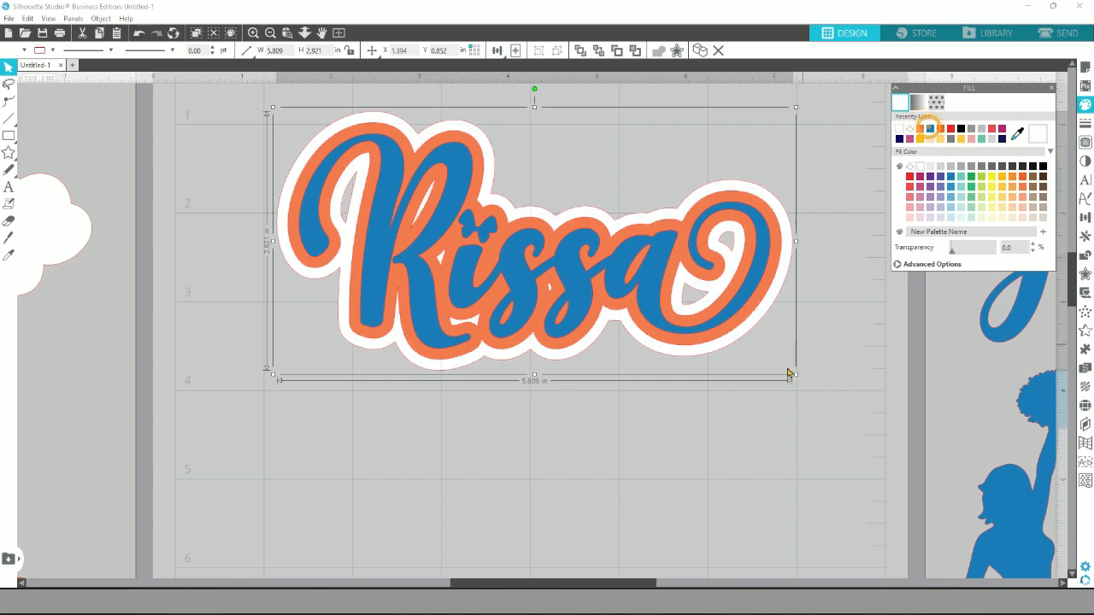
pyautogui.click(571, 521)
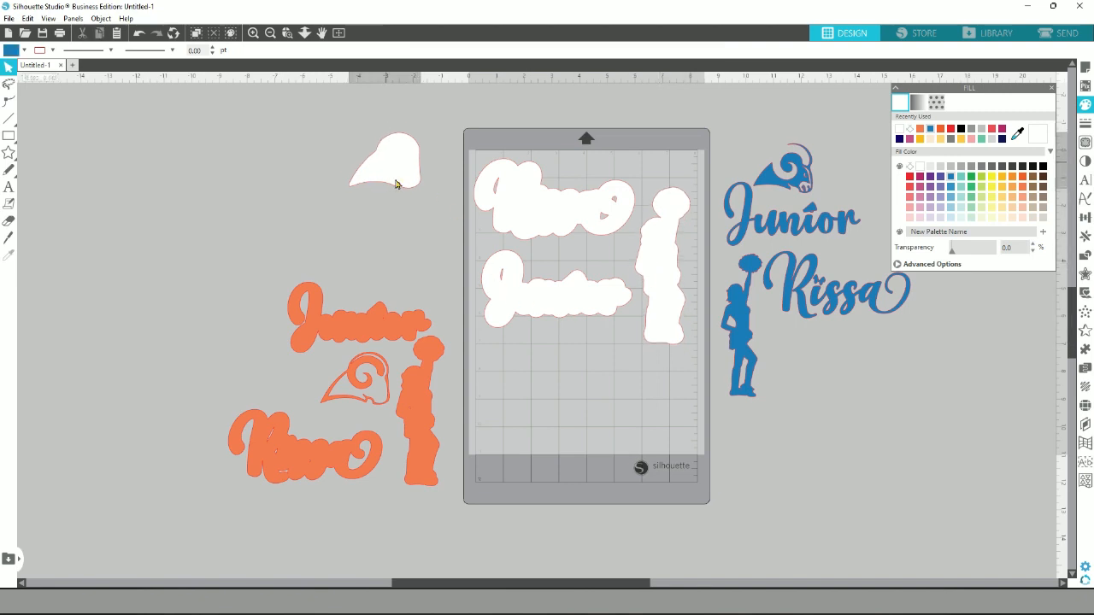
# Move the white bow piece onto the mat with the other white pieces and go to the Send screen.
pyautogui.moveTo(393, 162); pyautogui.dragTo(567, 367)
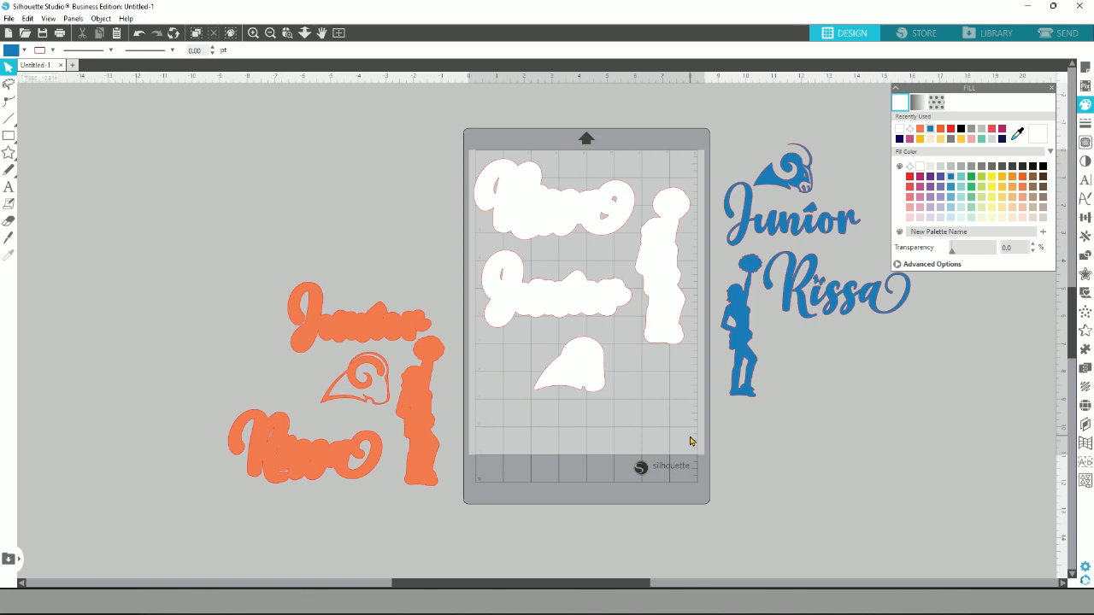
pyautogui.click(1058, 33)
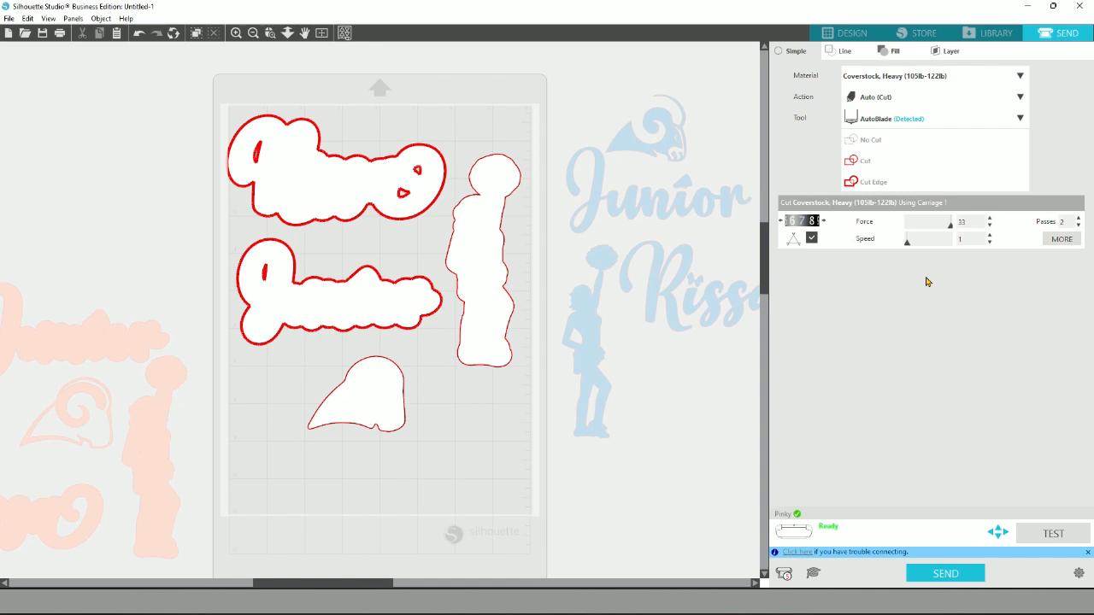
pyautogui.moveTo(1090, 286)
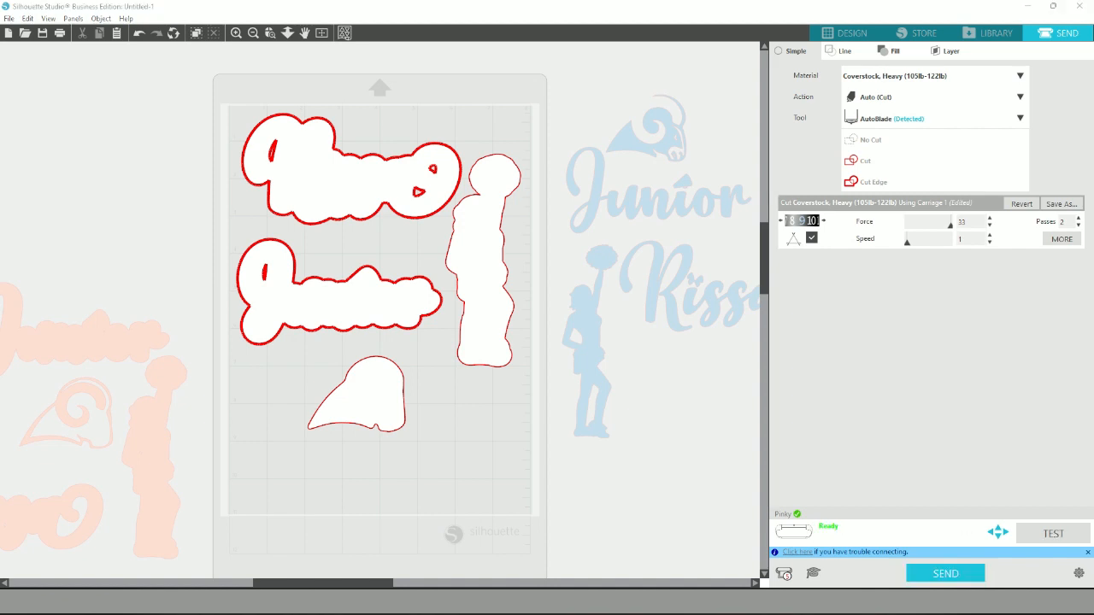
# Send the white pieces to cut, then swap in the orange names for cutting.
pyautogui.click(851, 33)
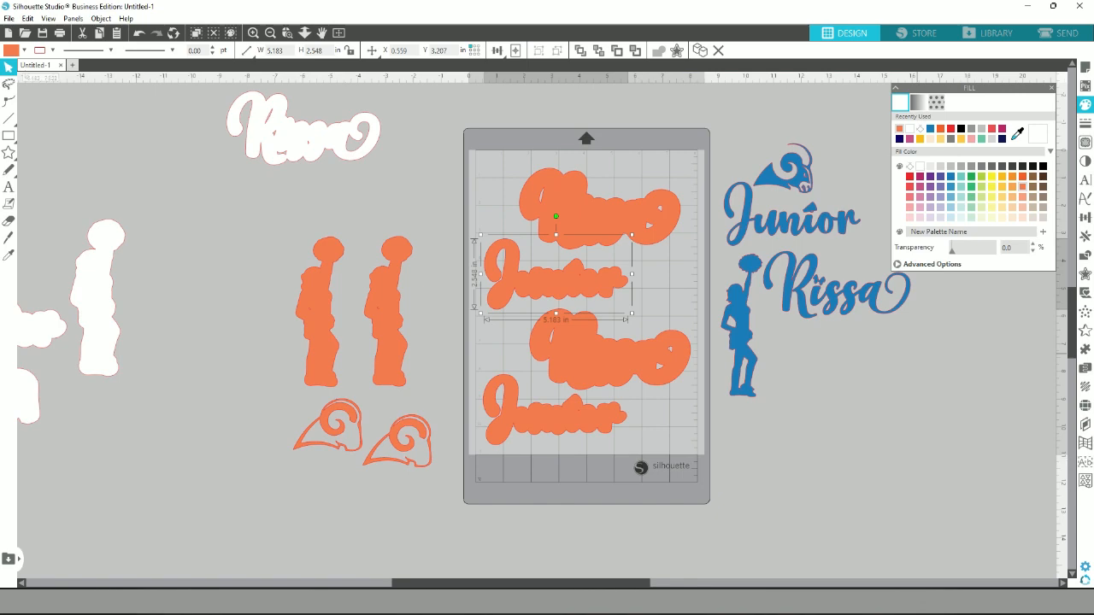
pyautogui.click(1063, 32)
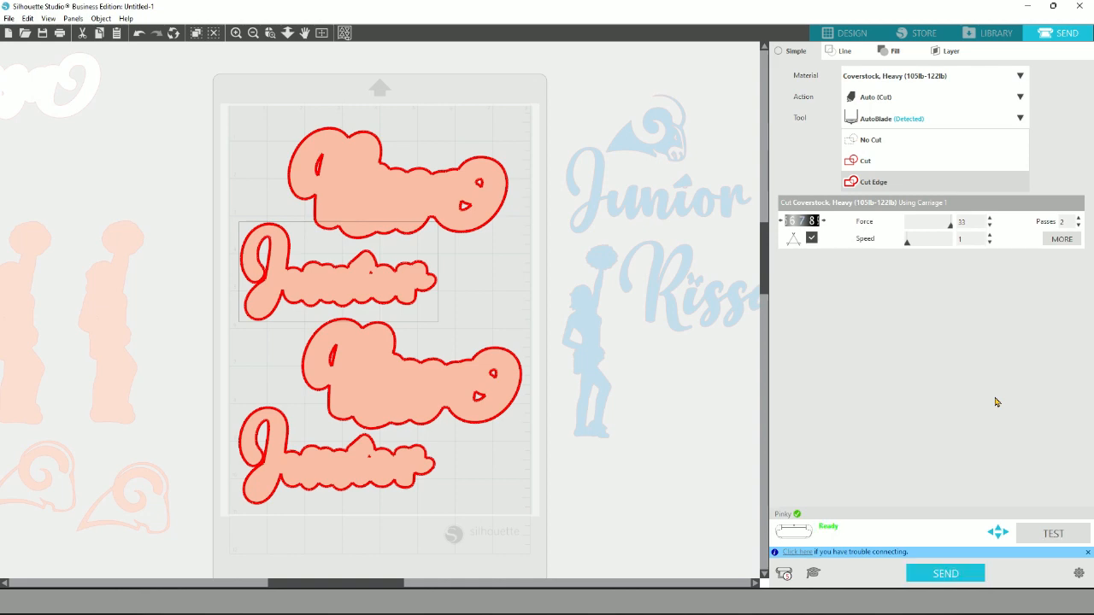
pyautogui.click(852, 32)
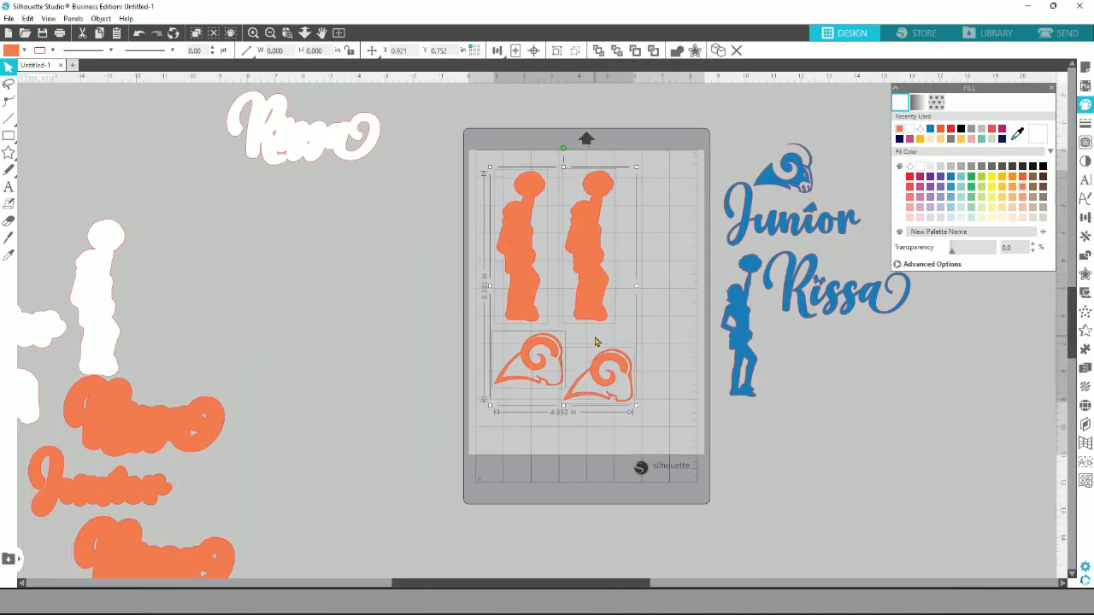
# Send the orange figures and rams to cut, then set up the blue pieces for cutting.
pyautogui.click(1058, 33)
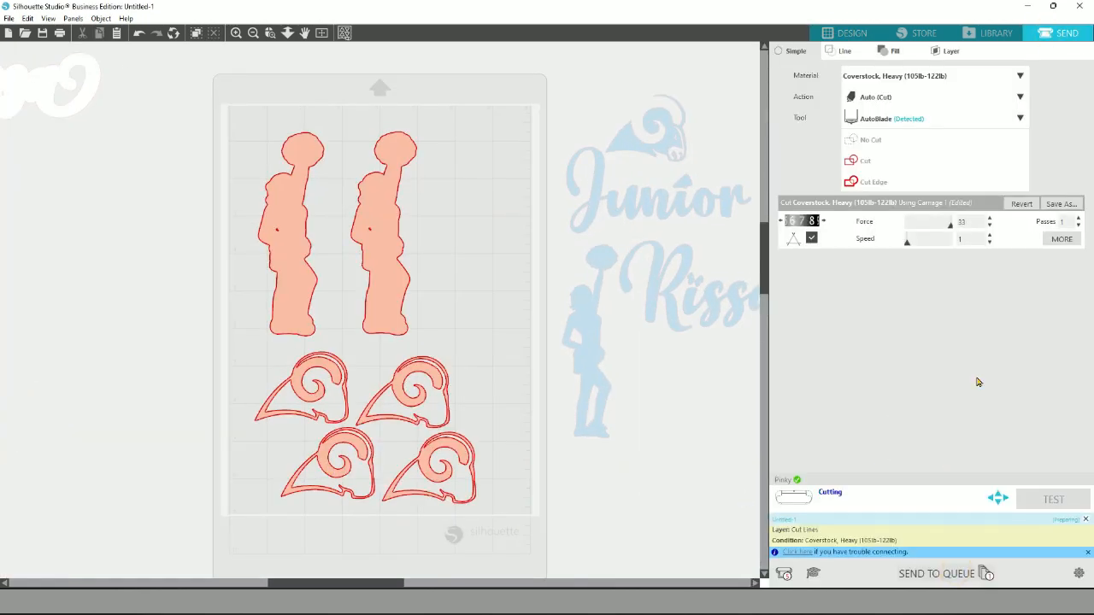
pyautogui.click(851, 32)
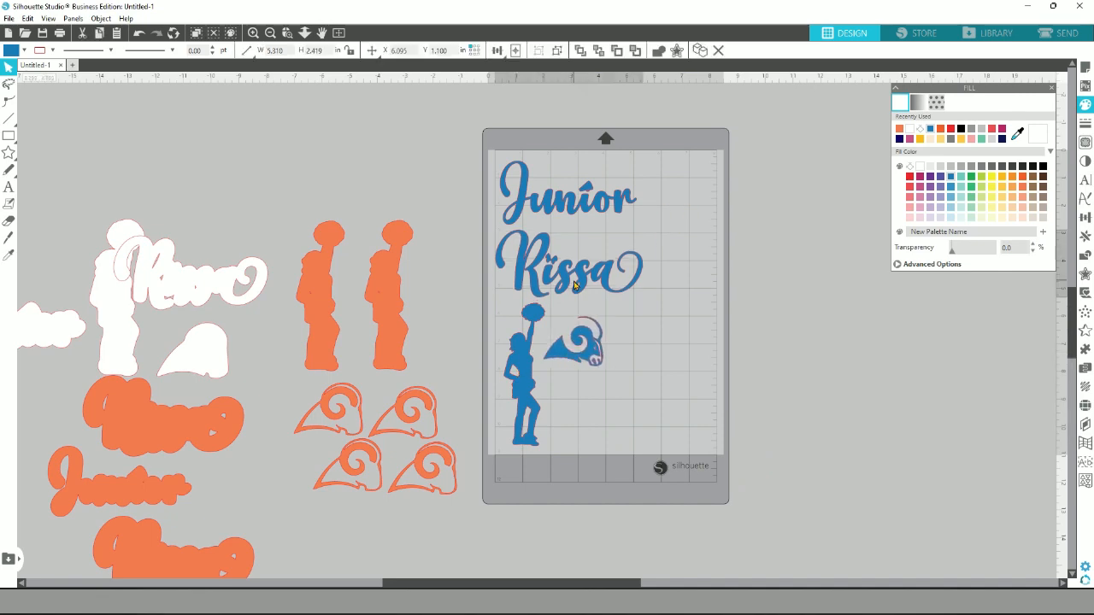
pyautogui.click(1058, 33)
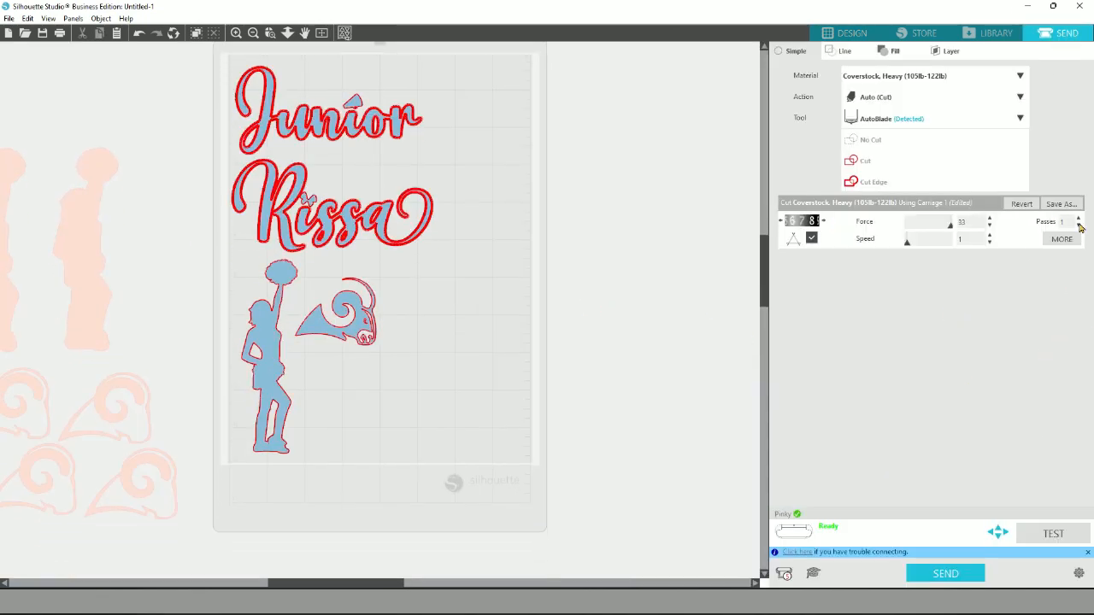